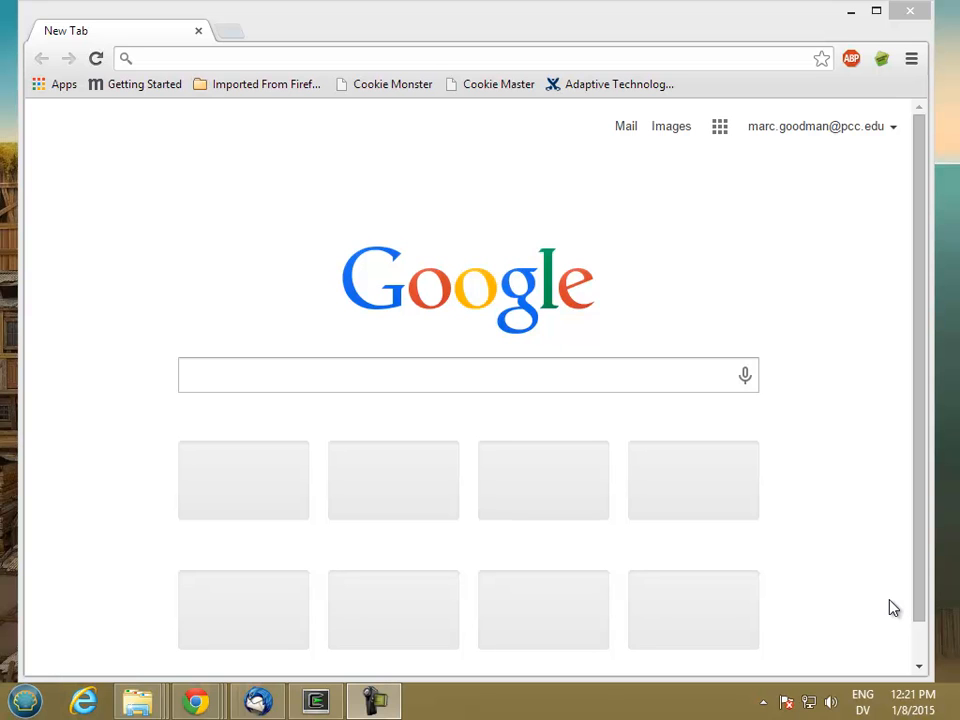
{"action": "mouse_move", "coordinate": [386, 144]}
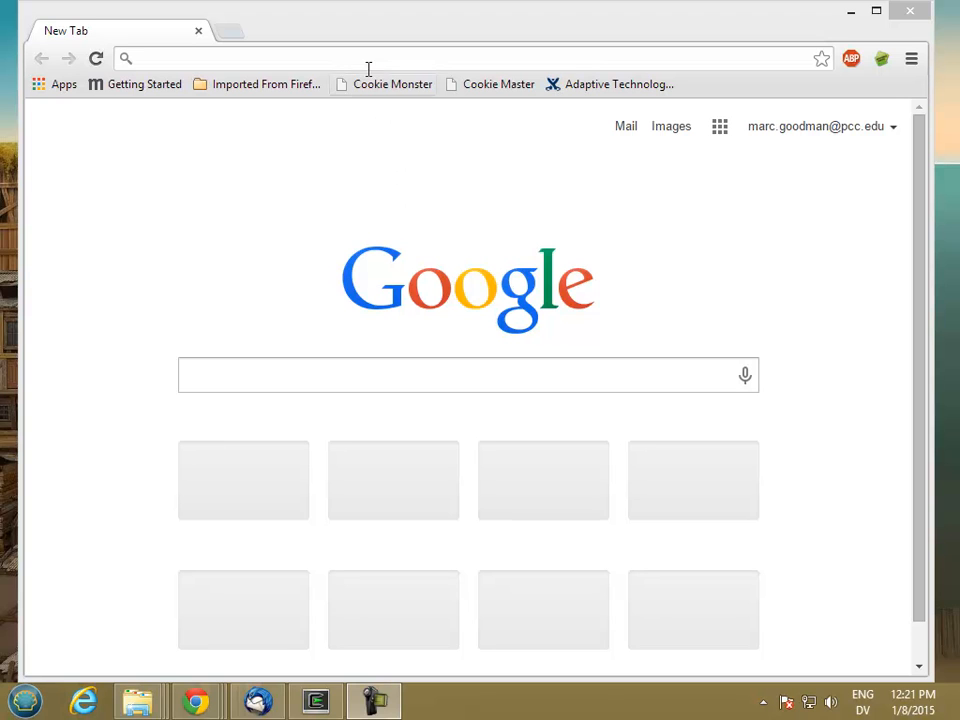
- Search Google for 'python download' from the New Tab page
{"action": "left_click", "coordinate": [468, 374]}
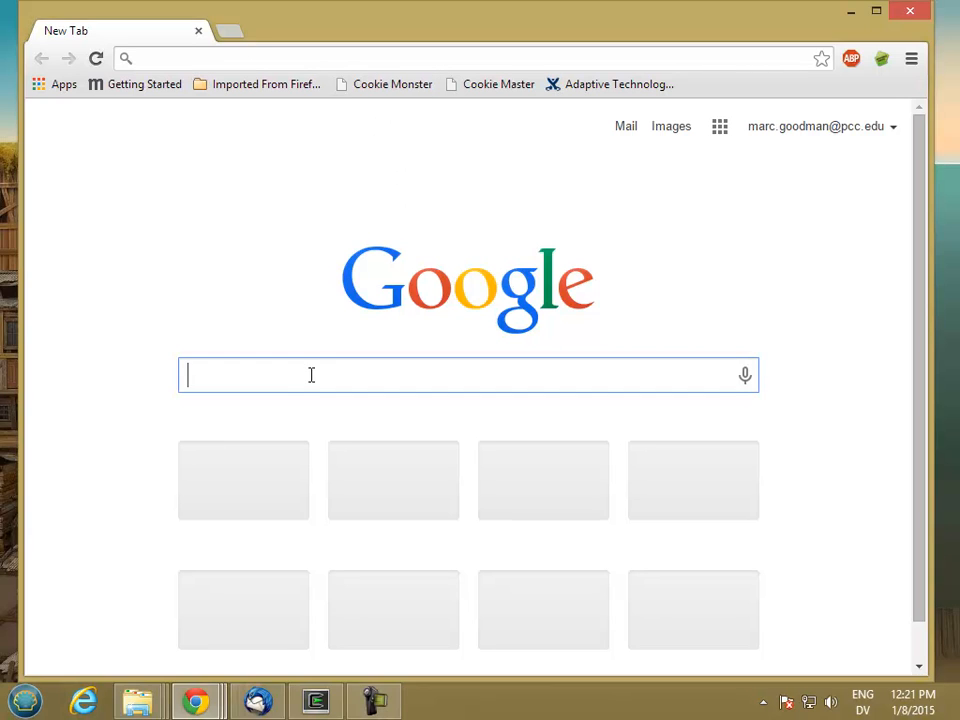
{"action": "type", "text": "python download"}
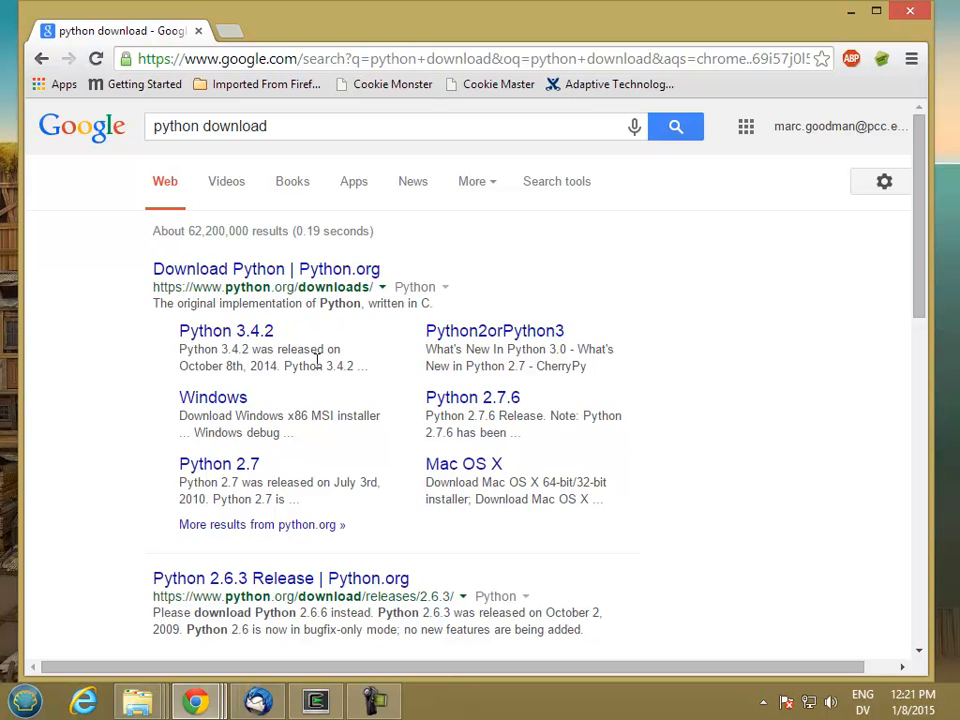
- Download python-3.4.2.msi from python.org and start running it from the download bar
{"action": "left_click", "coordinate": [266, 268]}
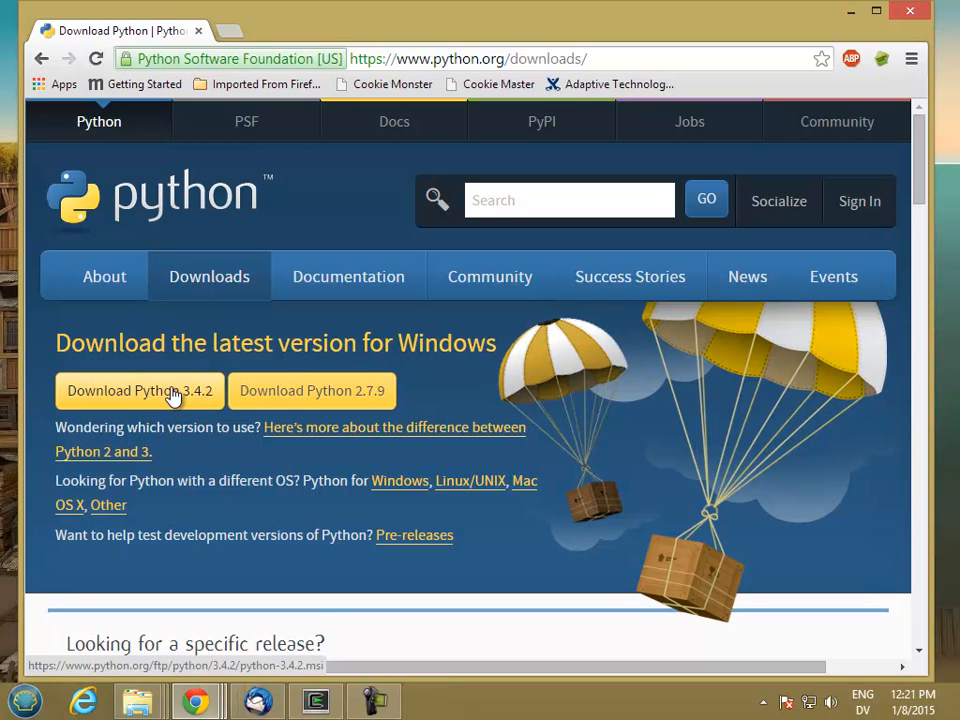
{"action": "left_click", "coordinate": [140, 390]}
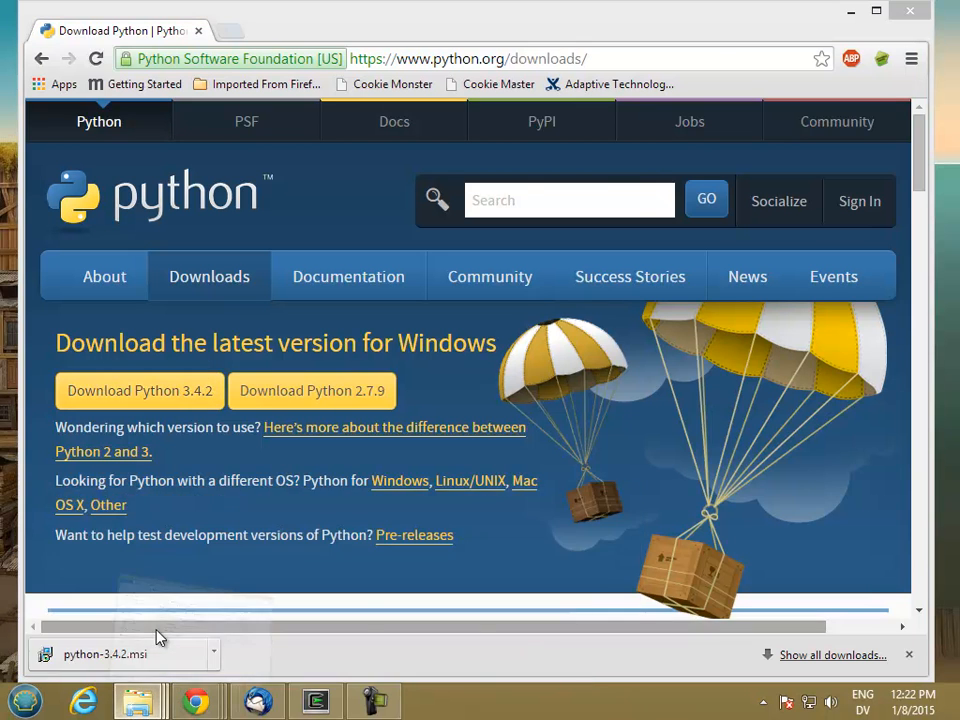
{"action": "right_click", "coordinate": [248, 370]}
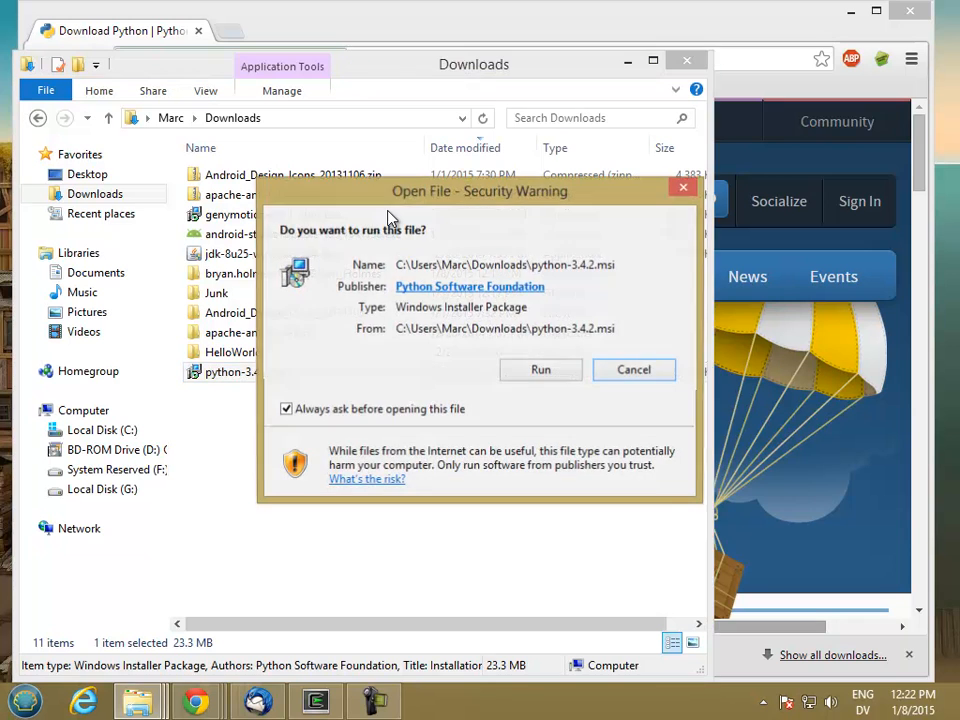
- Run the installer for all users with C:\Python34 as the install folder
{"action": "left_click", "coordinate": [540, 368]}
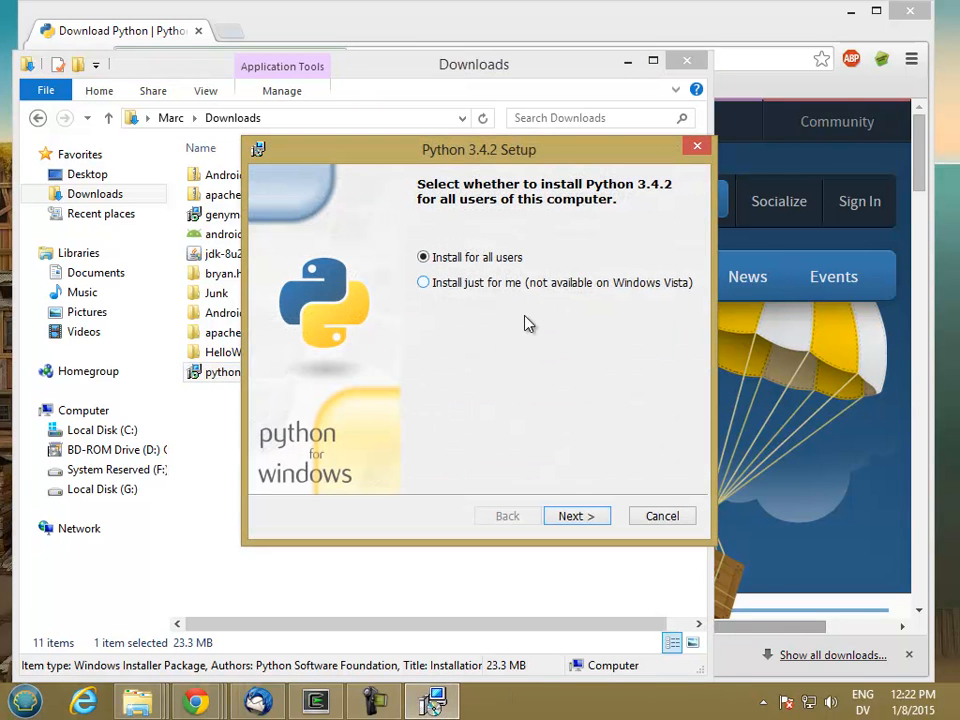
{"action": "left_click", "coordinate": [576, 516]}
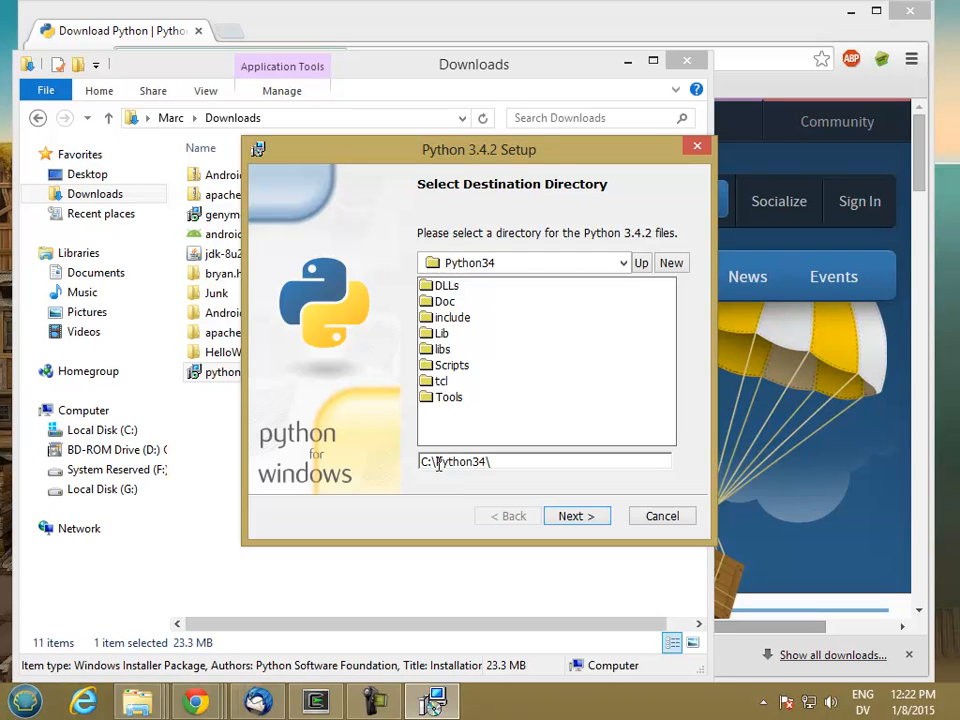
{"action": "mouse_move", "coordinate": [576, 516]}
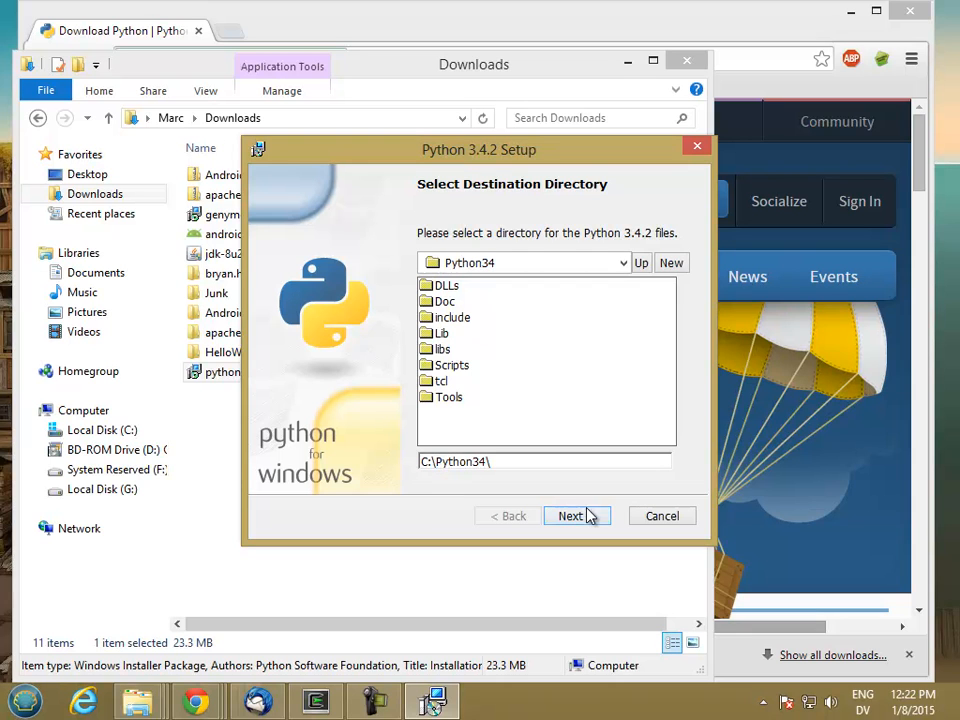
{"action": "left_click", "coordinate": [570, 516]}
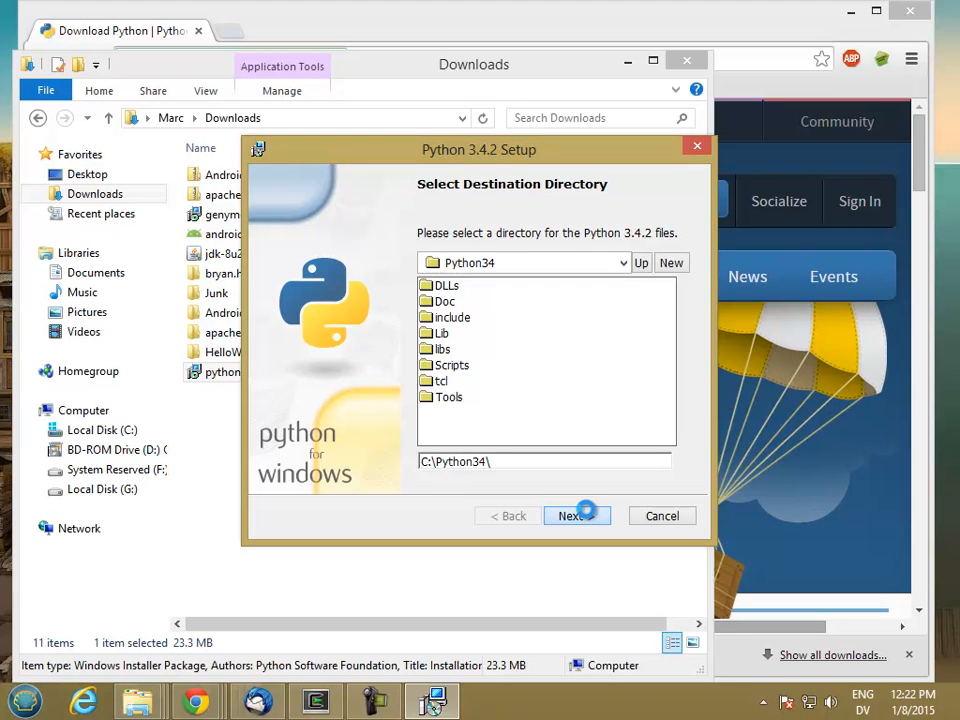
{"action": "left_click", "coordinate": [572, 516]}
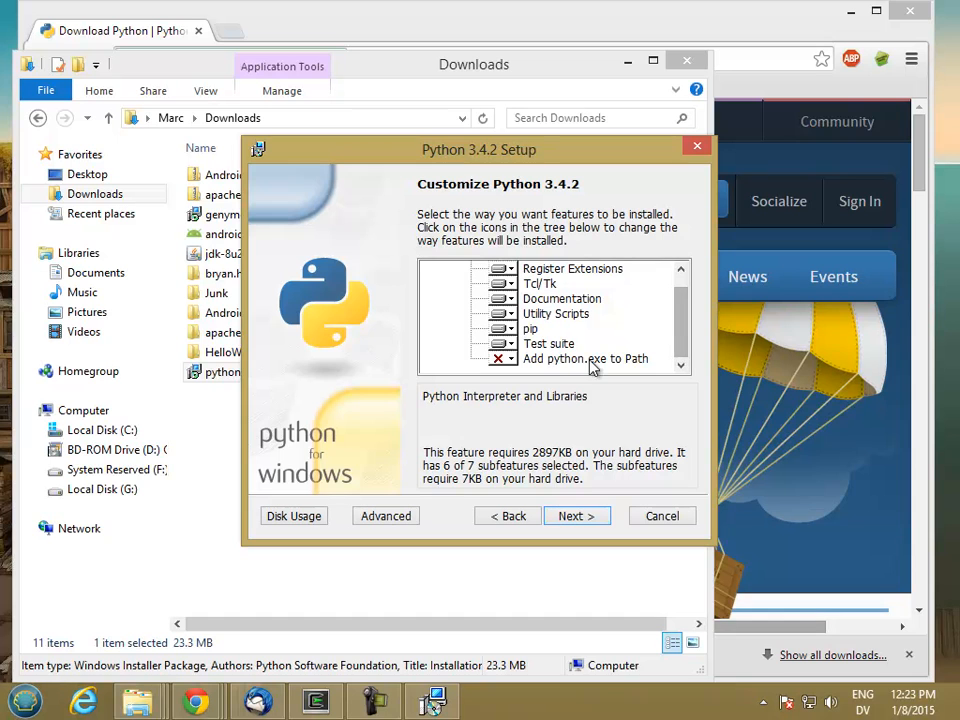
- Enable 'Add python.exe to Path' as entire feature, then finish the installation
{"action": "left_click", "coordinate": [584, 358]}
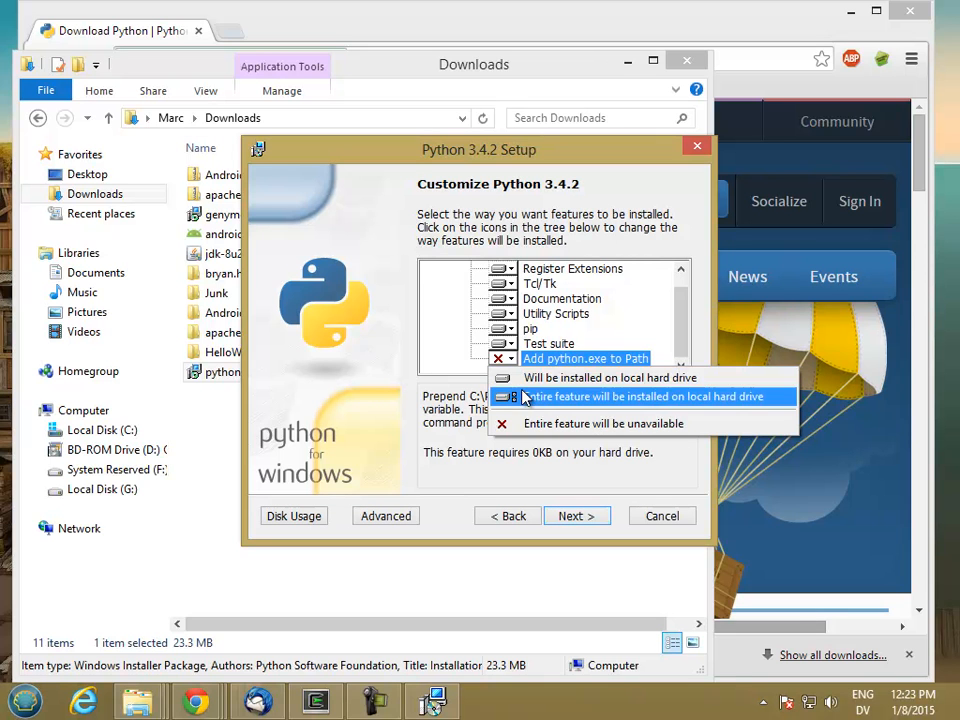
{"action": "left_click", "coordinate": [648, 396]}
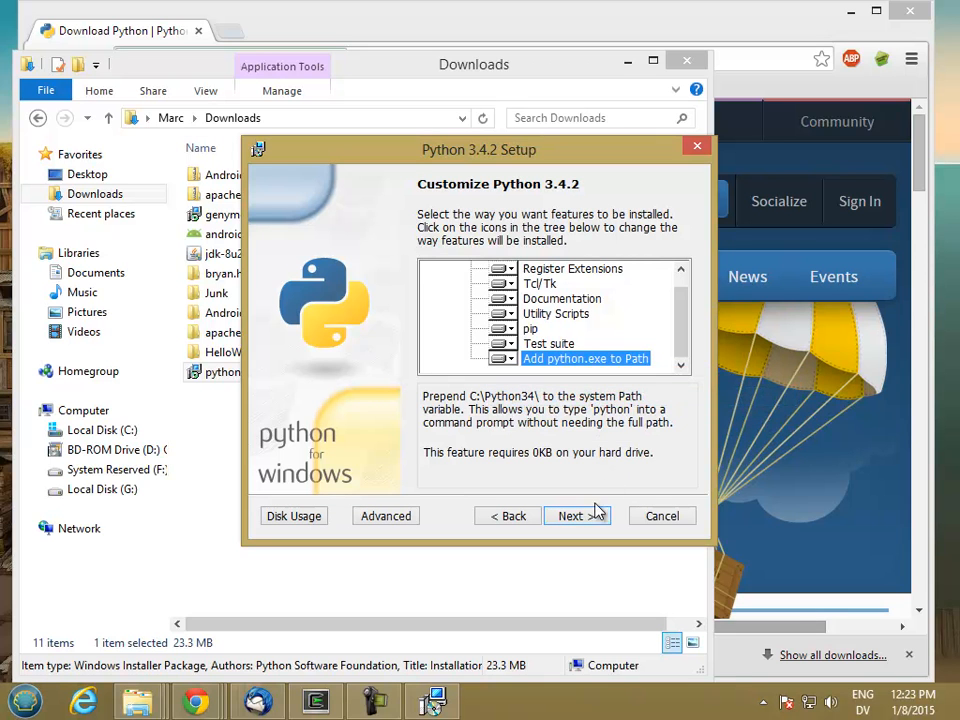
{"action": "left_click", "coordinate": [572, 516]}
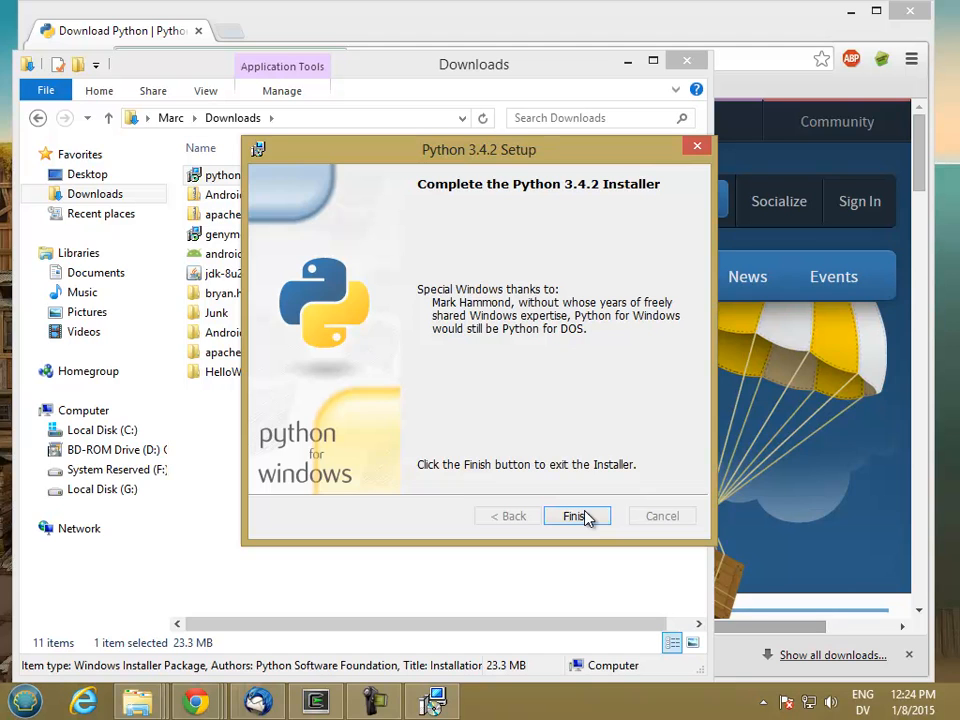
{"action": "left_click", "coordinate": [572, 516]}
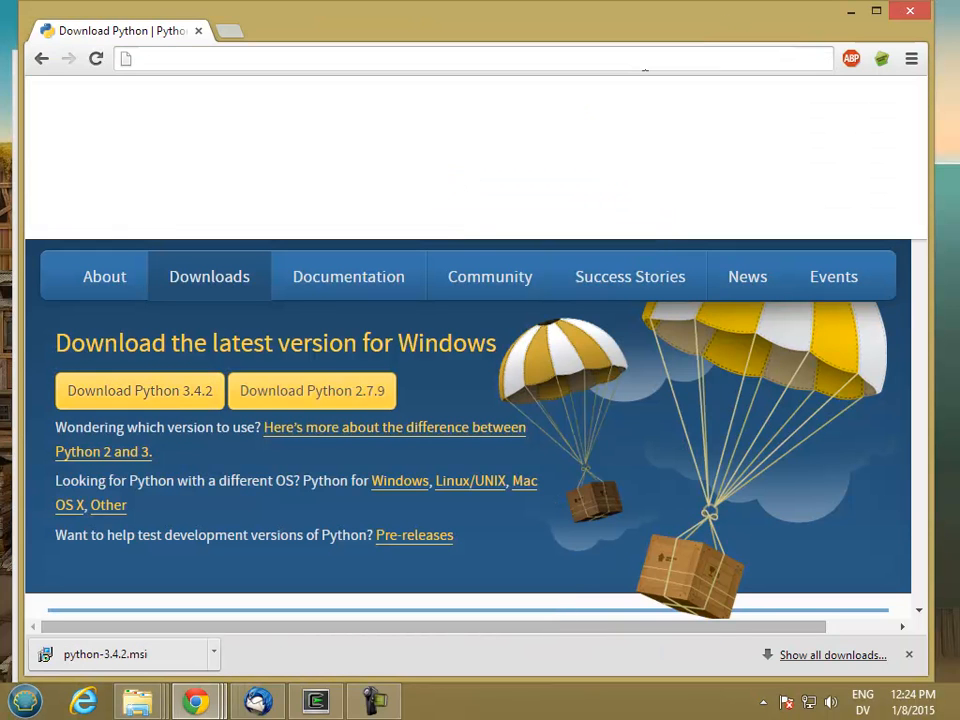
- Search 'pycharm community' and reach the JetBrains PyCharm download page
{"action": "type", "text": "pycharm community"}
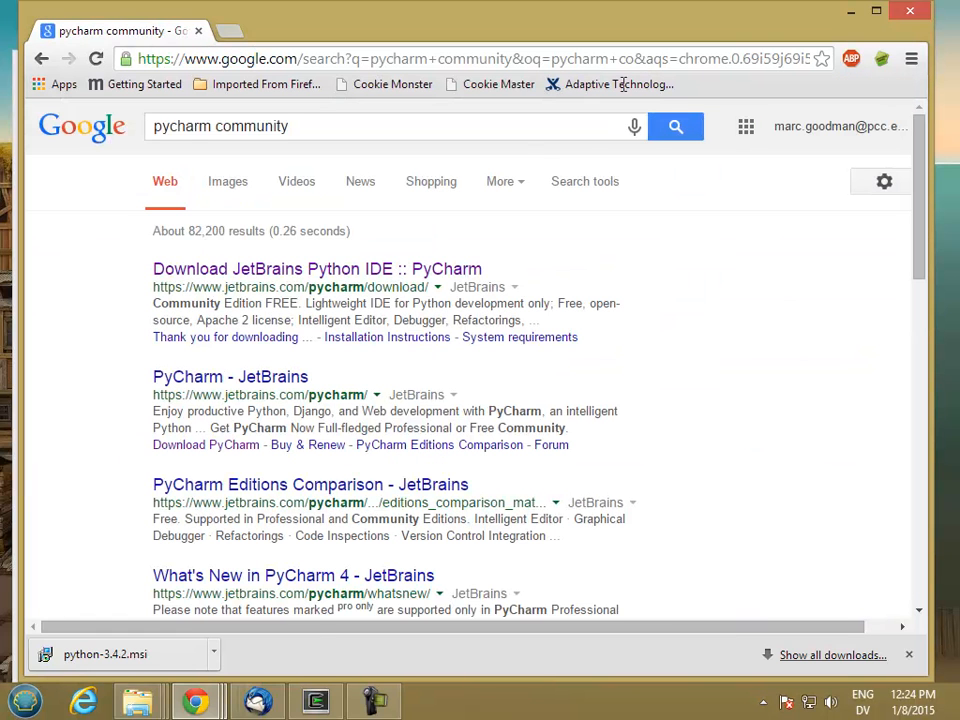
{"action": "left_click", "coordinate": [316, 268]}
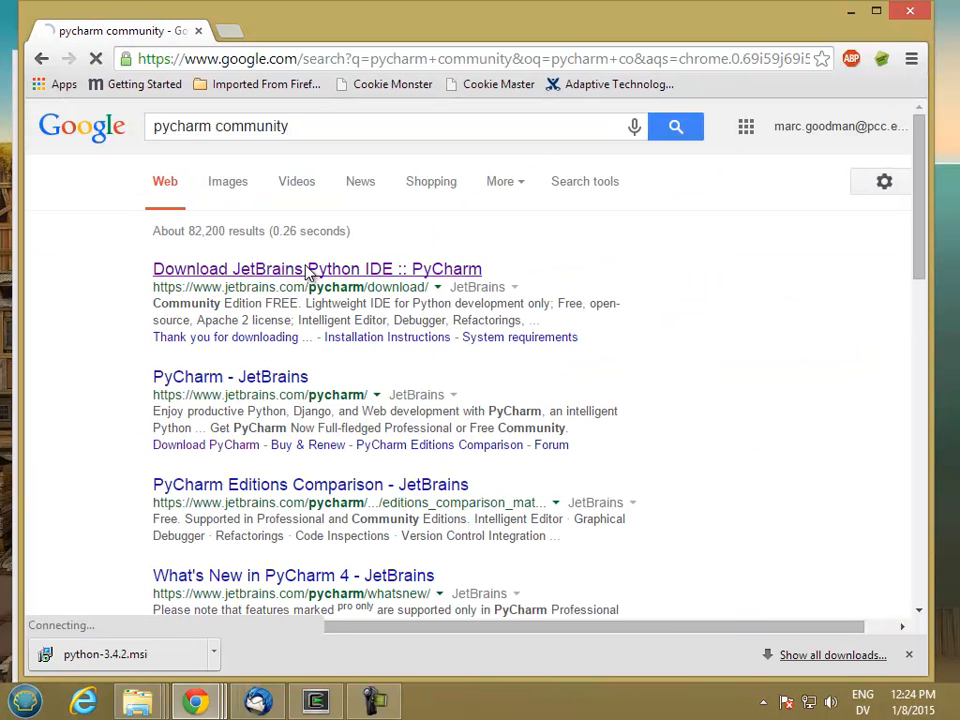
{"action": "left_click", "coordinate": [316, 268]}
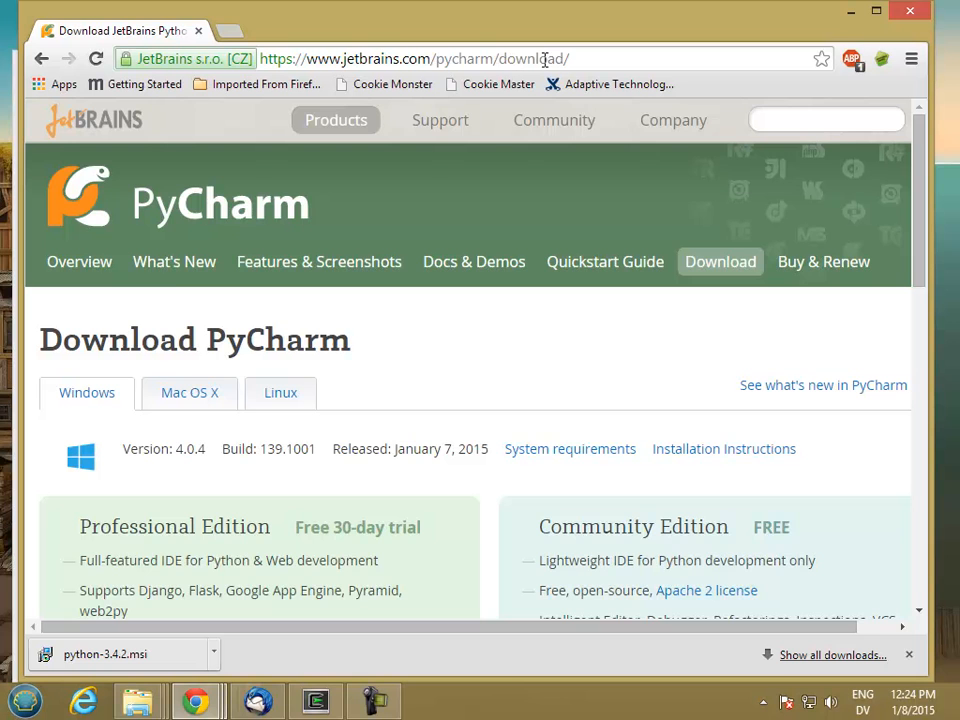
- Start the PyCharm Community Edition installer download via 'Download Community'
{"action": "scroll", "scroll_direction": "down", "scroll_amount": 3}
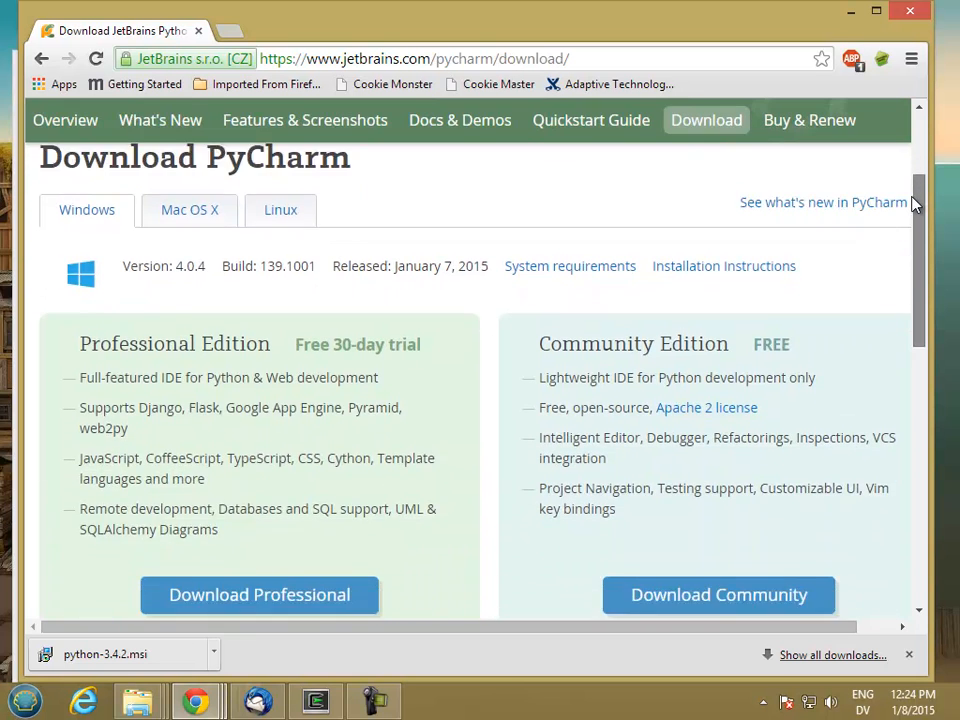
{"action": "scroll", "scroll_direction": "down", "scroll_amount": 3}
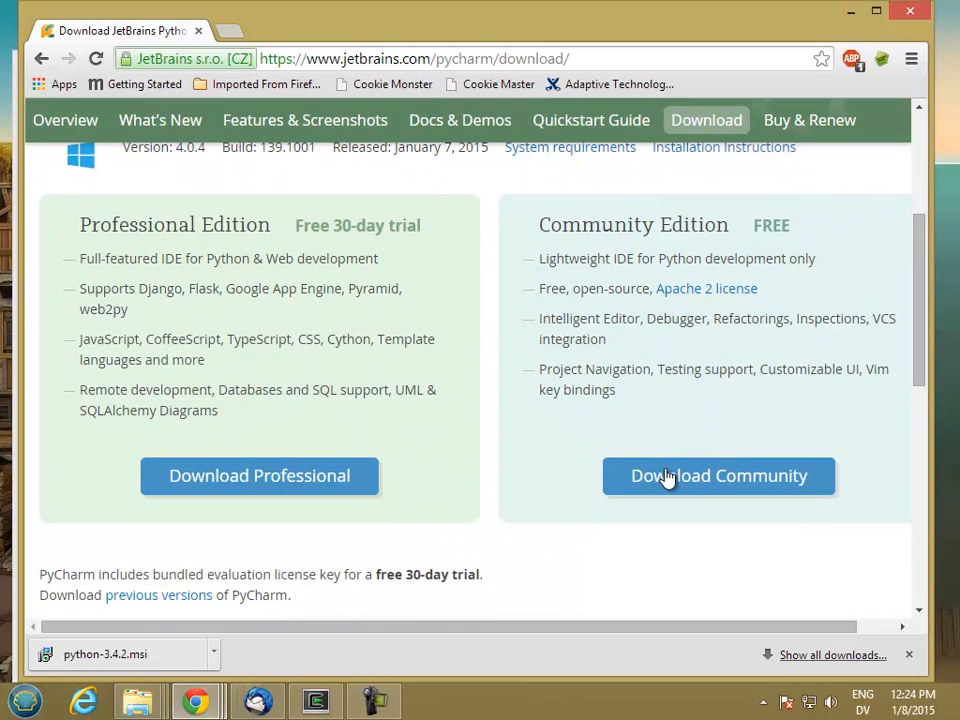
{"action": "left_click", "coordinate": [718, 476]}
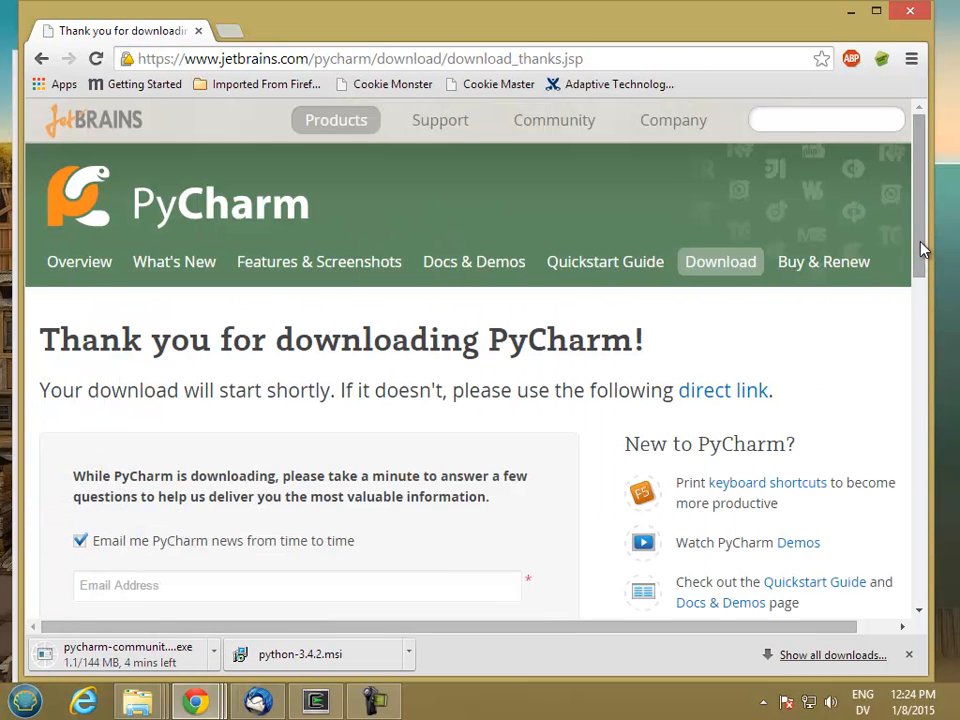
{"action": "scroll", "scroll_direction": "down", "scroll_amount": 3}
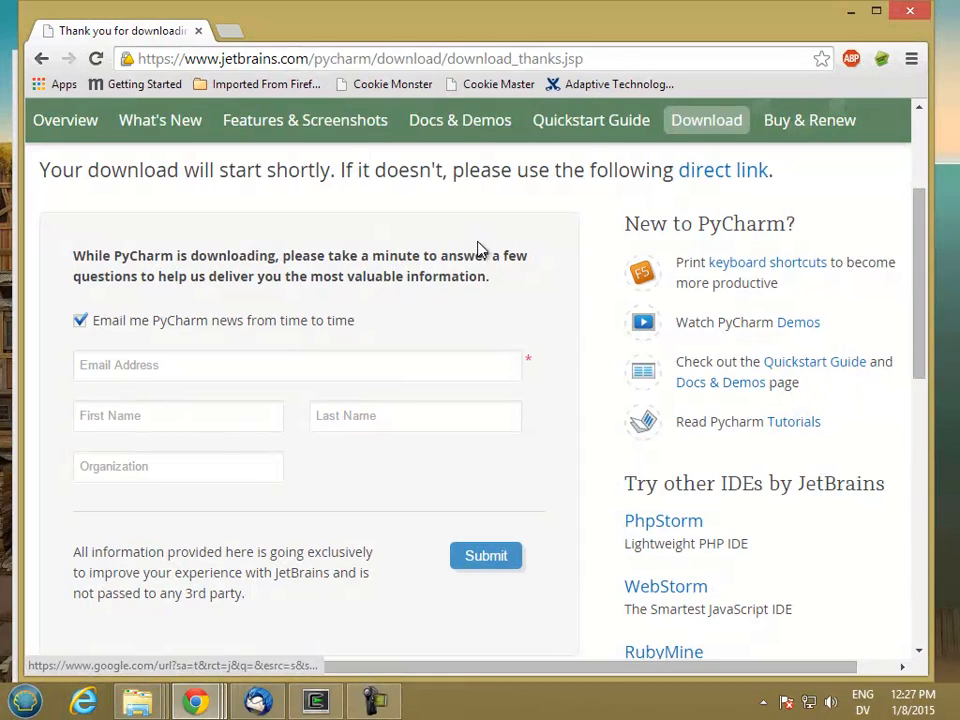
{"action": "mouse_move", "coordinate": [464, 656]}
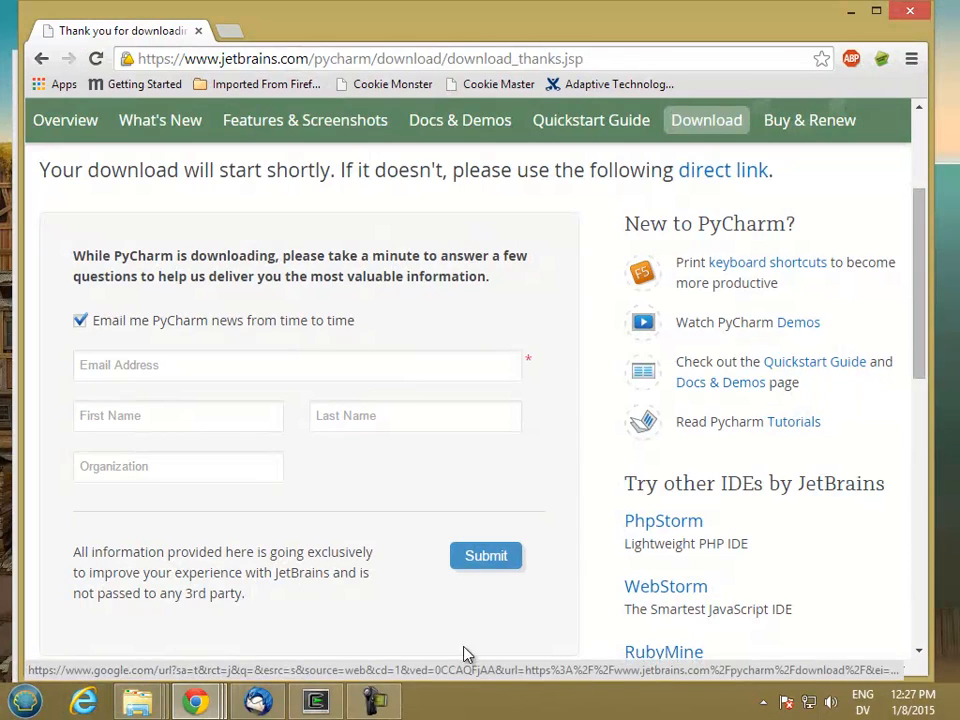
{"action": "mouse_move", "coordinate": [320, 604]}
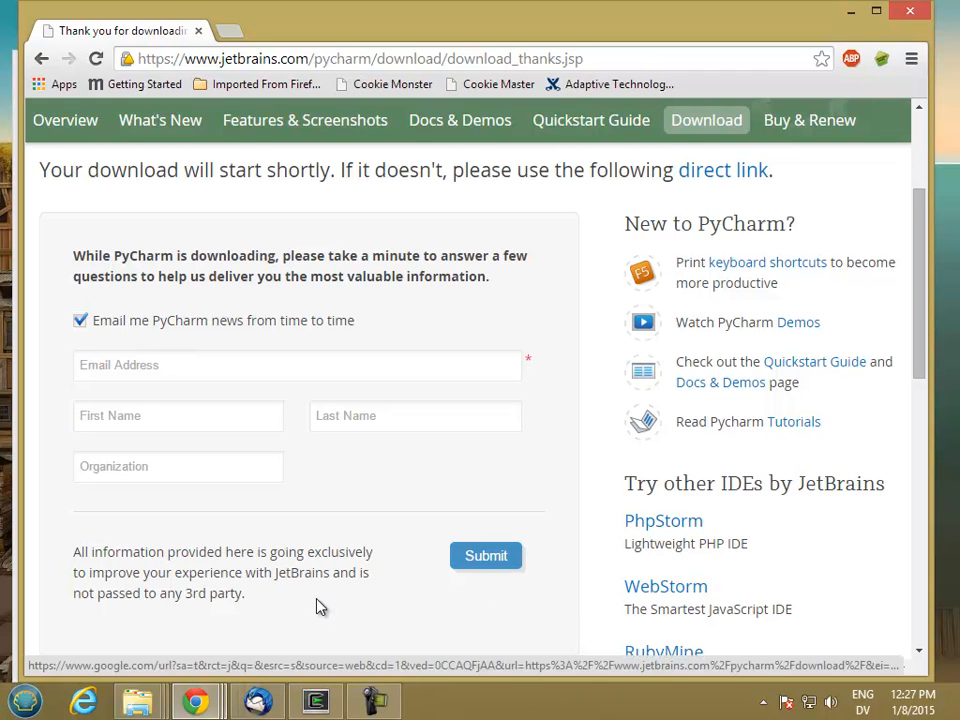
{"action": "mouse_move", "coordinate": [212, 642]}
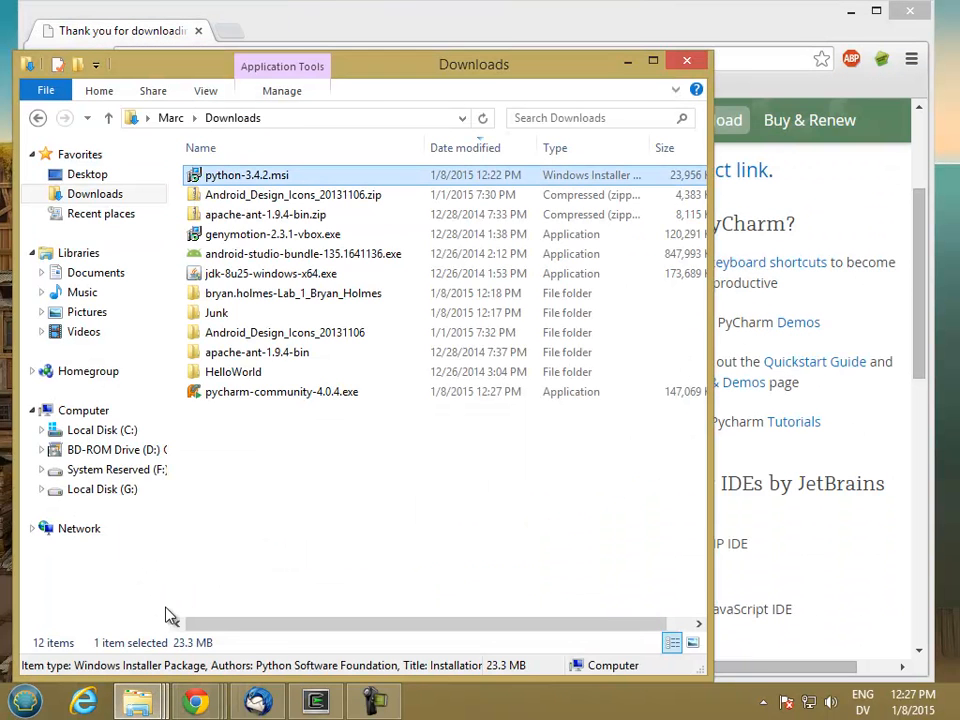
- Launch pycharm-community-4.0.4.exe from Downloads and allow it to run
{"action": "left_click", "coordinate": [280, 390]}
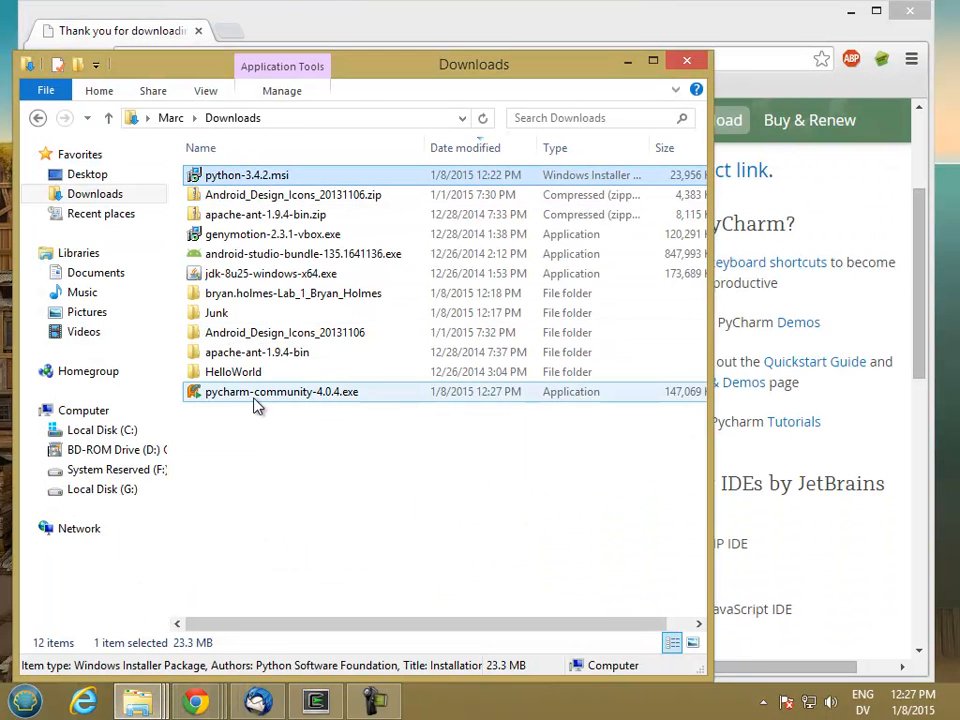
{"action": "left_click", "coordinate": [280, 390]}
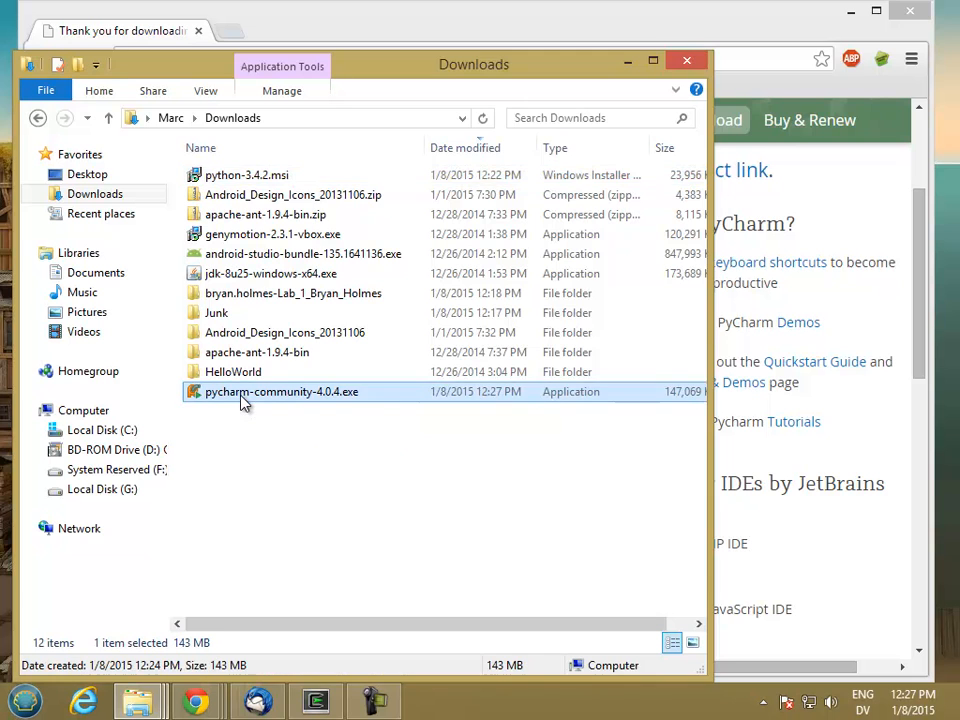
{"action": "double_click", "coordinate": [280, 390]}
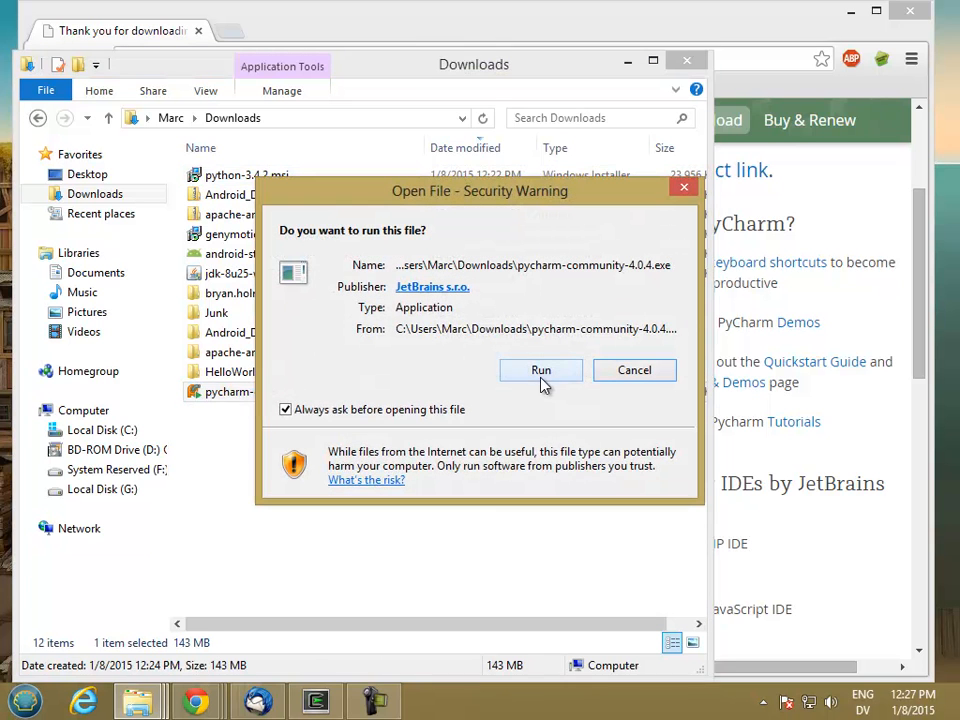
{"action": "left_click", "coordinate": [540, 370]}
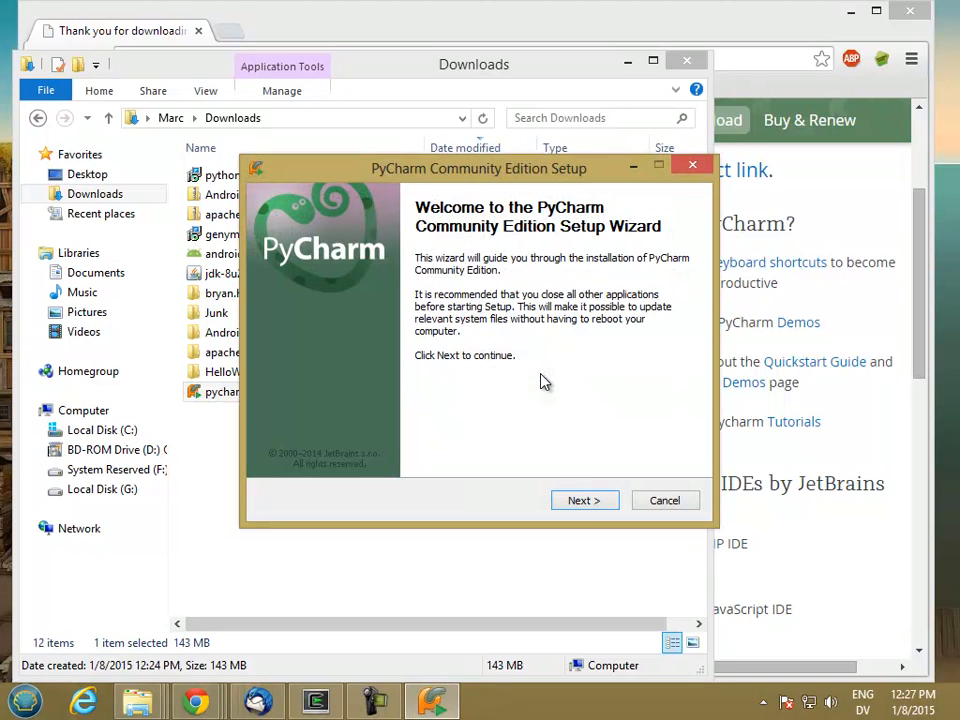
- Install PyCharm to the default location with a desktop shortcut and .py file association
{"action": "left_click", "coordinate": [584, 500]}
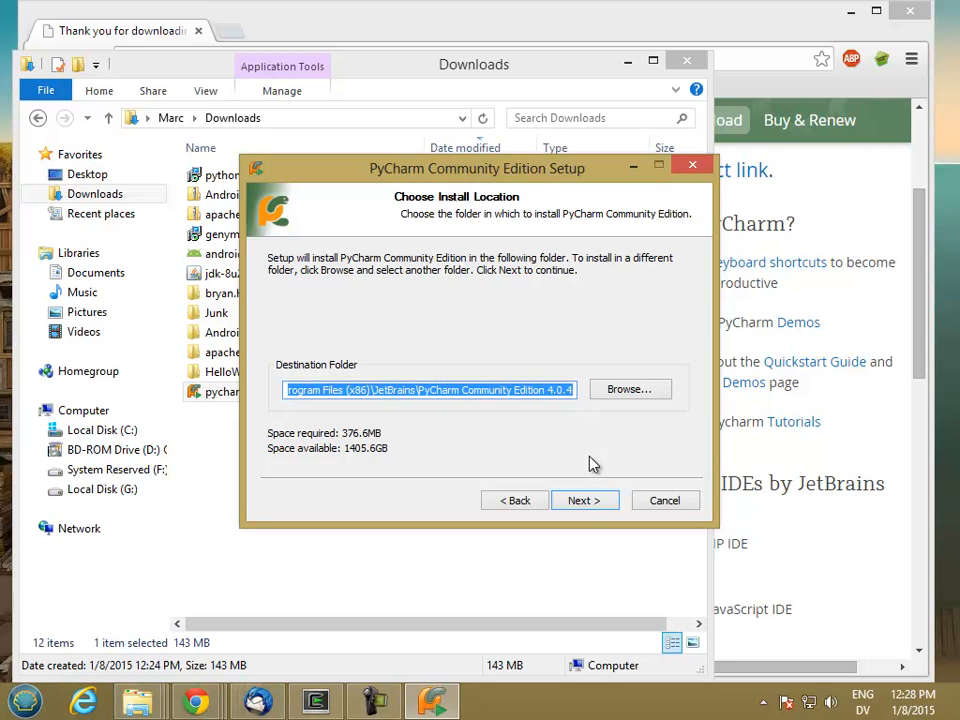
{"action": "left_click", "coordinate": [584, 500]}
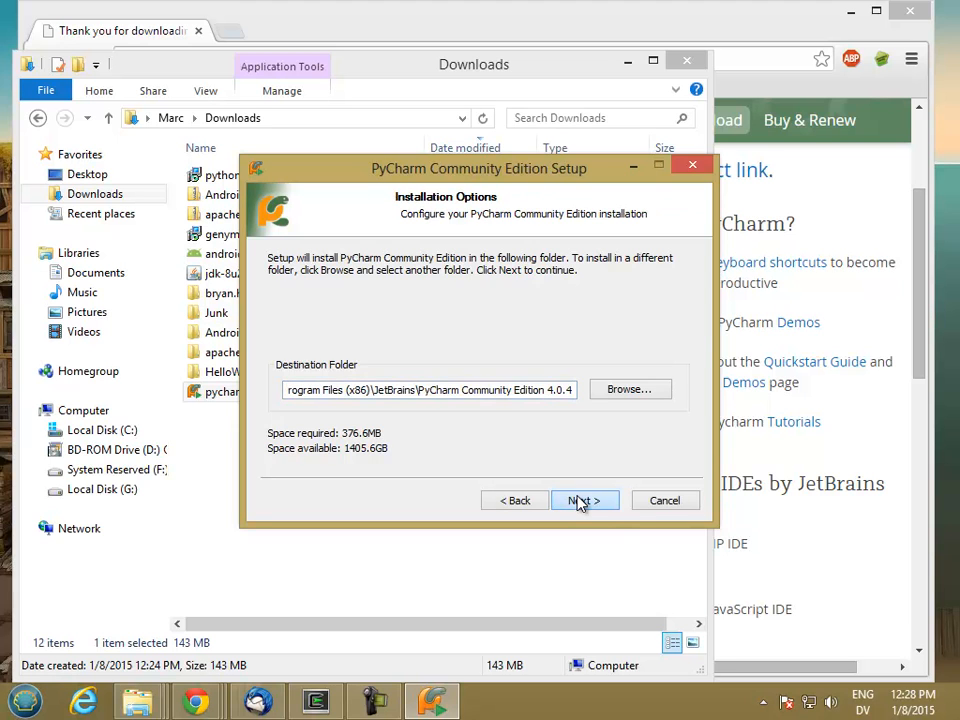
{"action": "left_click", "coordinate": [584, 500]}
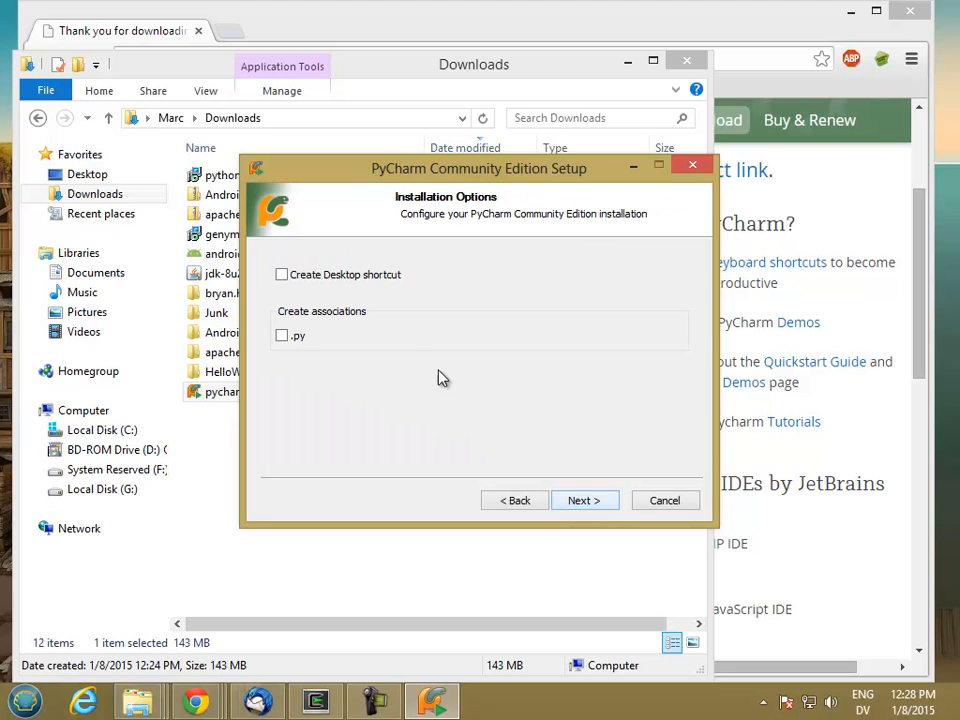
{"action": "left_click", "coordinate": [282, 274]}
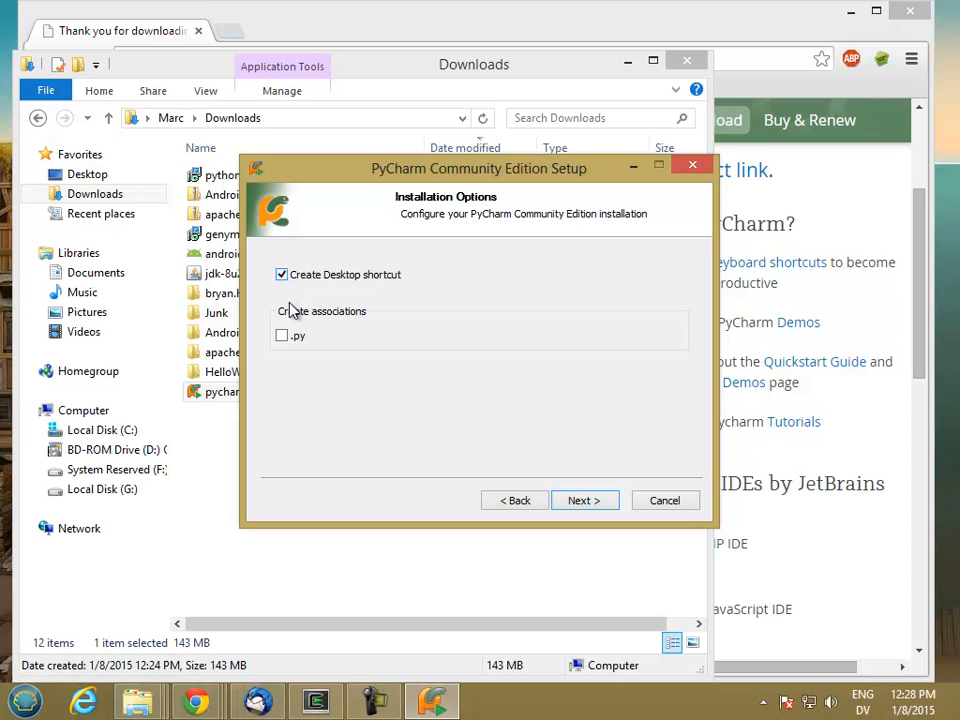
{"action": "left_click", "coordinate": [282, 336]}
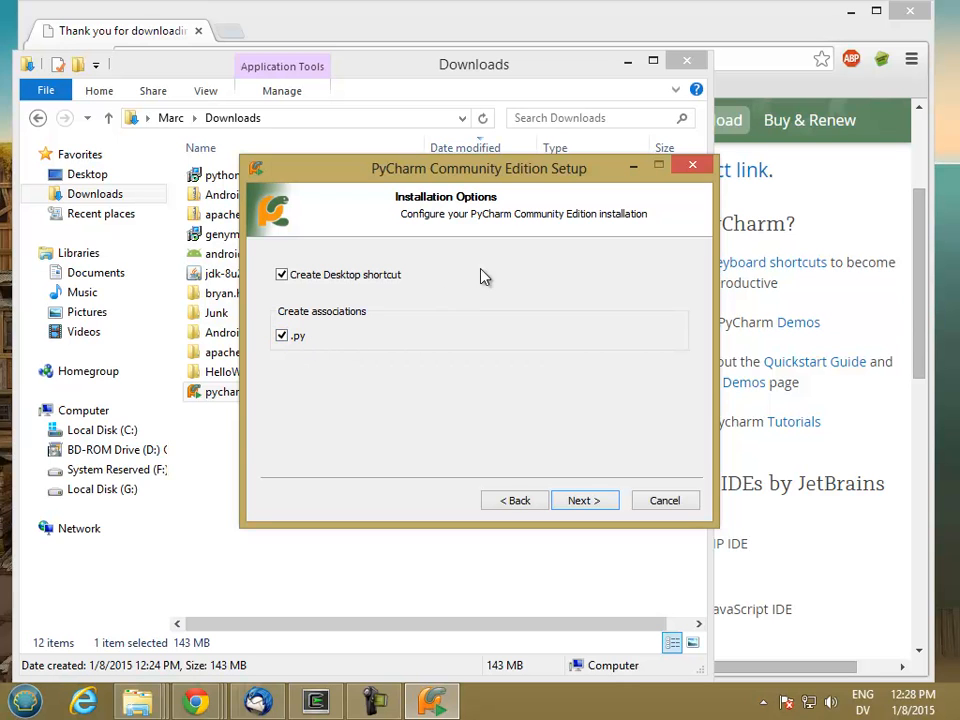
{"action": "left_click", "coordinate": [584, 500]}
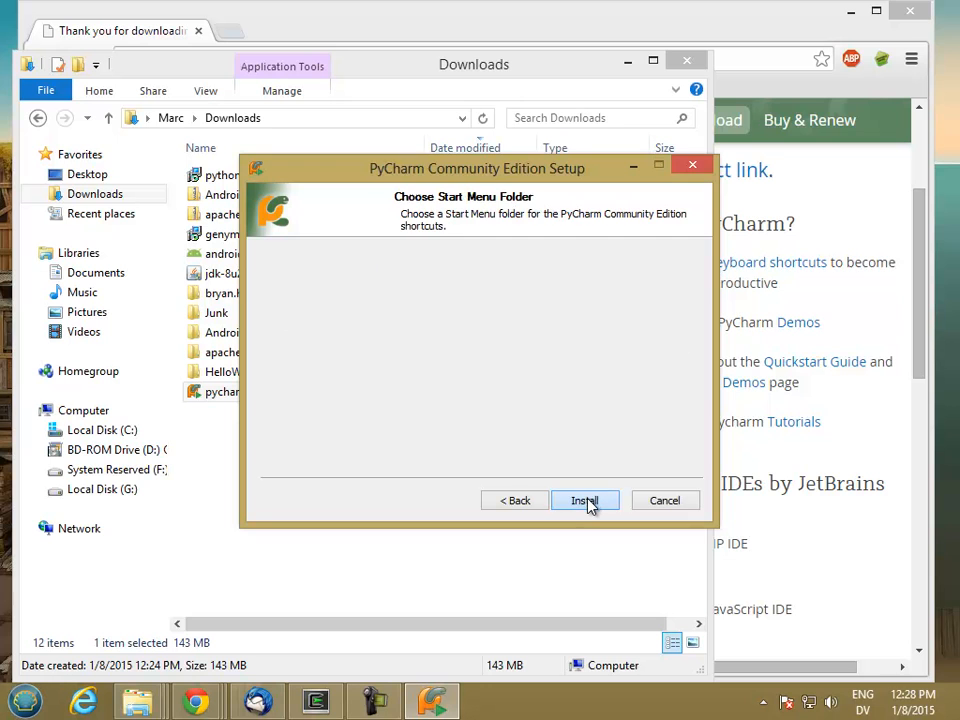
{"action": "left_click", "coordinate": [584, 500]}
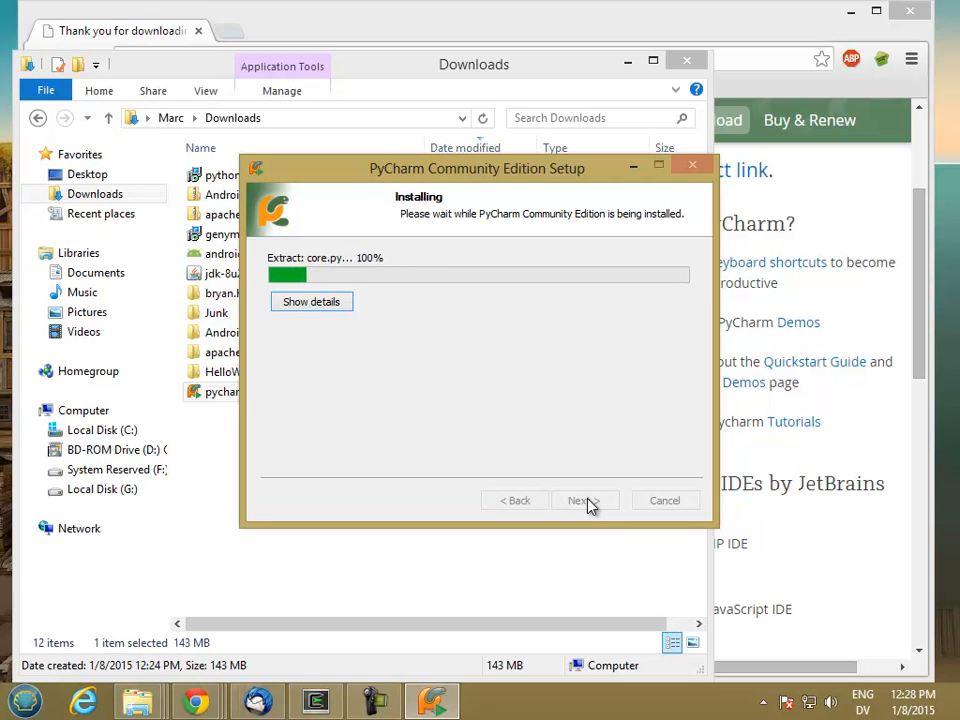
- Finish setup with 'Run PyCharm Community Edition' ticked so PyCharm launches
{"action": "left_click", "coordinate": [312, 300]}
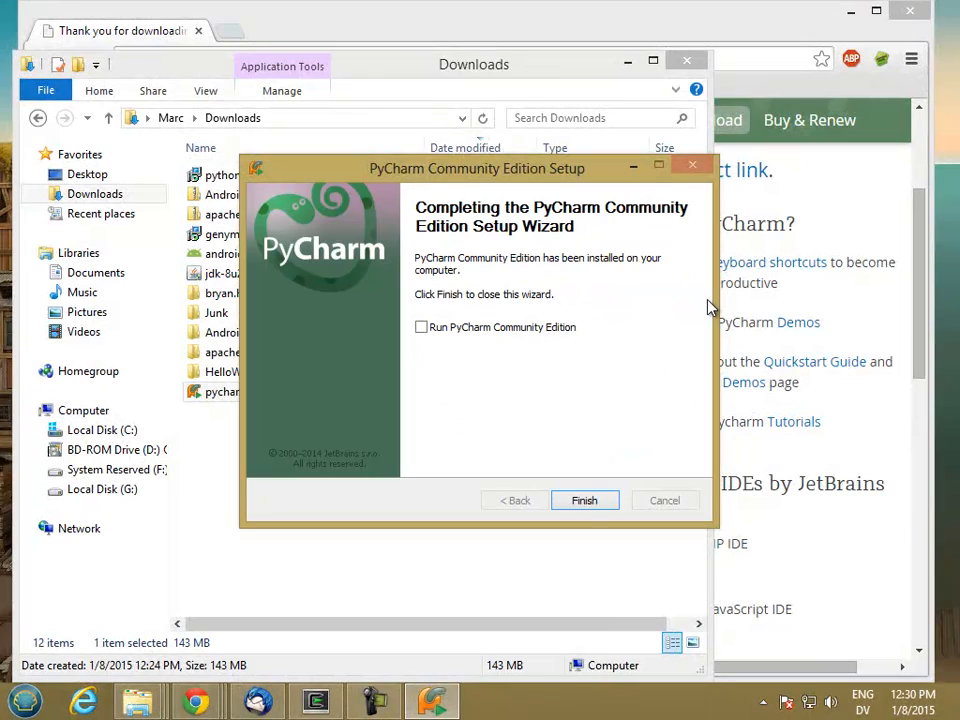
{"action": "mouse_move", "coordinate": [528, 344]}
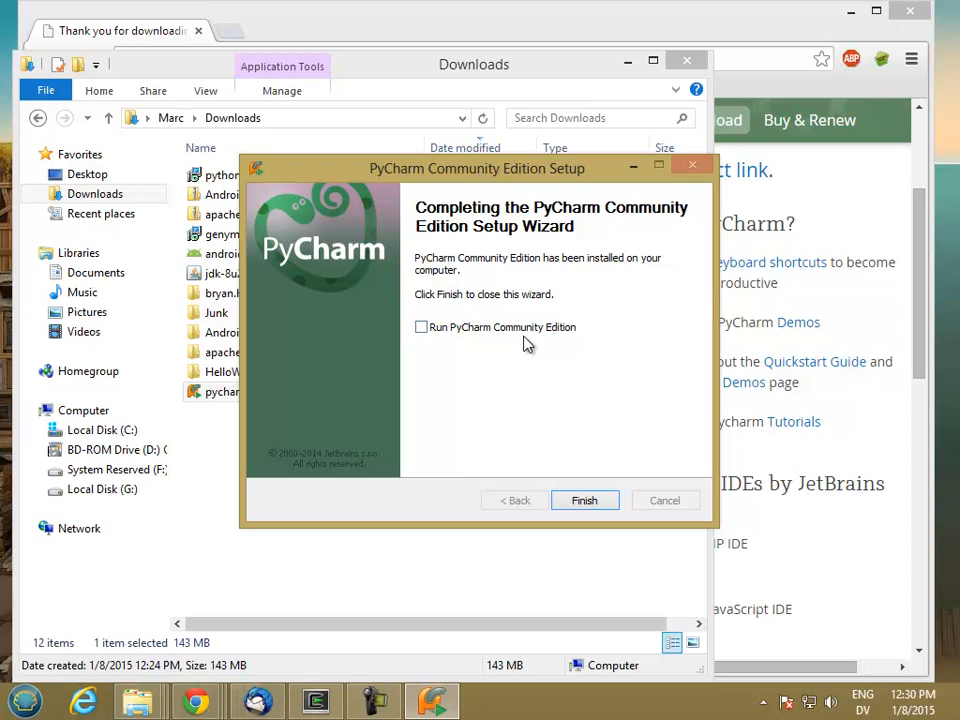
{"action": "left_click", "coordinate": [420, 328]}
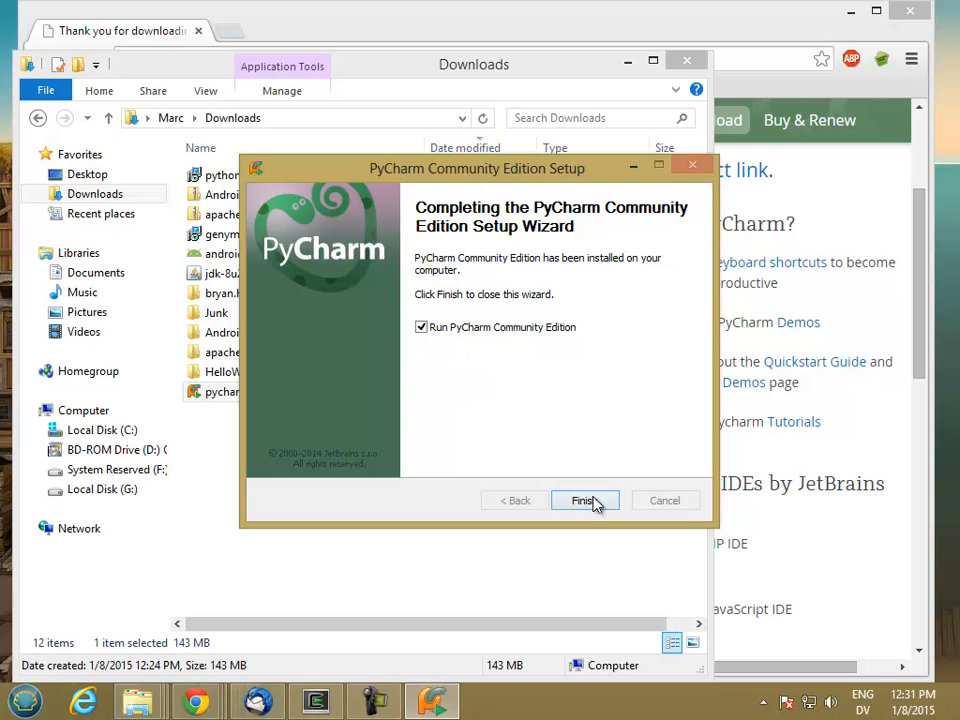
{"action": "left_click", "coordinate": [584, 500]}
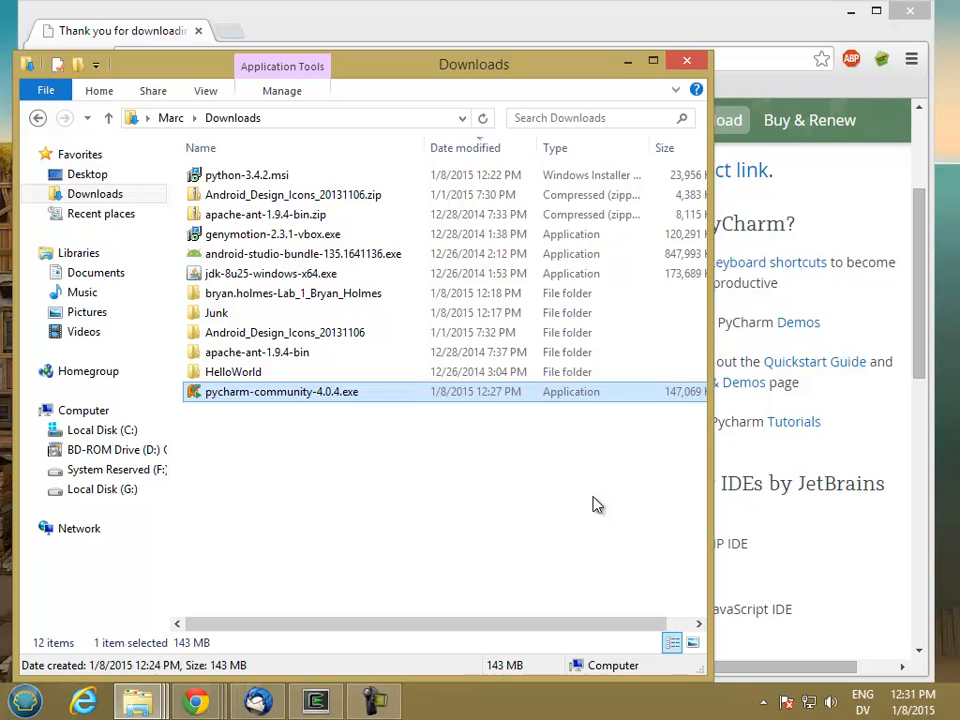
- Complete installation choosing not to import any previous PyCharm settings
{"action": "double_click", "coordinate": [280, 390]}
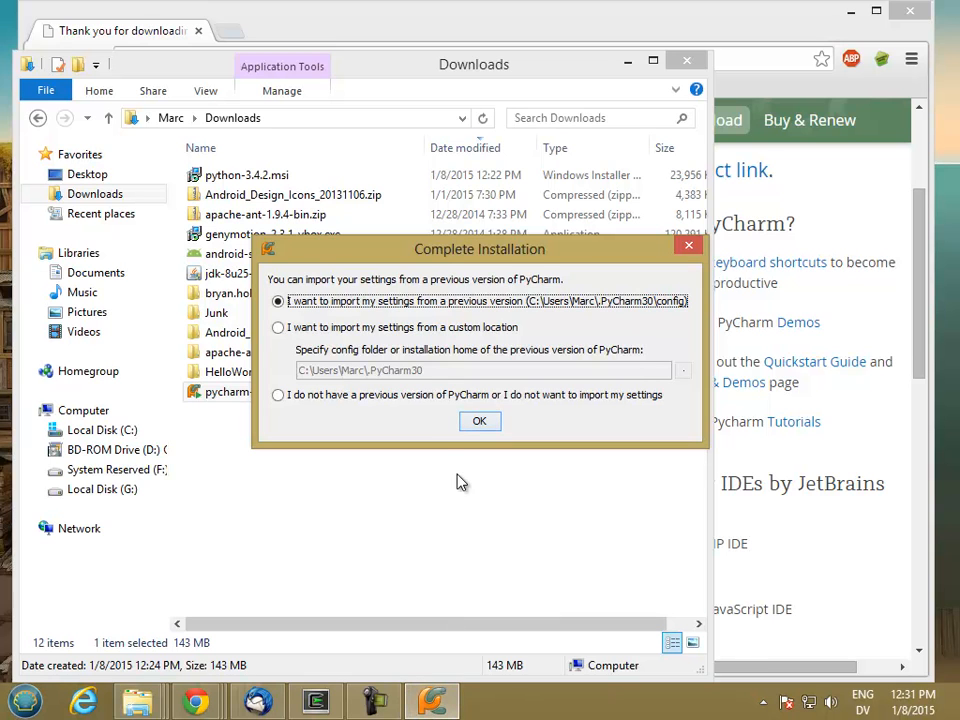
{"action": "mouse_move", "coordinate": [318, 288]}
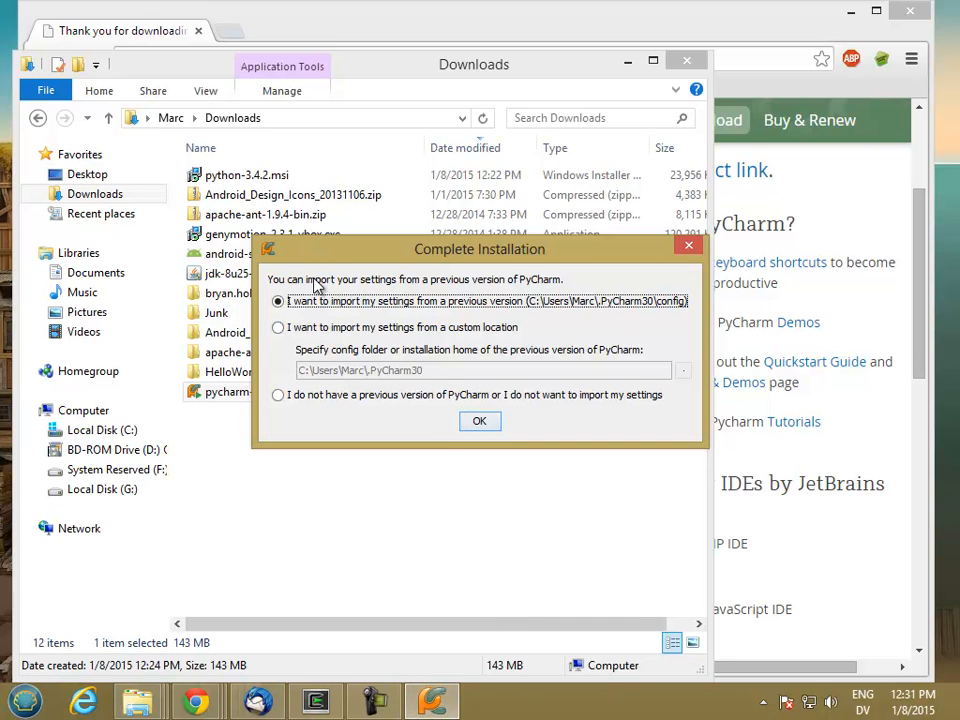
{"action": "mouse_move", "coordinate": [464, 288]}
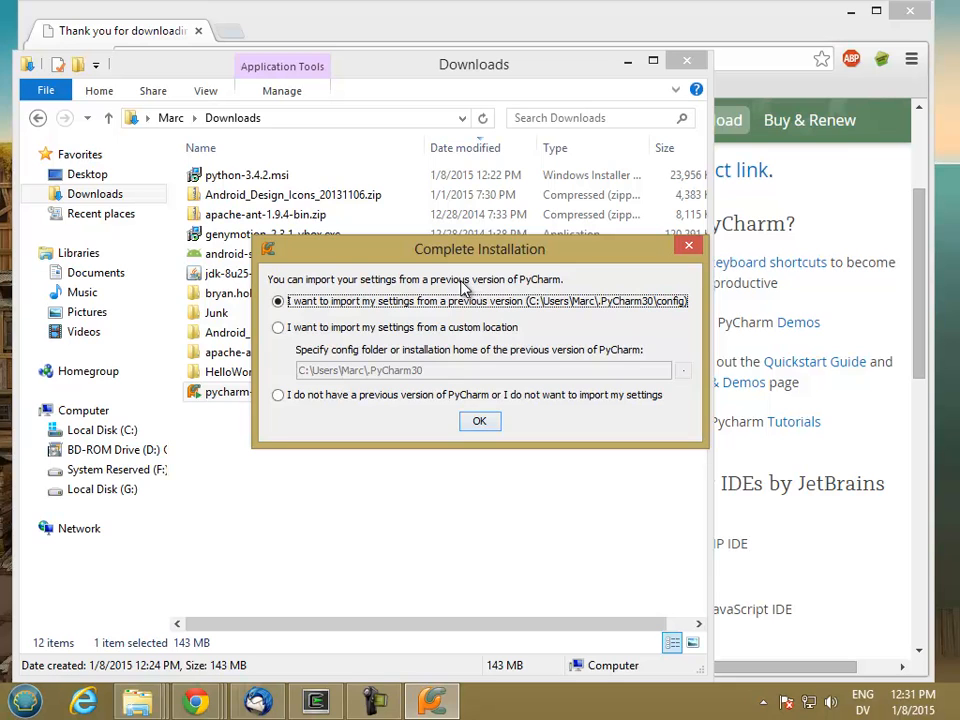
{"action": "mouse_move", "coordinate": [438, 336]}
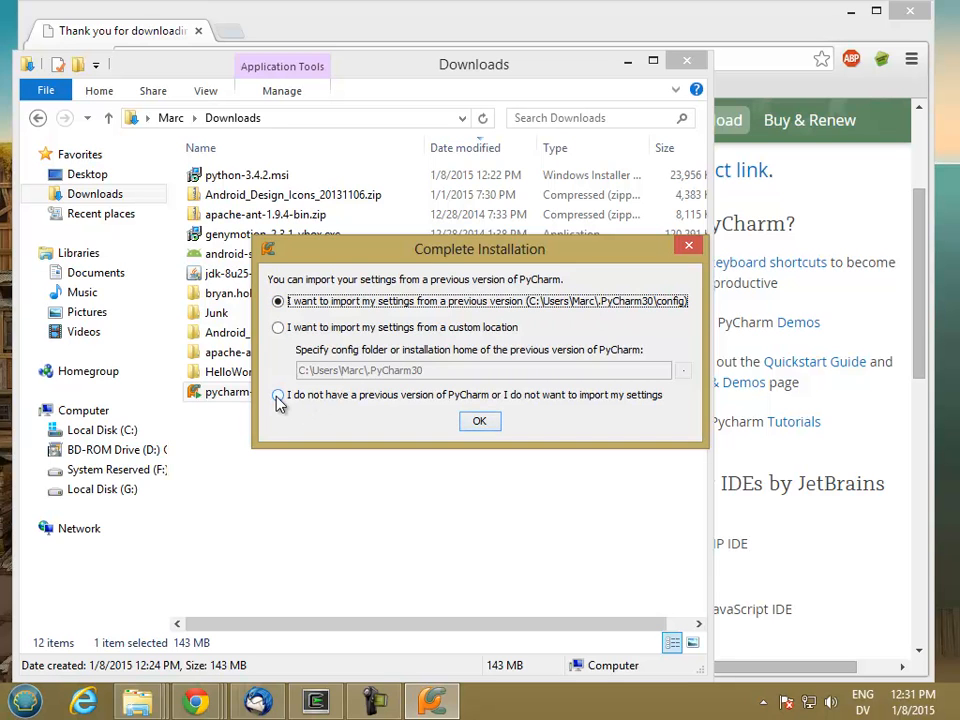
{"action": "left_click", "coordinate": [278, 396]}
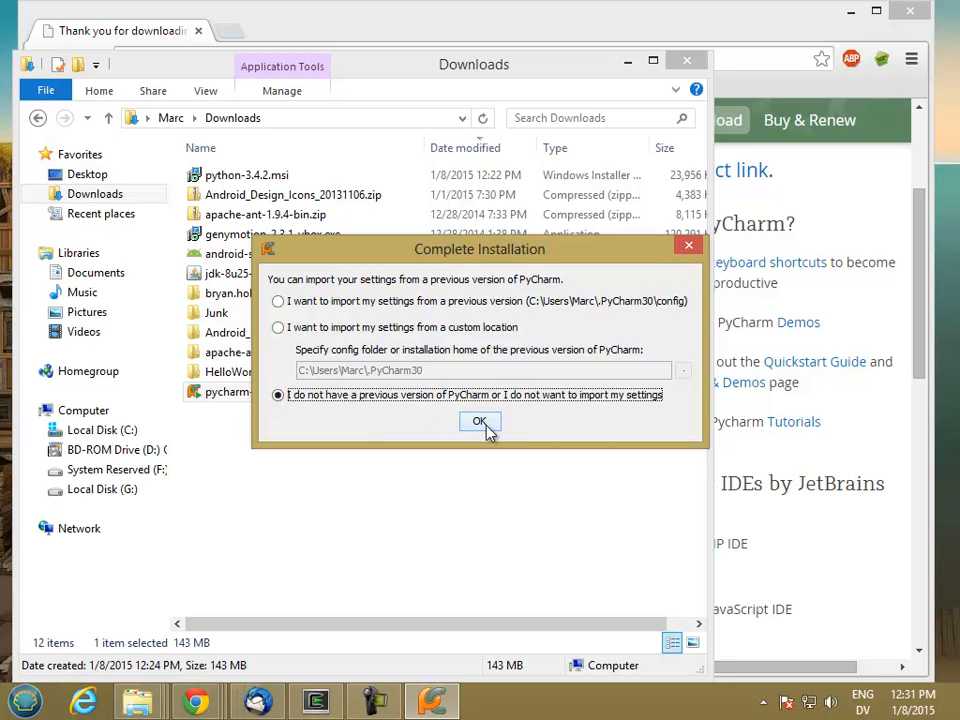
{"action": "left_click", "coordinate": [480, 420]}
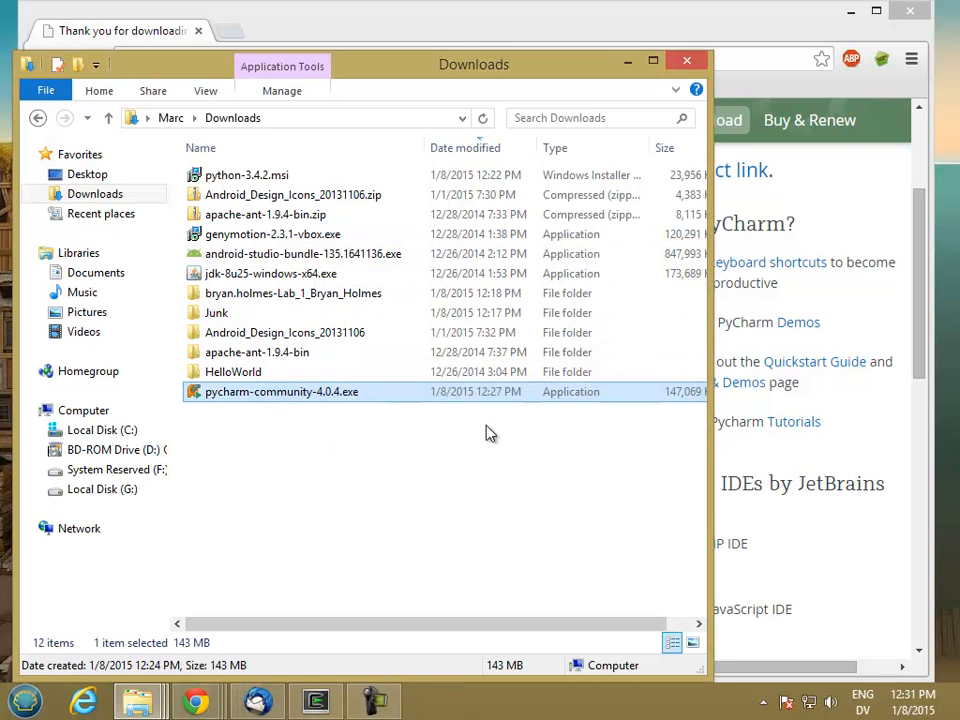
{"action": "double_click", "coordinate": [280, 390]}
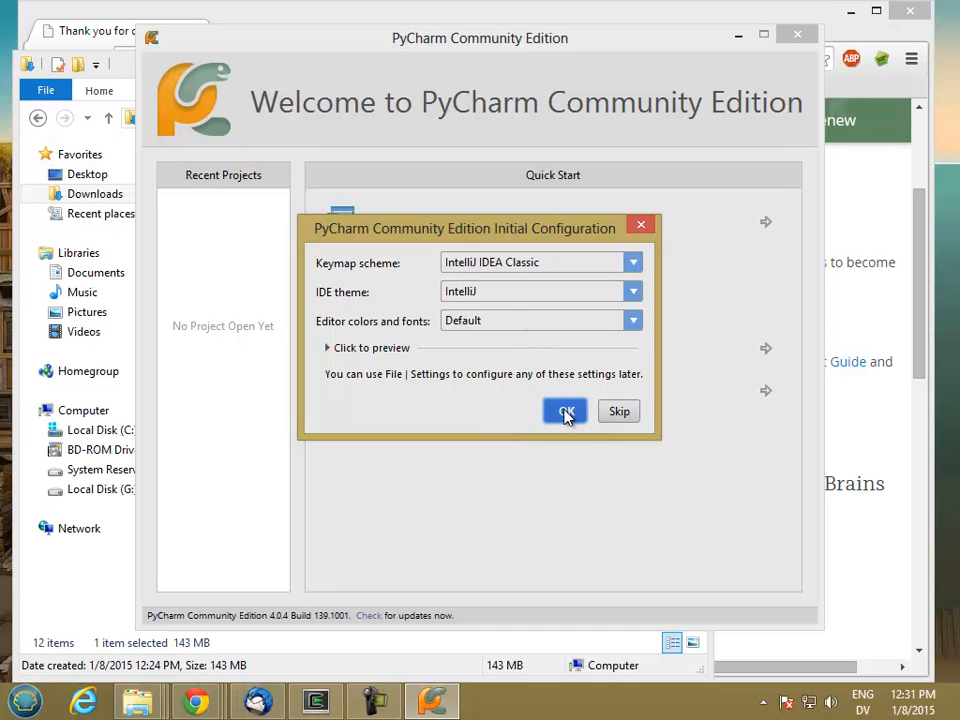
- Accept the default IntelliJ keymap, theme and colours and start a new project
{"action": "left_click", "coordinate": [564, 412]}
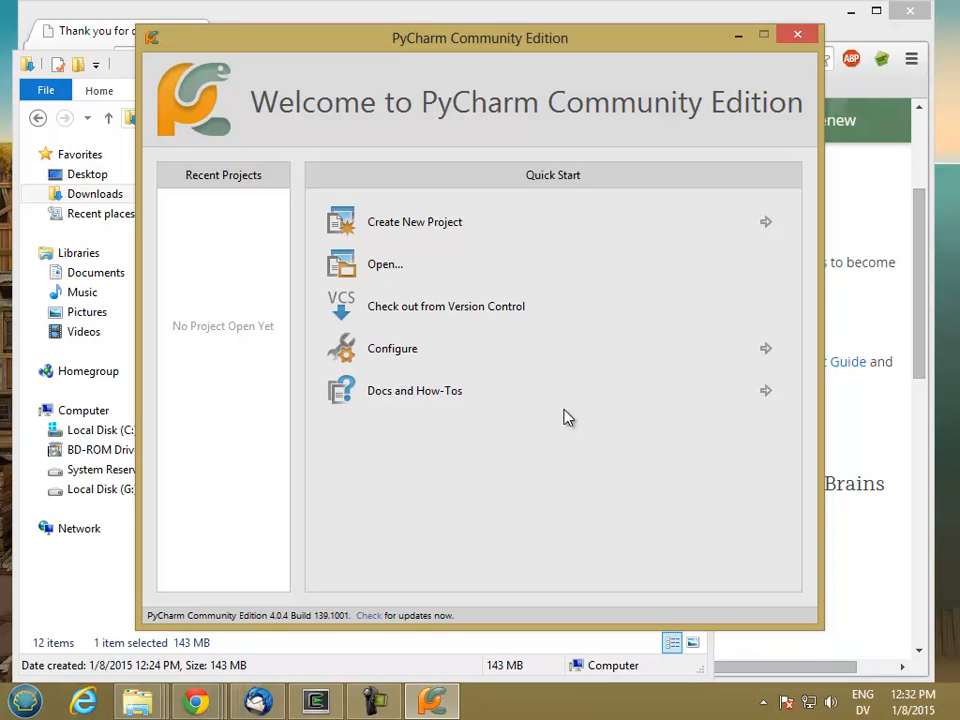
{"action": "mouse_move", "coordinate": [486, 264]}
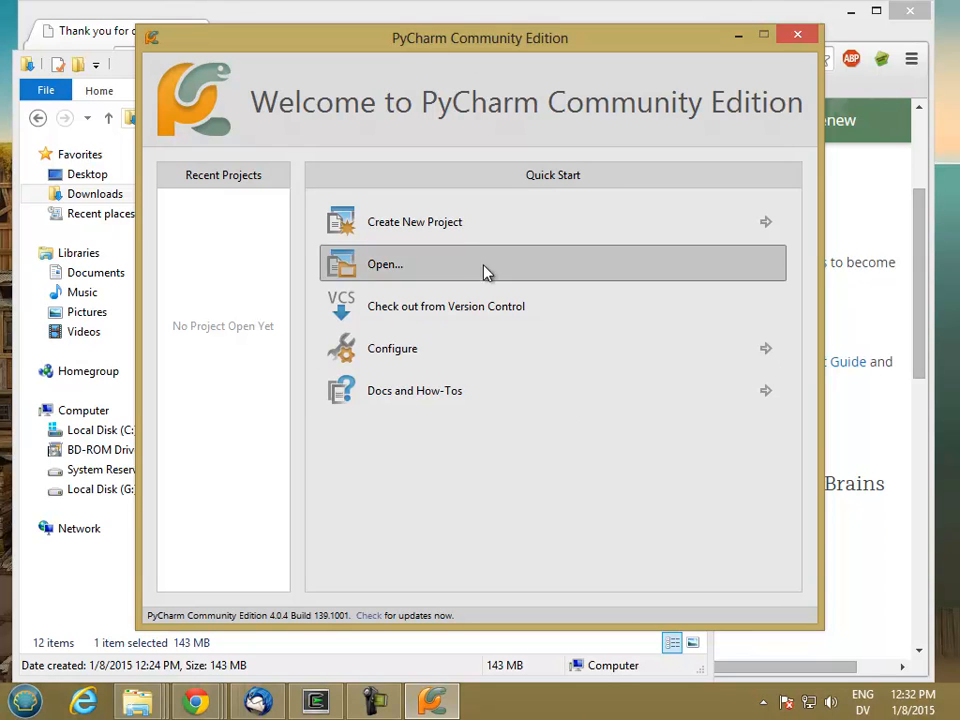
{"action": "left_click", "coordinate": [414, 220]}
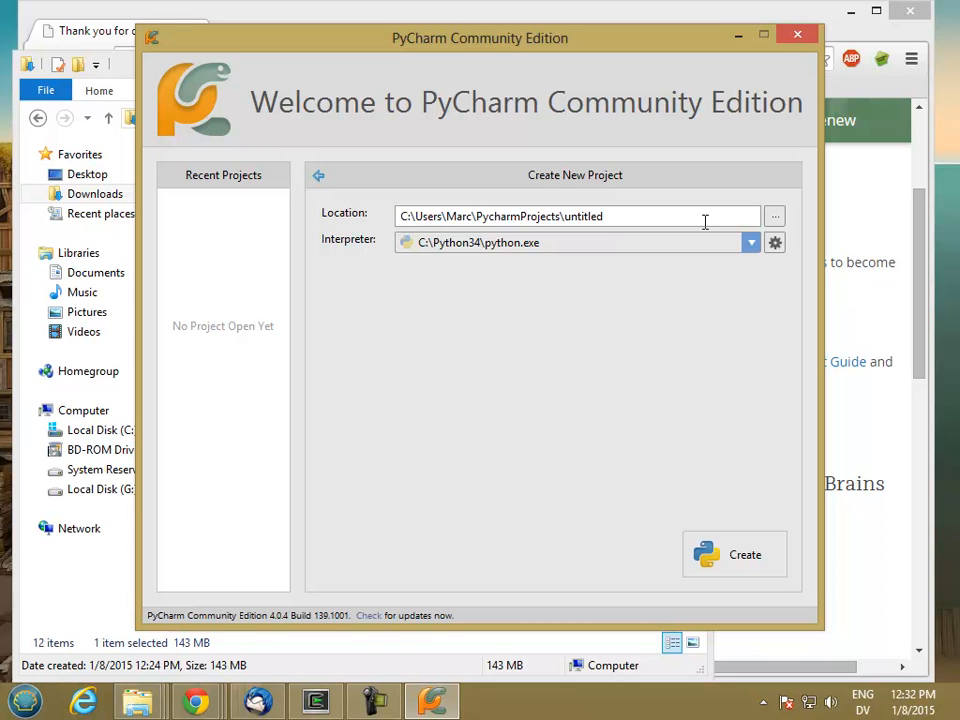
- Browse to the C drive root and create a new PythonProjects folder there
{"action": "left_click", "coordinate": [776, 216]}
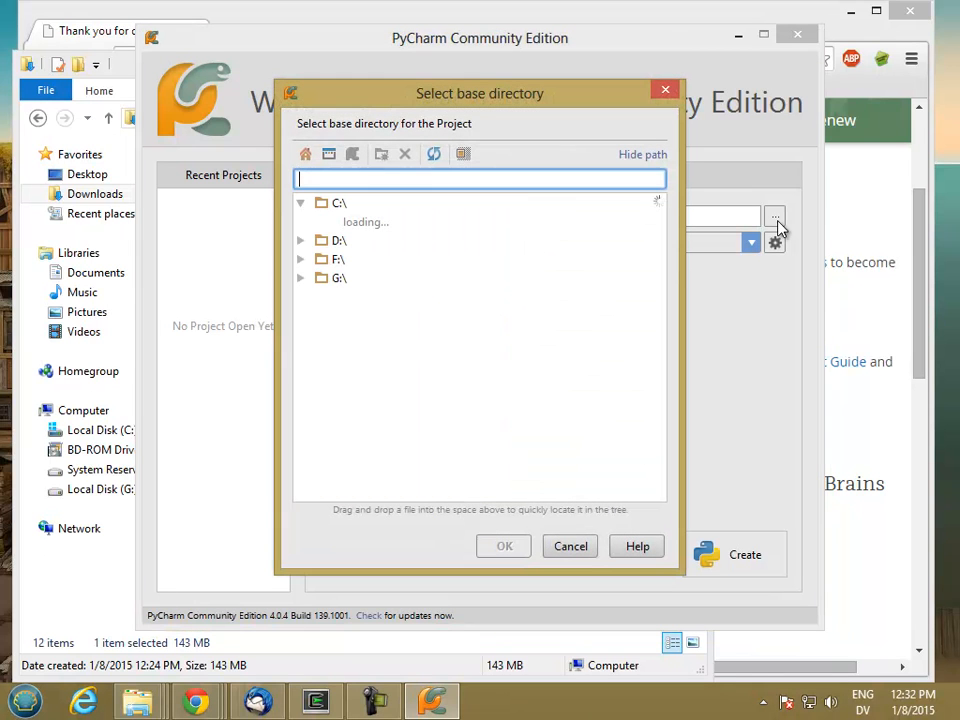
{"action": "left_click", "coordinate": [300, 202]}
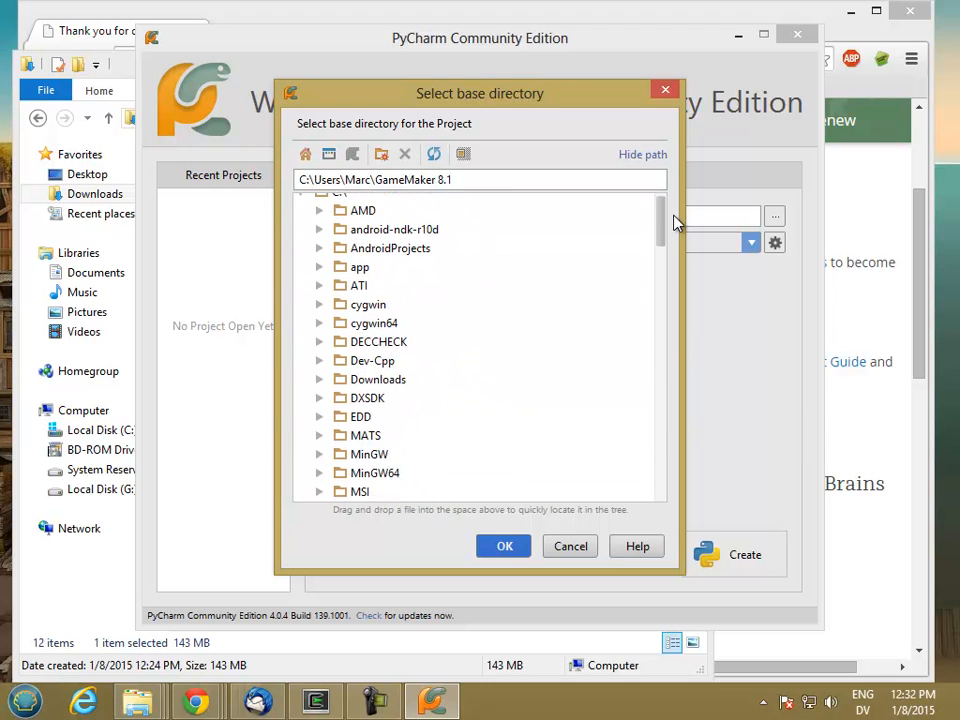
{"action": "left_click", "coordinate": [300, 204]}
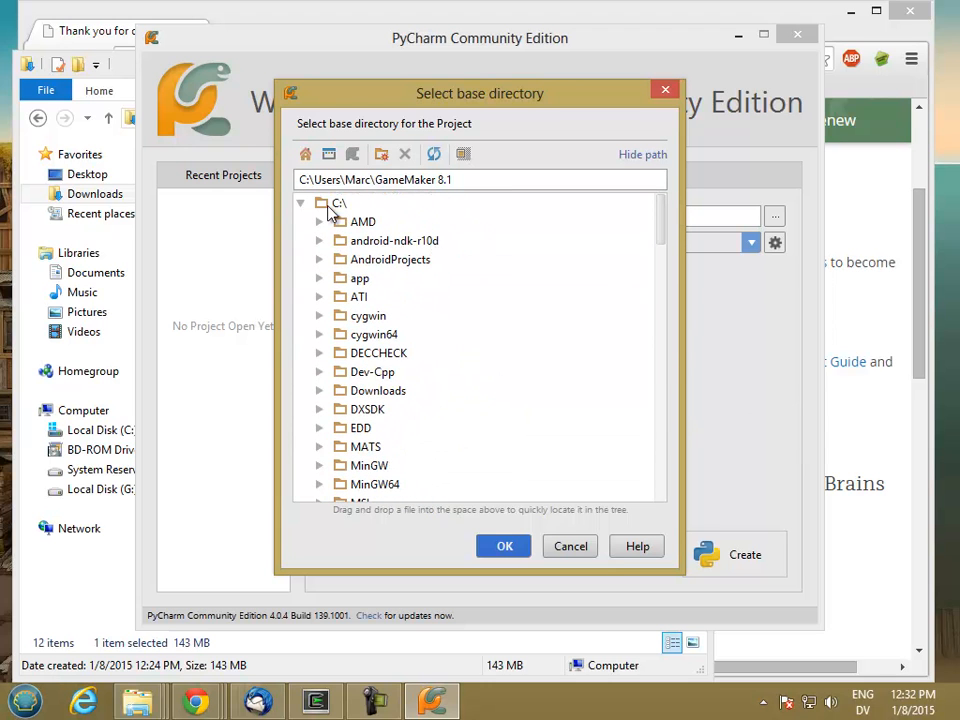
{"action": "left_click", "coordinate": [336, 204]}
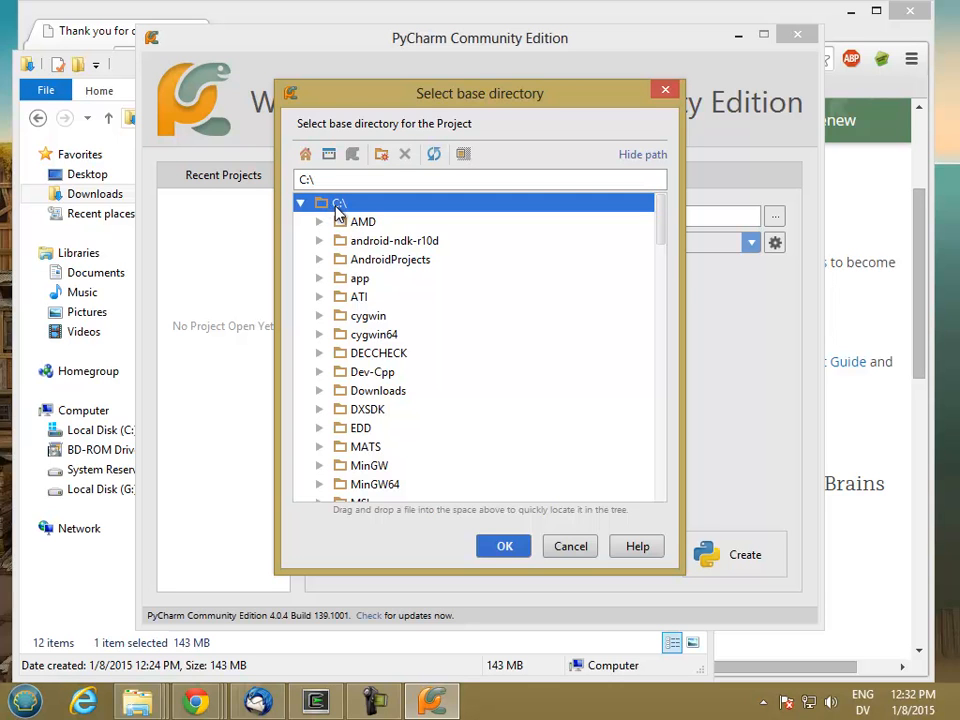
{"action": "left_click", "coordinate": [380, 154]}
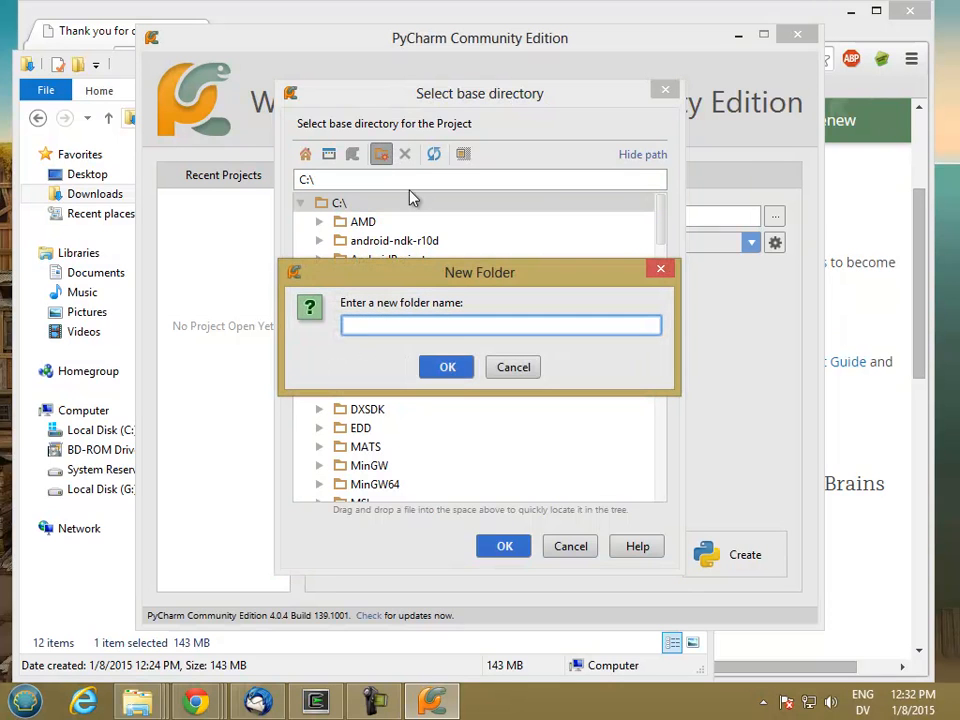
{"action": "type", "text": "Pyt"}
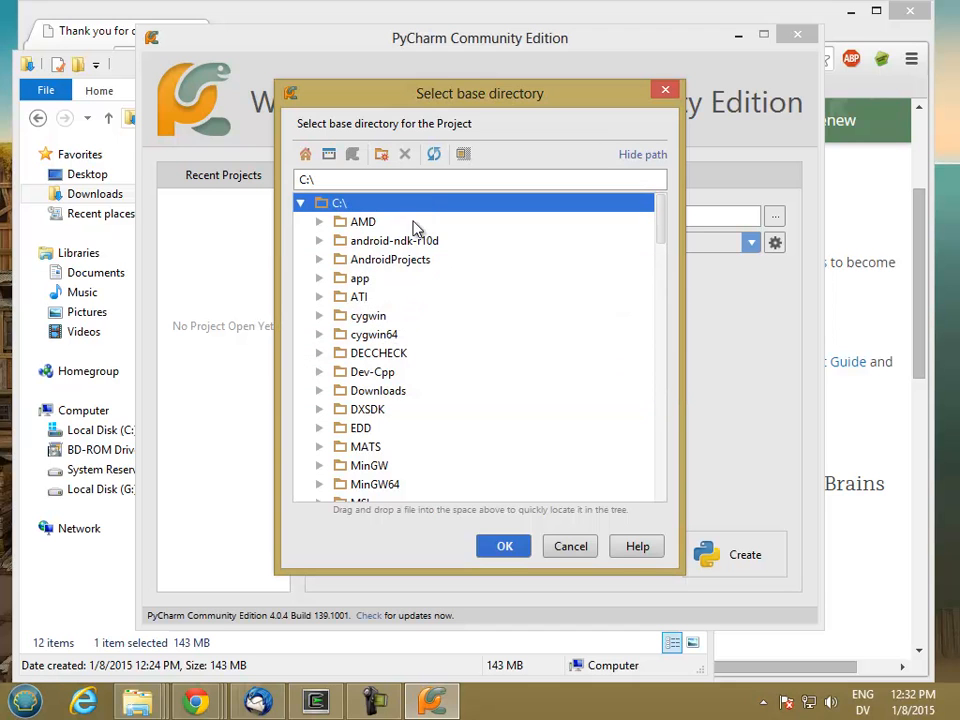
- Select C:\PythonProjects\Lab1 as the project location, keeping the Python34 interpreter
{"action": "scroll", "scroll_direction": "down", "scroll_amount": 3}
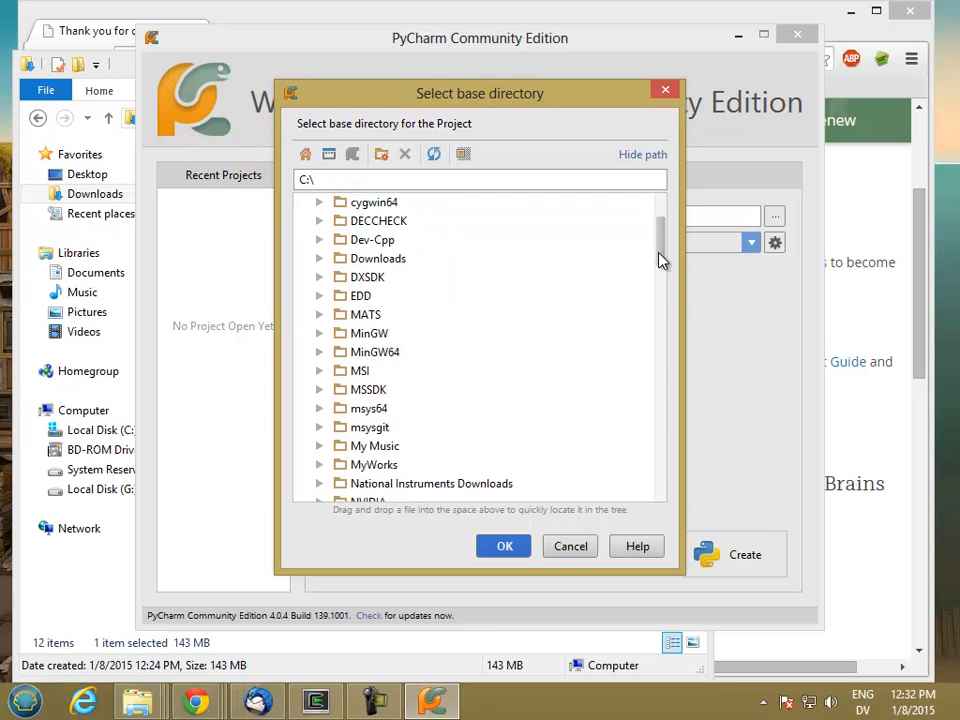
{"action": "scroll", "scroll_direction": "down", "scroll_amount": 3}
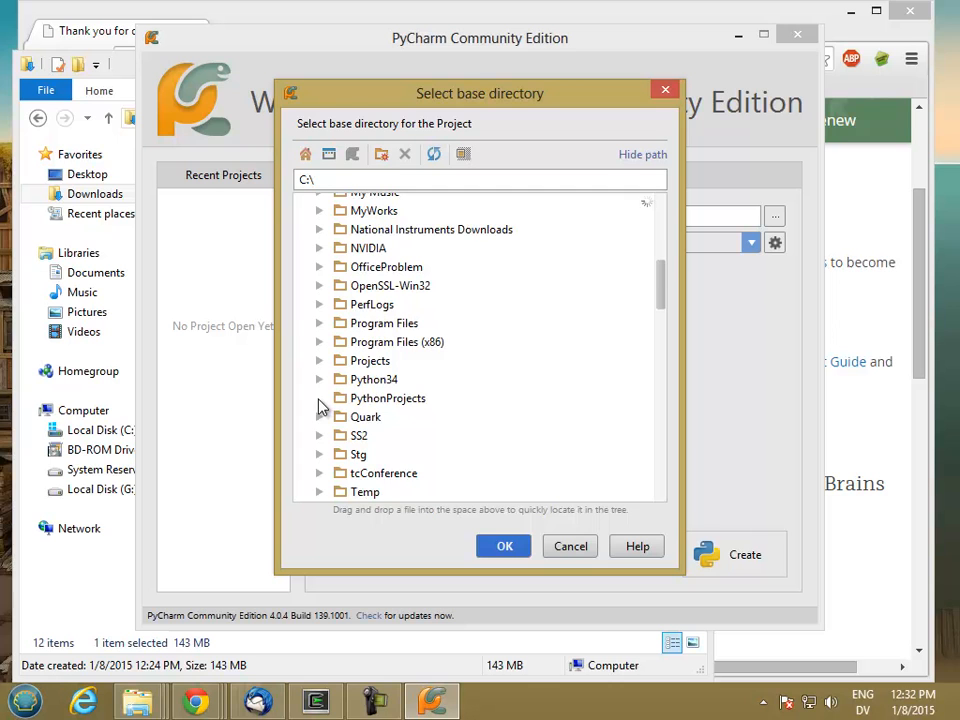
{"action": "left_click", "coordinate": [388, 398]}
{"action": "type", "text": "Lab1"}
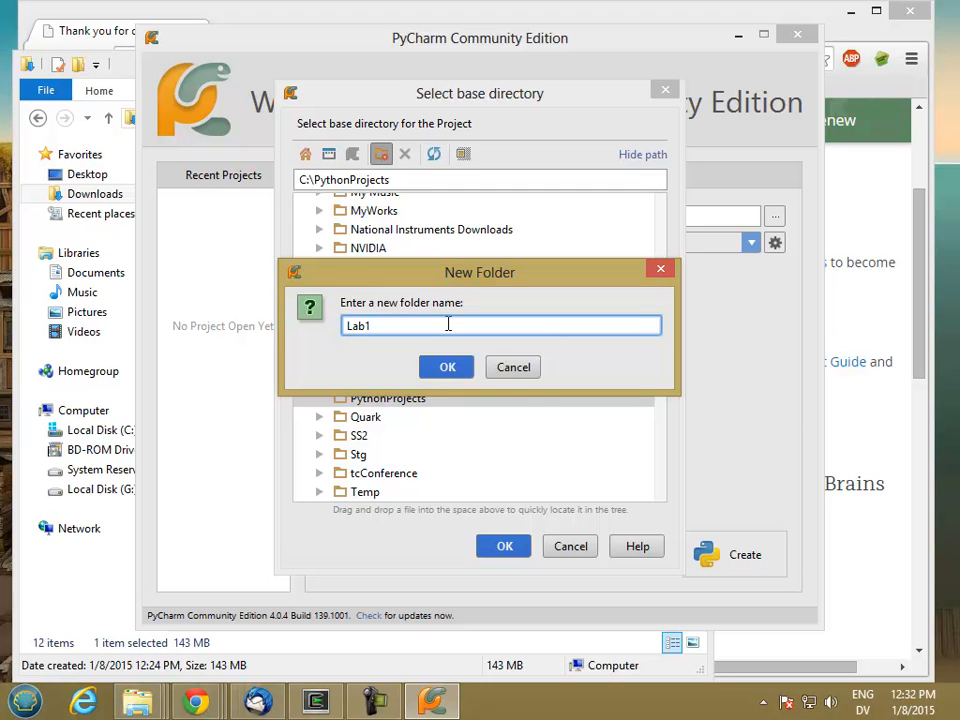
{"action": "left_click", "coordinate": [448, 366]}
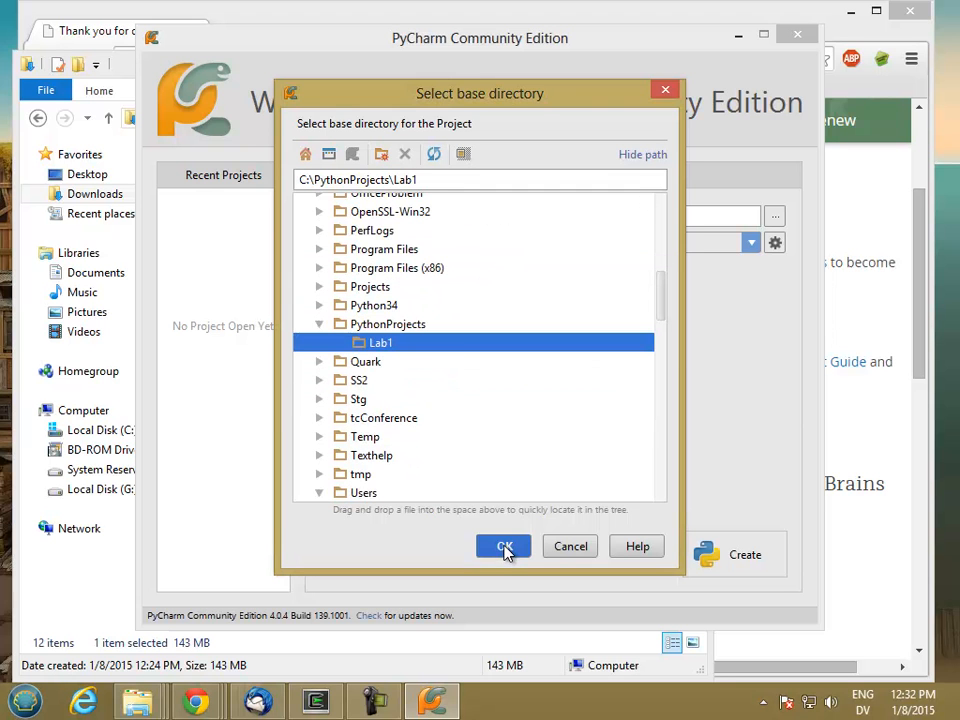
{"action": "left_click", "coordinate": [504, 546]}
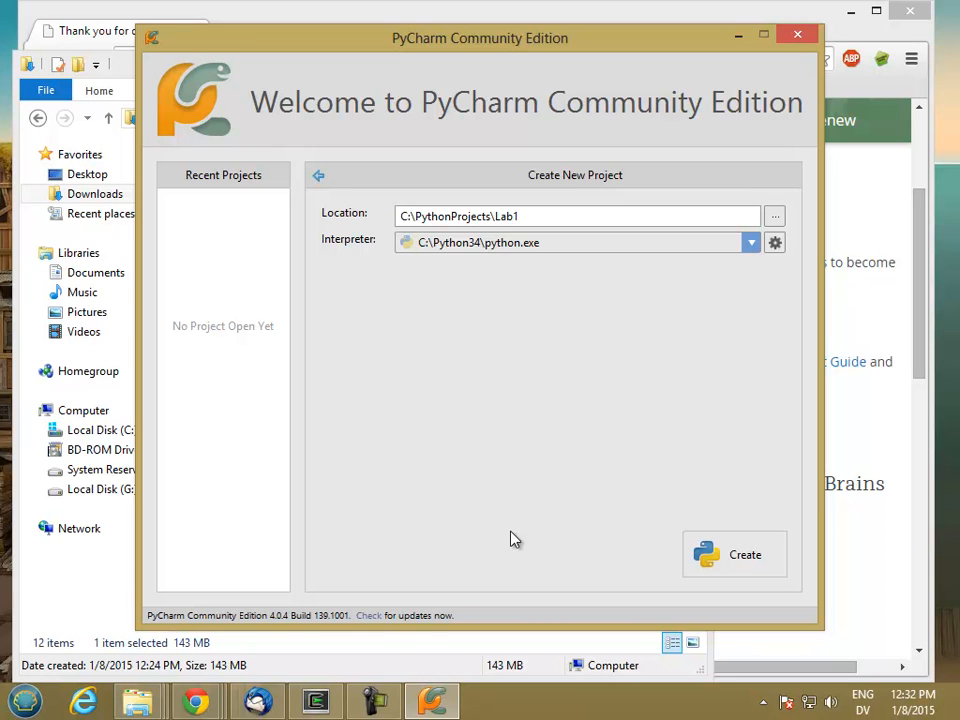
{"action": "mouse_move", "coordinate": [404, 260]}
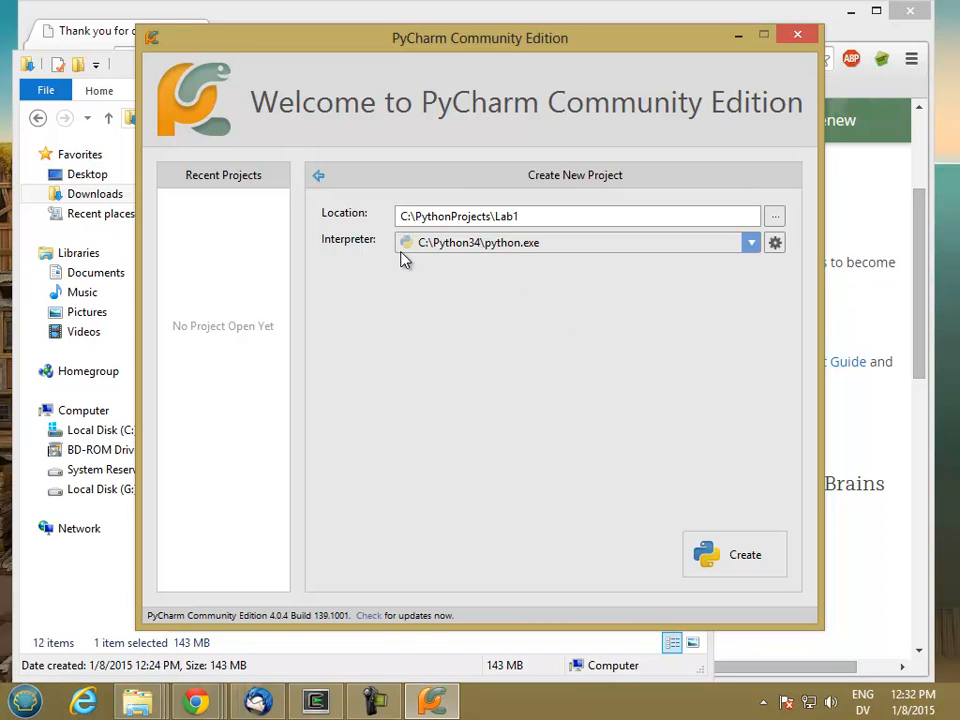
{"action": "mouse_move", "coordinate": [492, 252]}
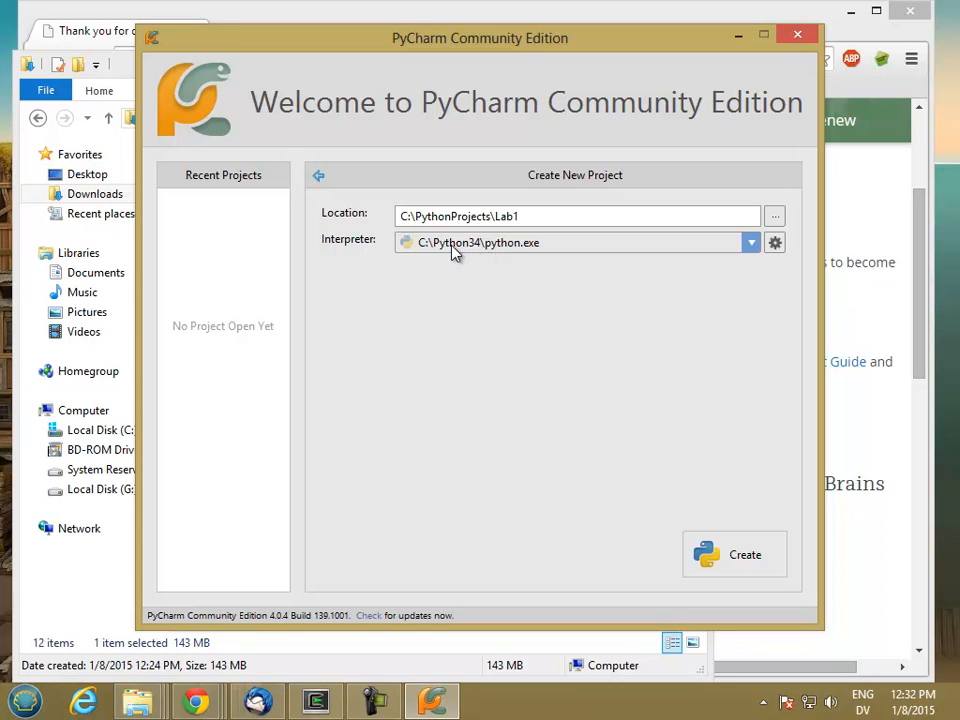
{"action": "mouse_move", "coordinate": [572, 270]}
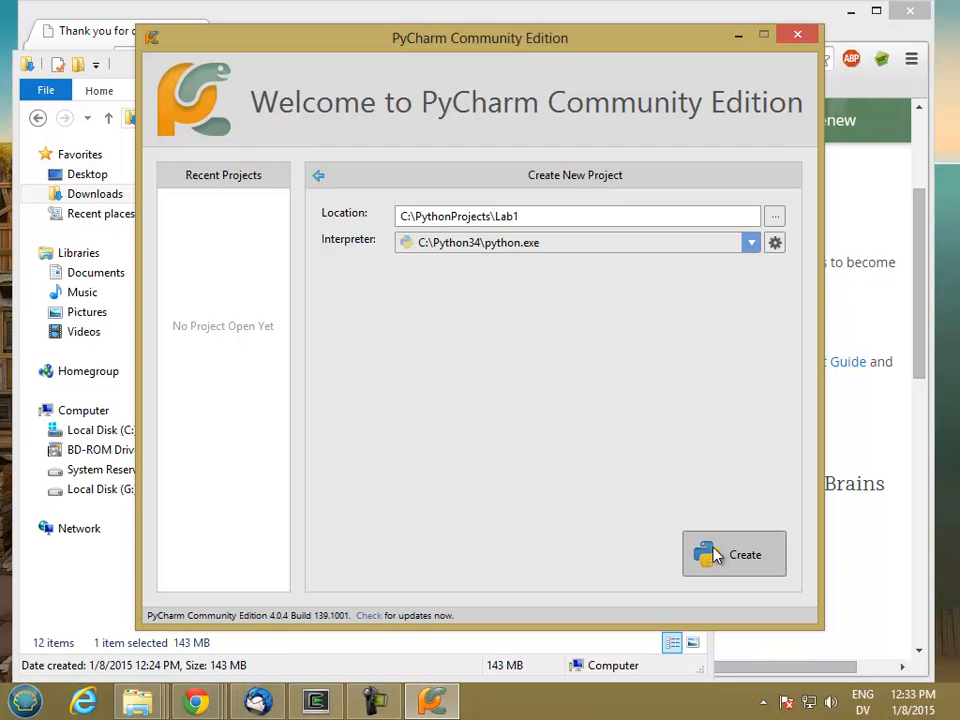
- Create the Lab1 project and allow PyCharm firewall access on public networks
{"action": "left_click", "coordinate": [734, 554]}
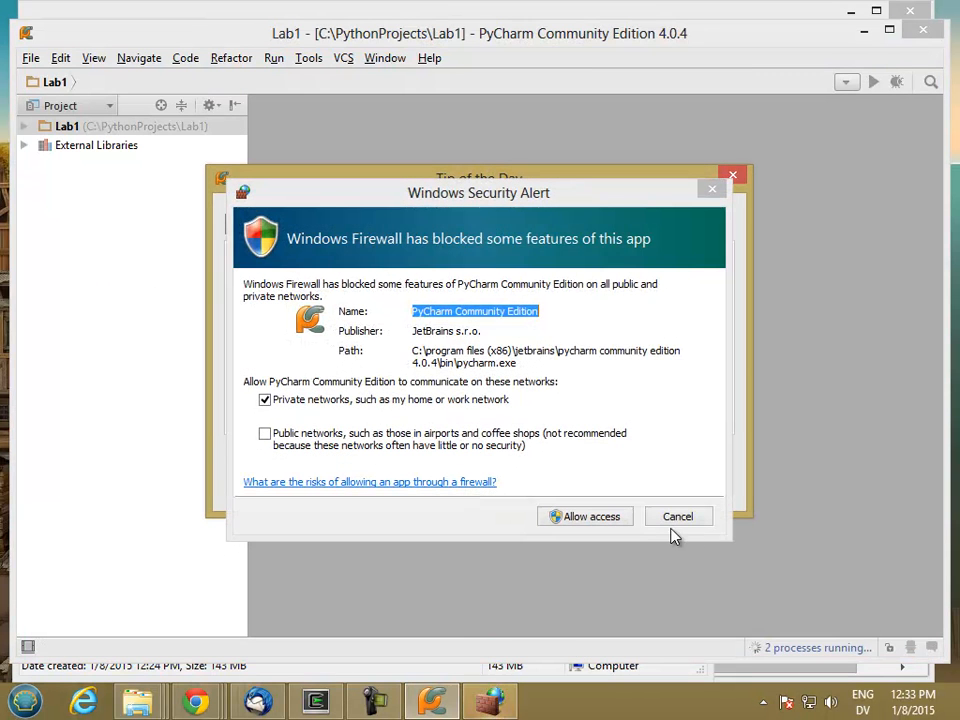
{"action": "left_click", "coordinate": [264, 432]}
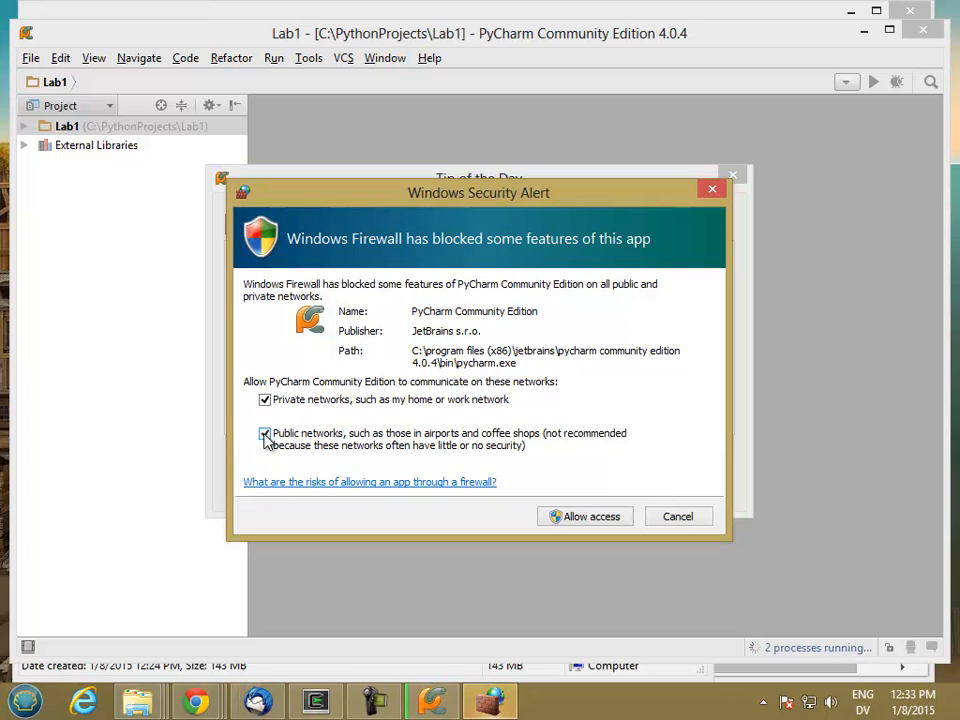
{"action": "left_click", "coordinate": [264, 432]}
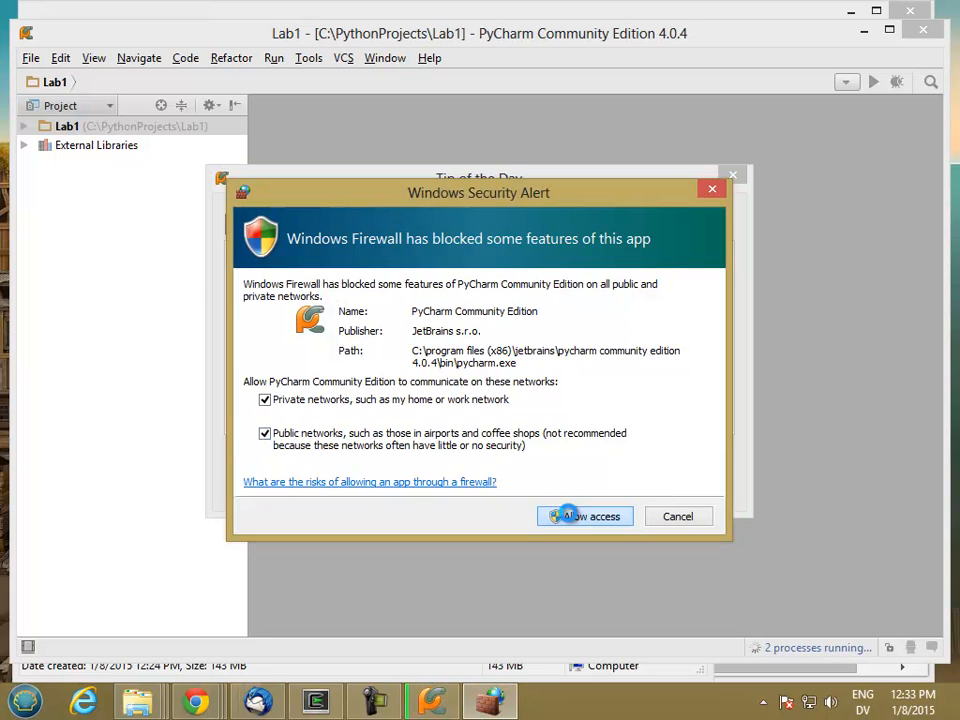
{"action": "left_click", "coordinate": [584, 516]}
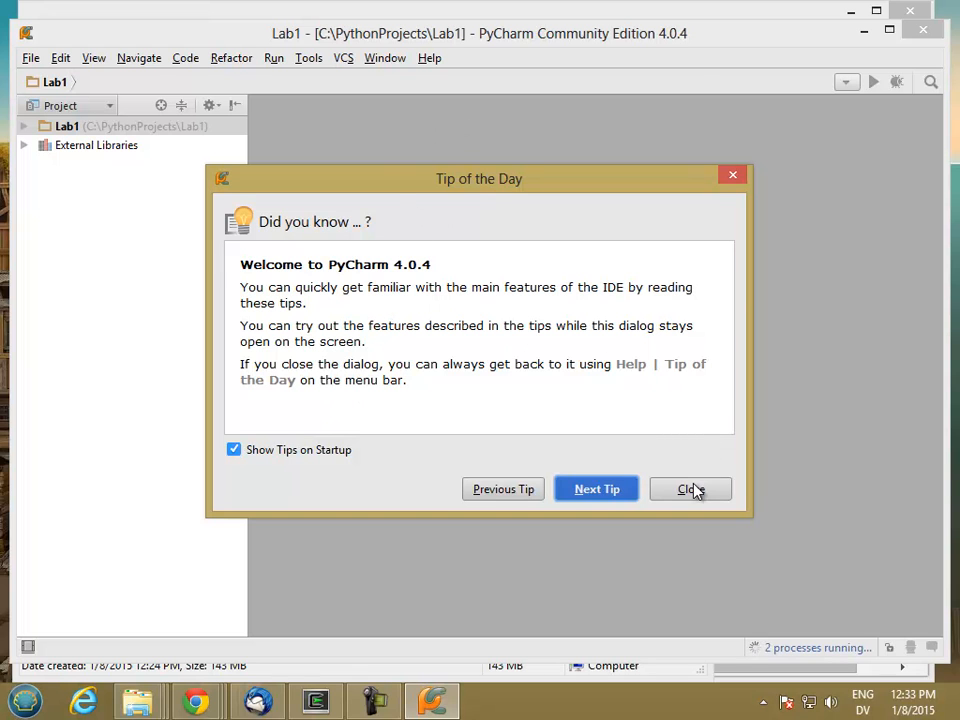
- Dismiss Tip of the Day and the tool windows quick access notice
{"action": "left_click", "coordinate": [690, 488]}
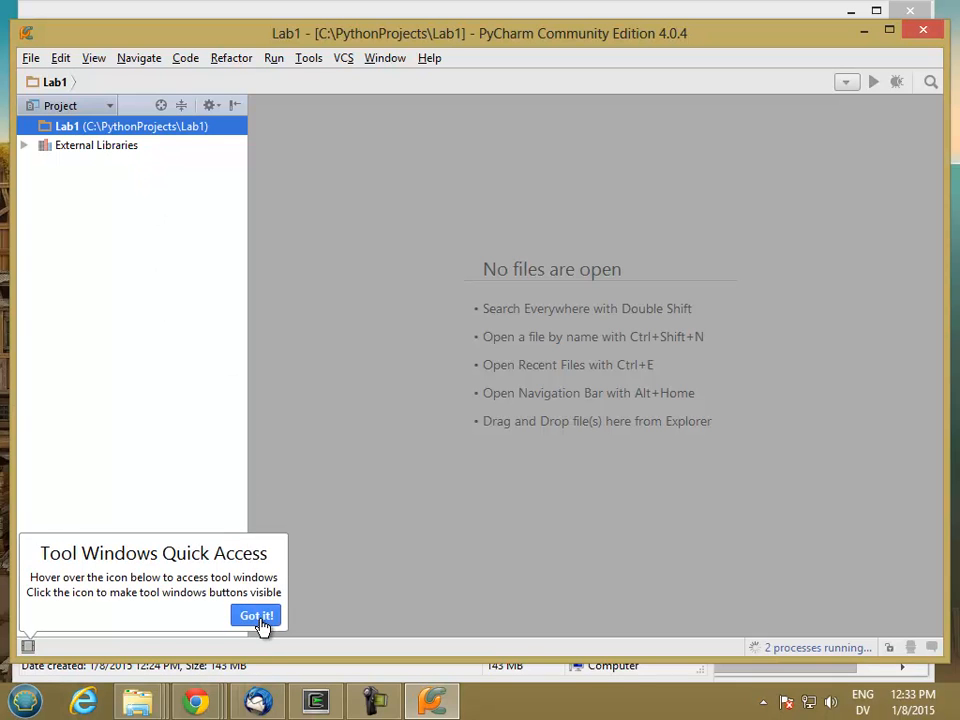
{"action": "left_click", "coordinate": [256, 616]}
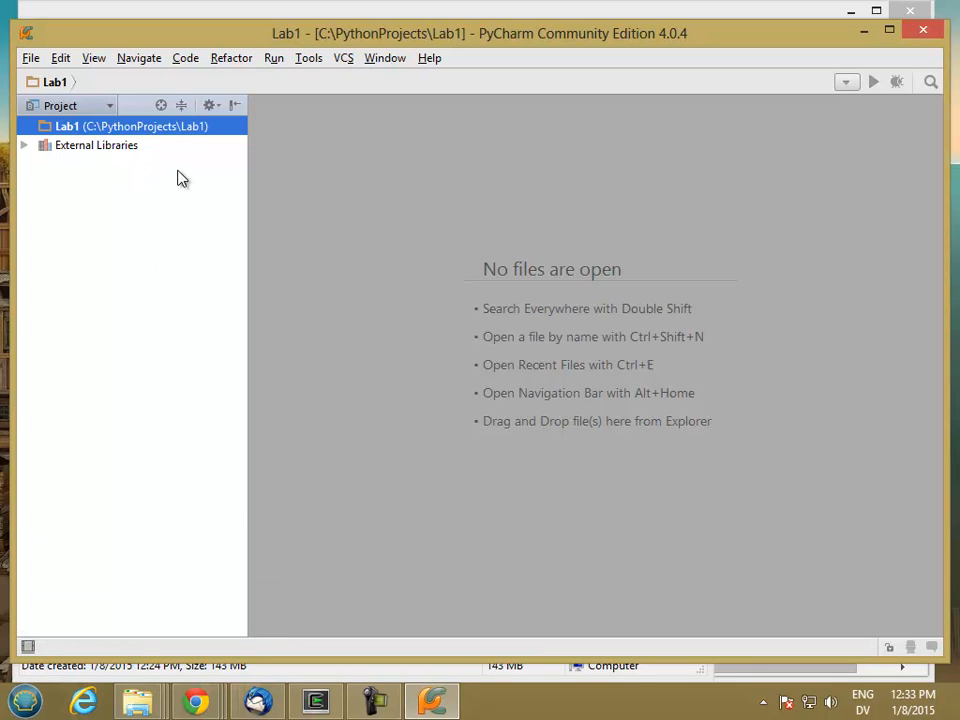
- Create a new Python file named Lab1 in the Lab1 project via New > Python File
{"action": "right_click", "coordinate": [66, 126]}
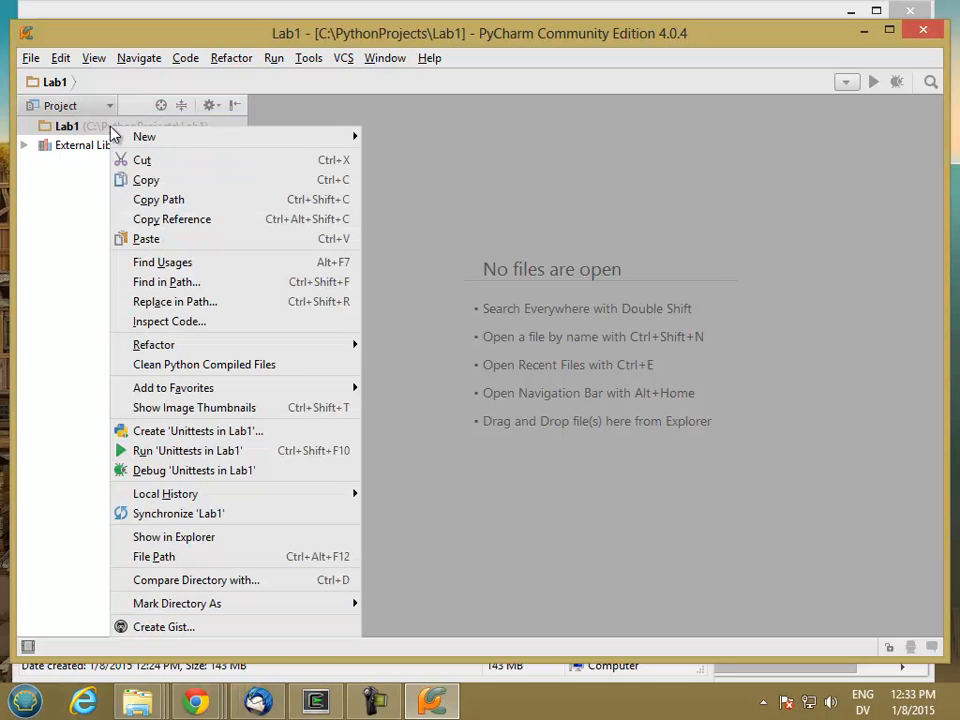
{"action": "mouse_move", "coordinate": [144, 136]}
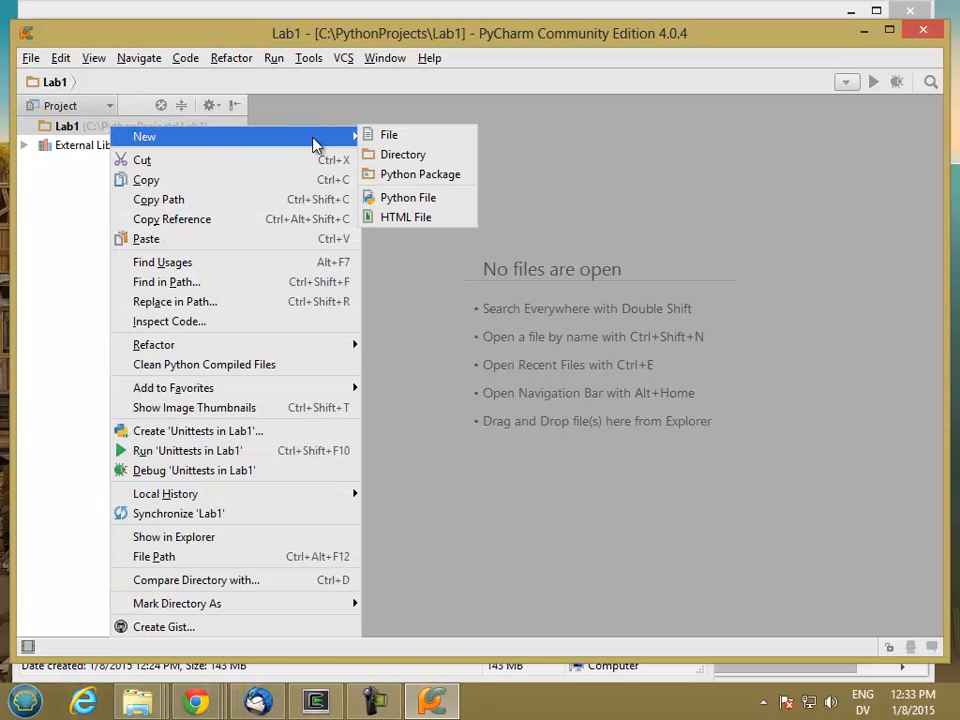
{"action": "left_click", "coordinate": [408, 198]}
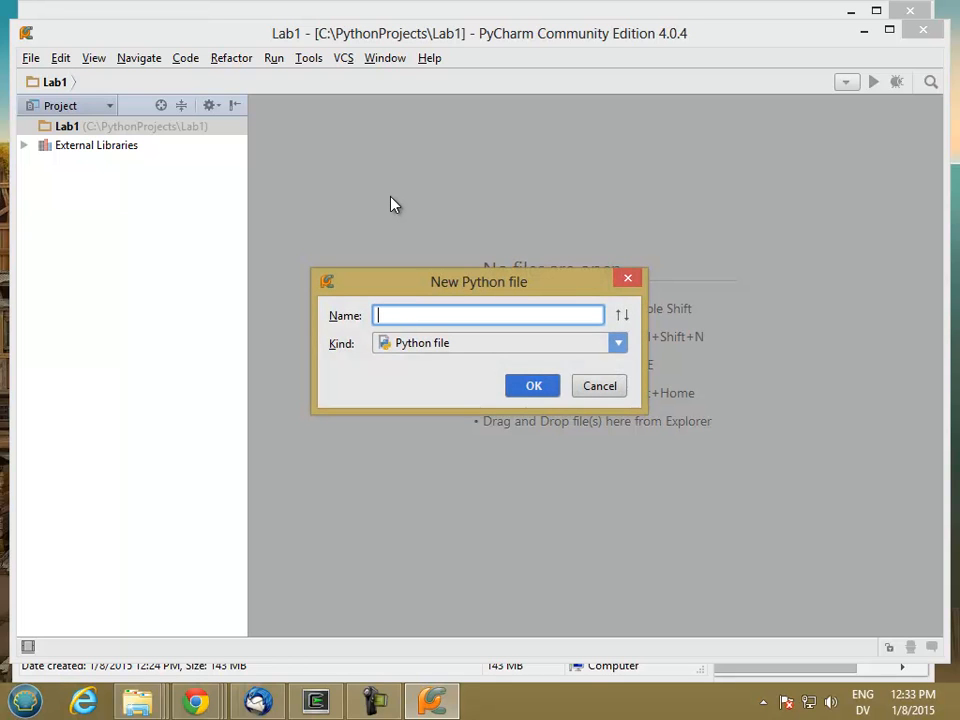
{"action": "type", "text": "Lab1"}
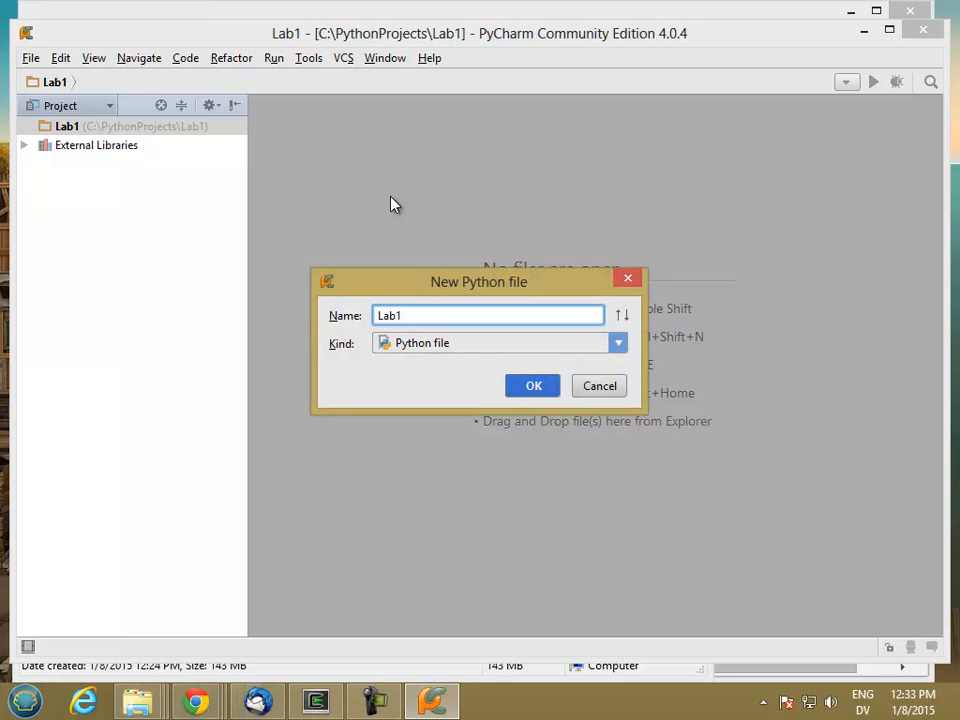
{"action": "left_click", "coordinate": [532, 386]}
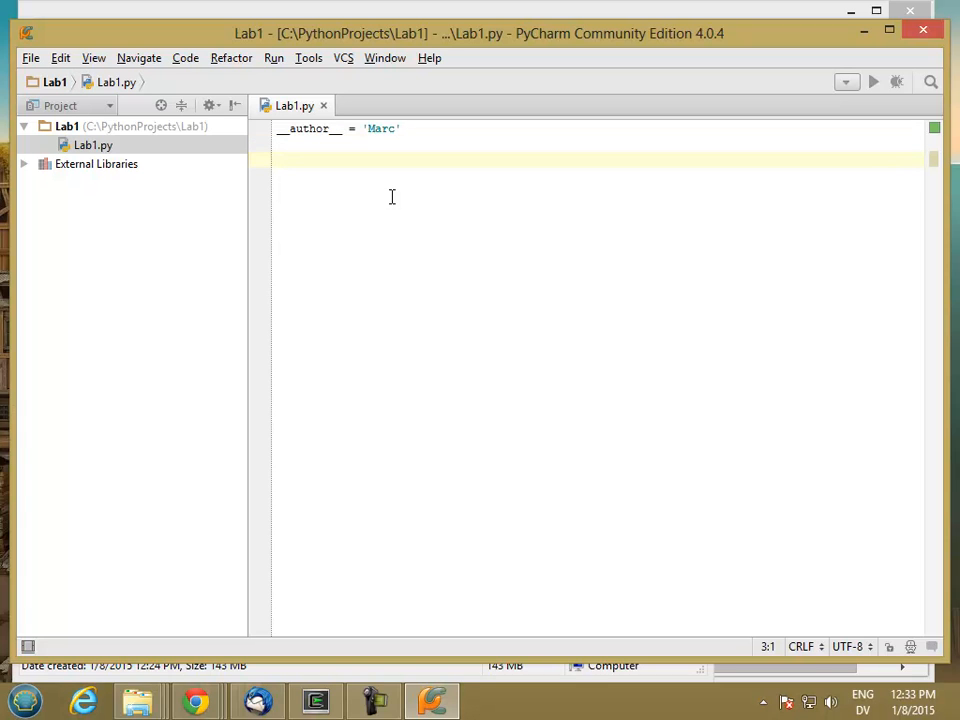
- Write print("Hello World!") below the author line in Lab1.py
{"action": "type", "text": "print("}
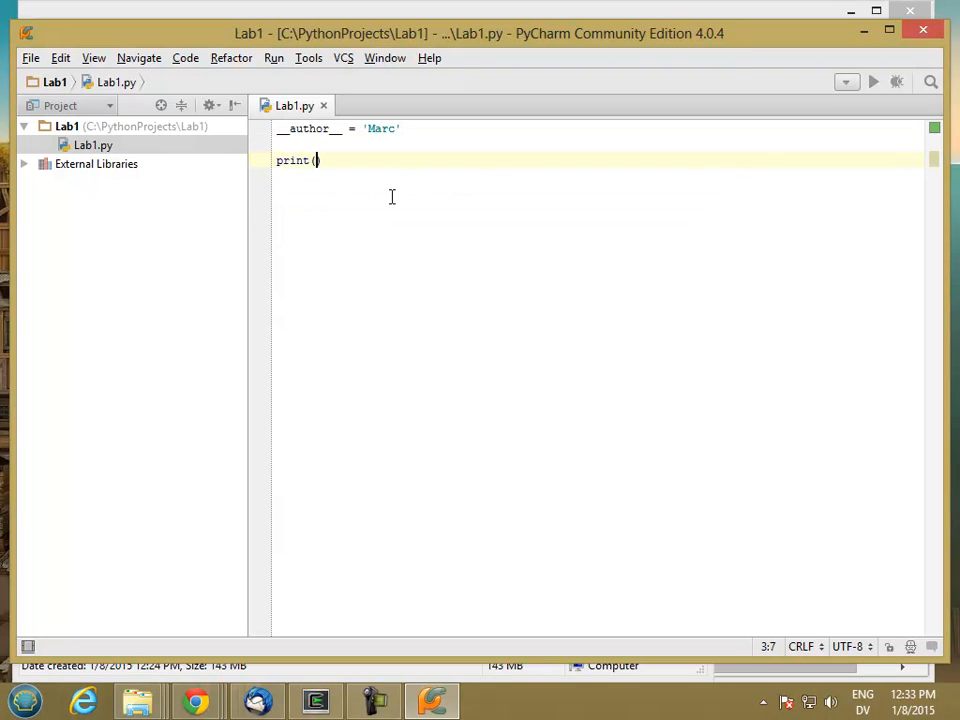
{"action": "type", "text": "\"Hello\""}
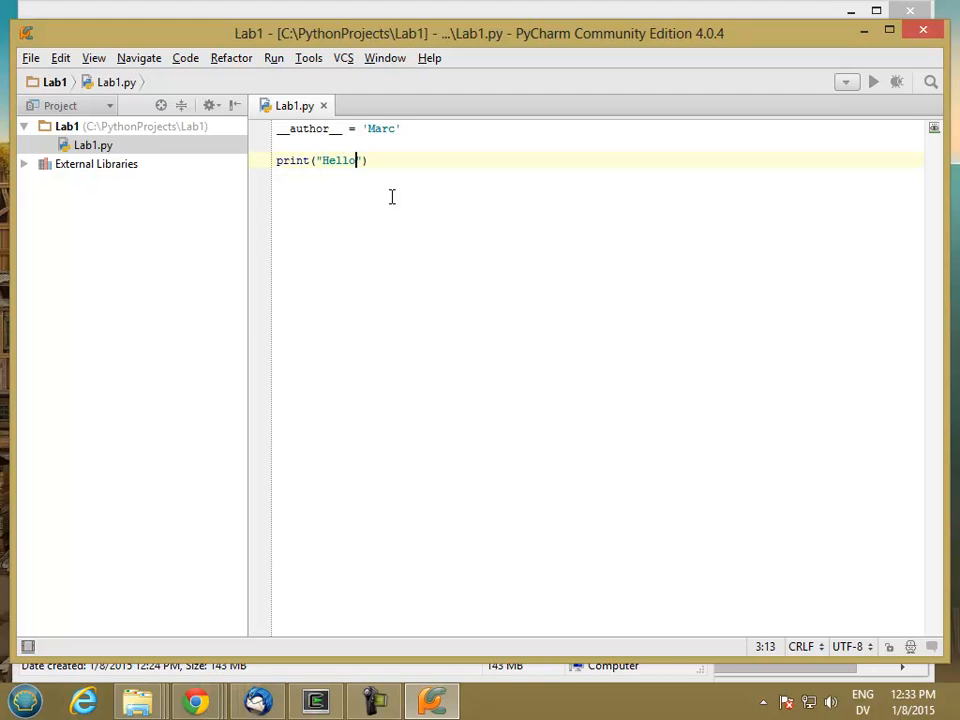
{"action": "type", "text": "World!"}
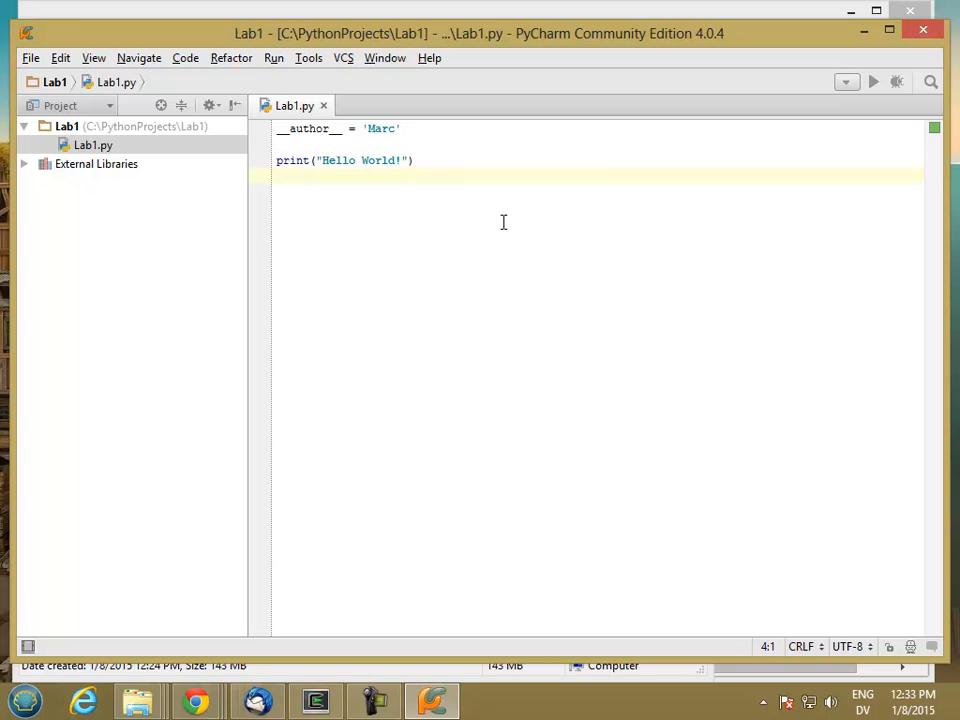
{"action": "left_click", "coordinate": [274, 56]}
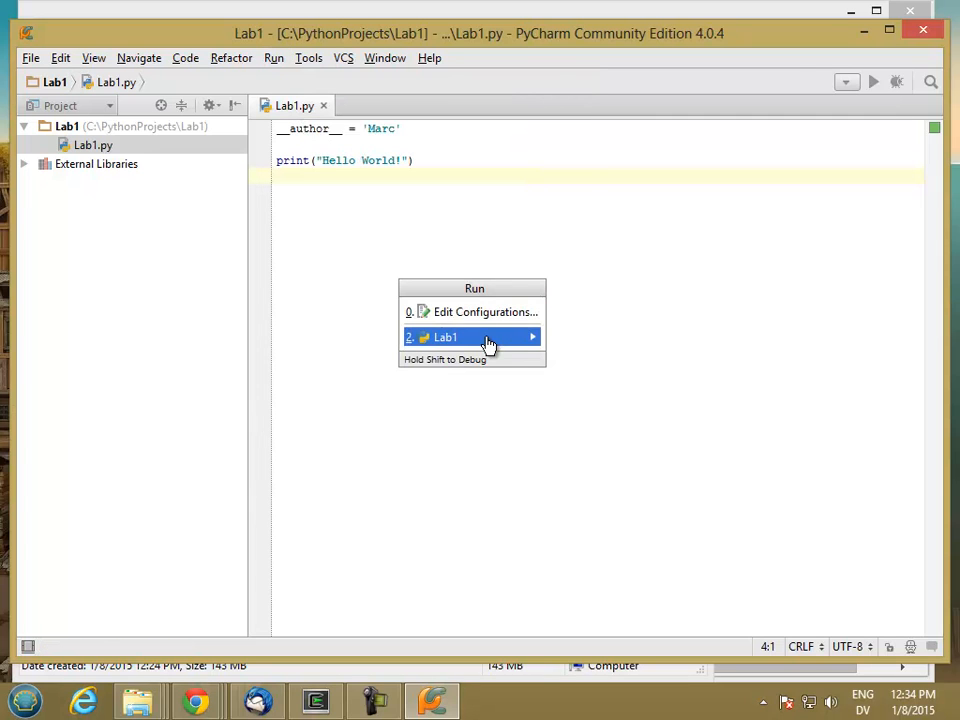
- Run Lab1 from the Run popup so Hello World! prints with exit code 0
{"action": "left_click", "coordinate": [444, 336]}
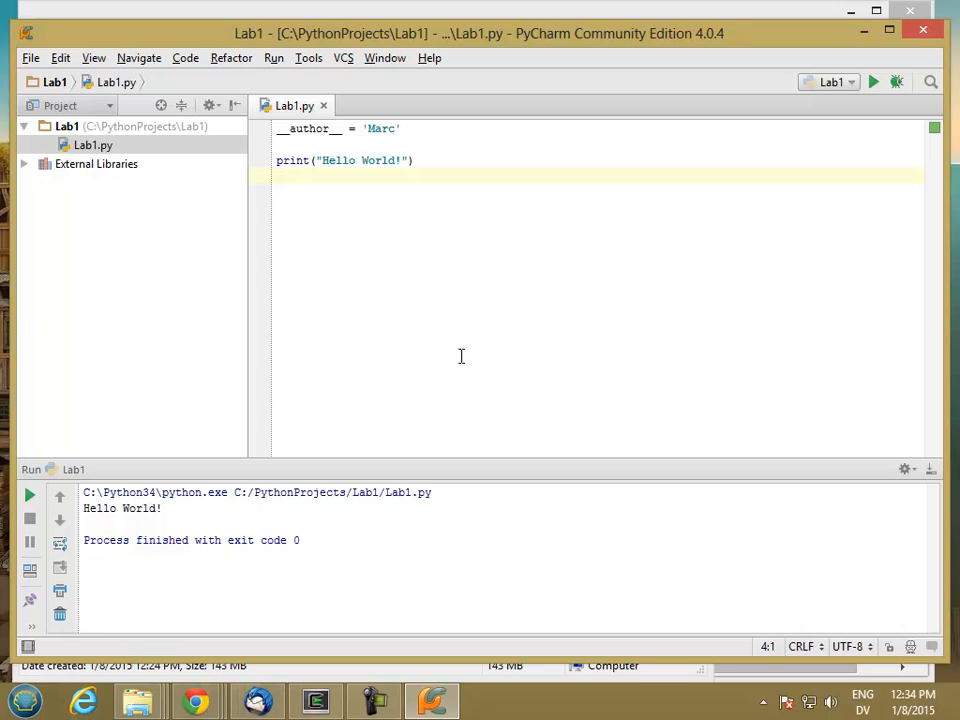
{"action": "mouse_move", "coordinate": [170, 500]}
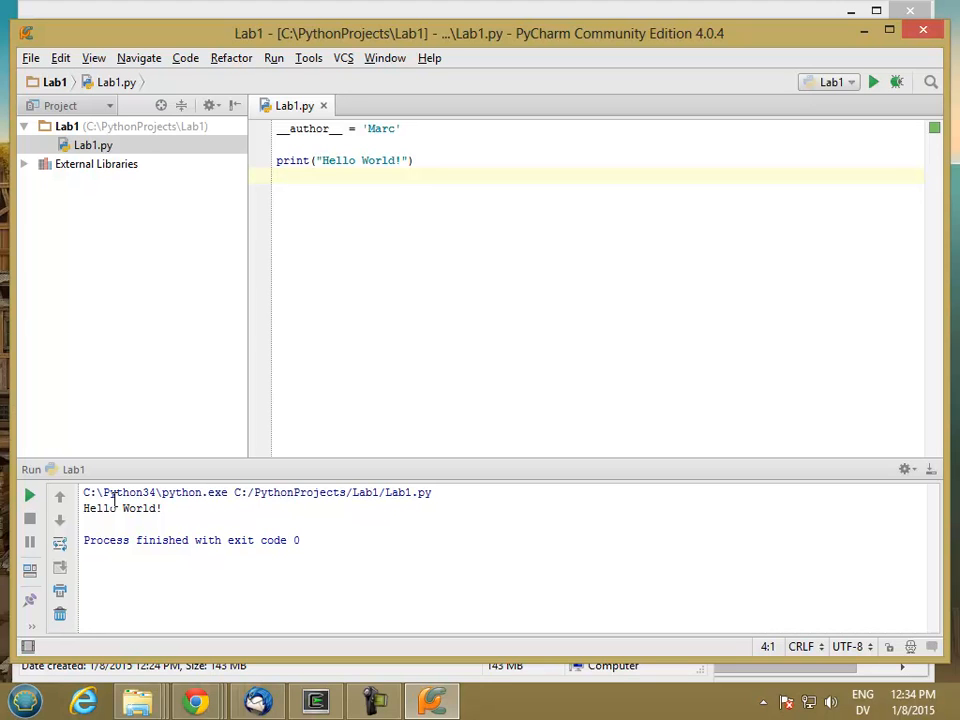
{"action": "mouse_move", "coordinate": [156, 524]}
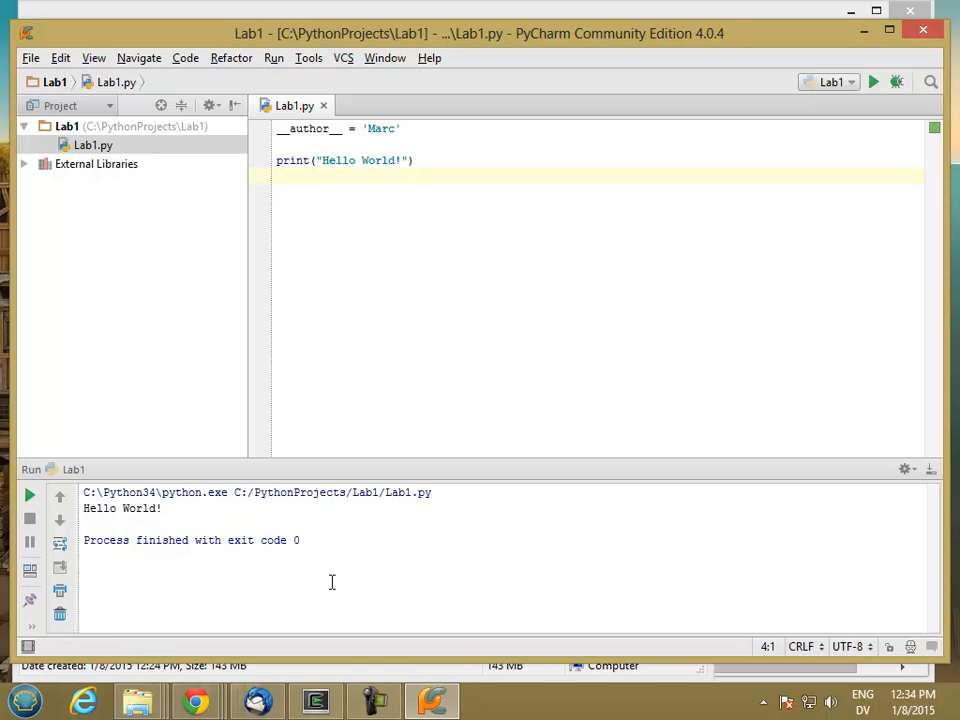
{"action": "mouse_move", "coordinate": [394, 480]}
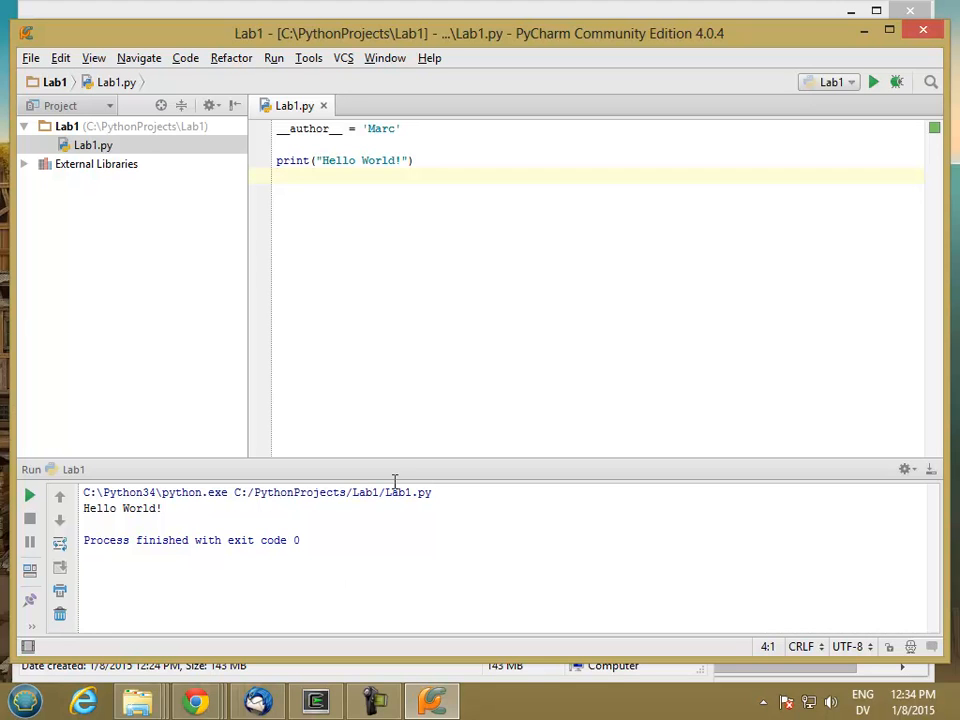
{"action": "mouse_move", "coordinate": [424, 64]}
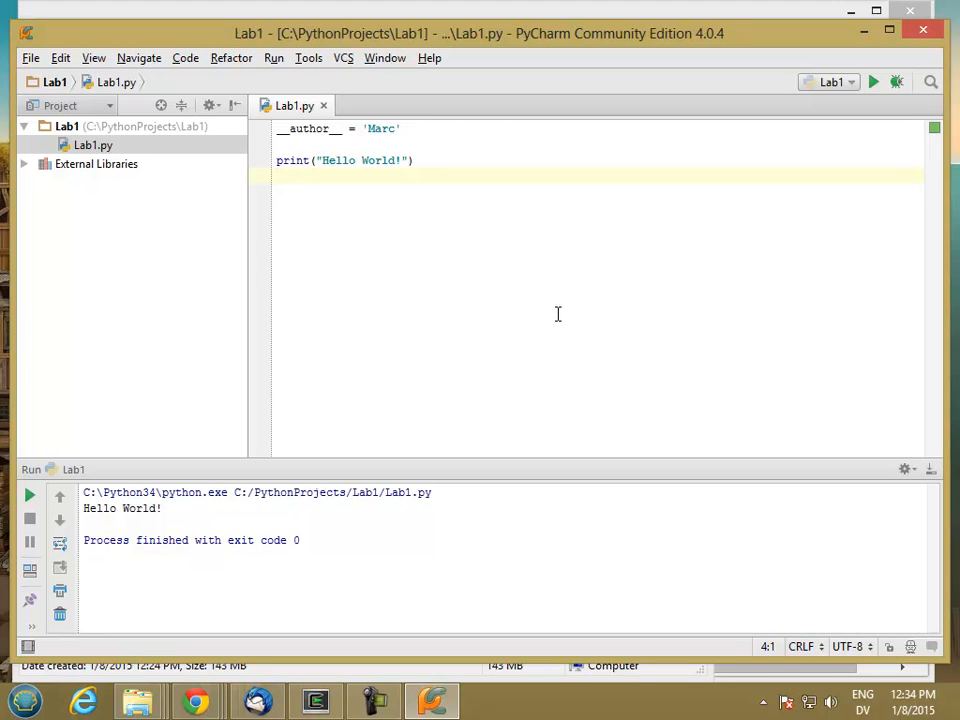
{"action": "mouse_move", "coordinate": [732, 220]}
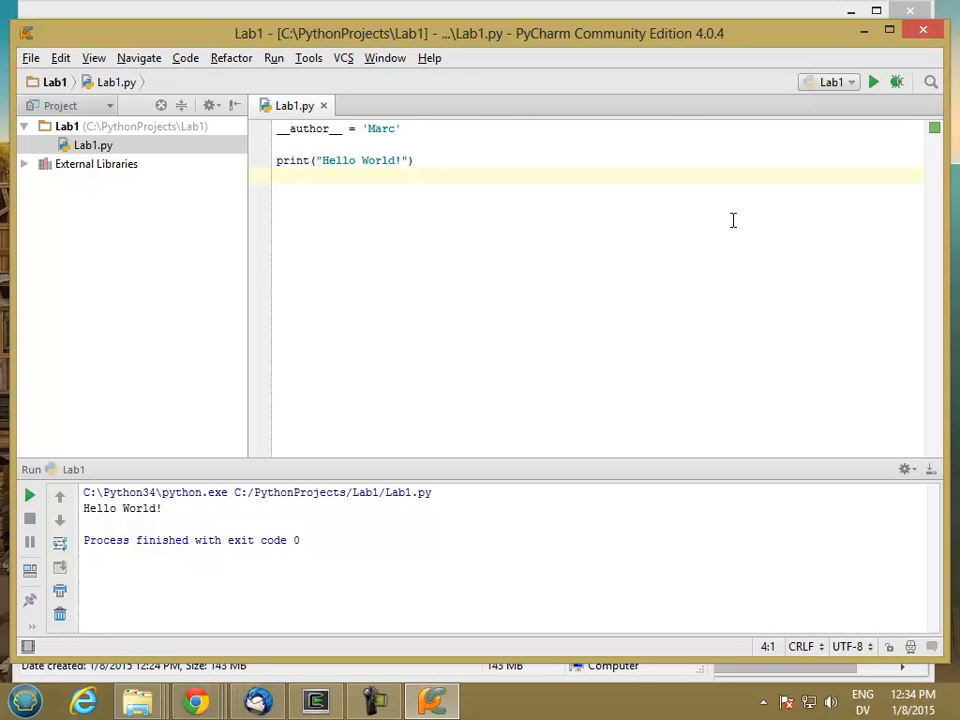
{"action": "mouse_move", "coordinate": [364, 240]}
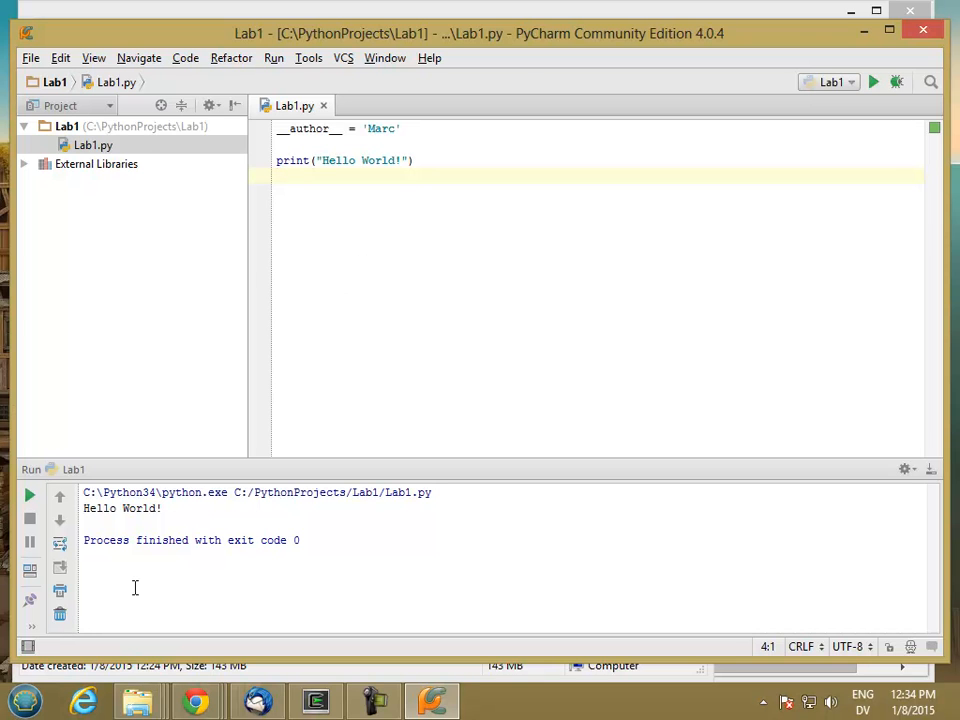
- Save the pasted PyCharm screenshot from Paint as Lab1.png in Documents
{"action": "left_click", "coordinate": [24, 700]}
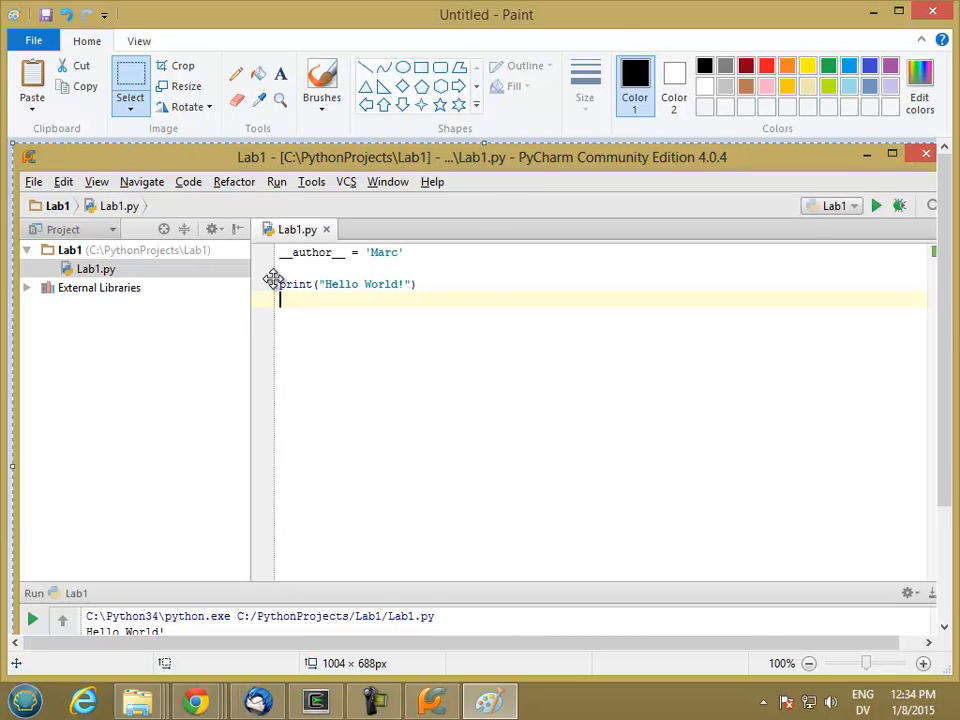
{"action": "left_click", "coordinate": [32, 40]}
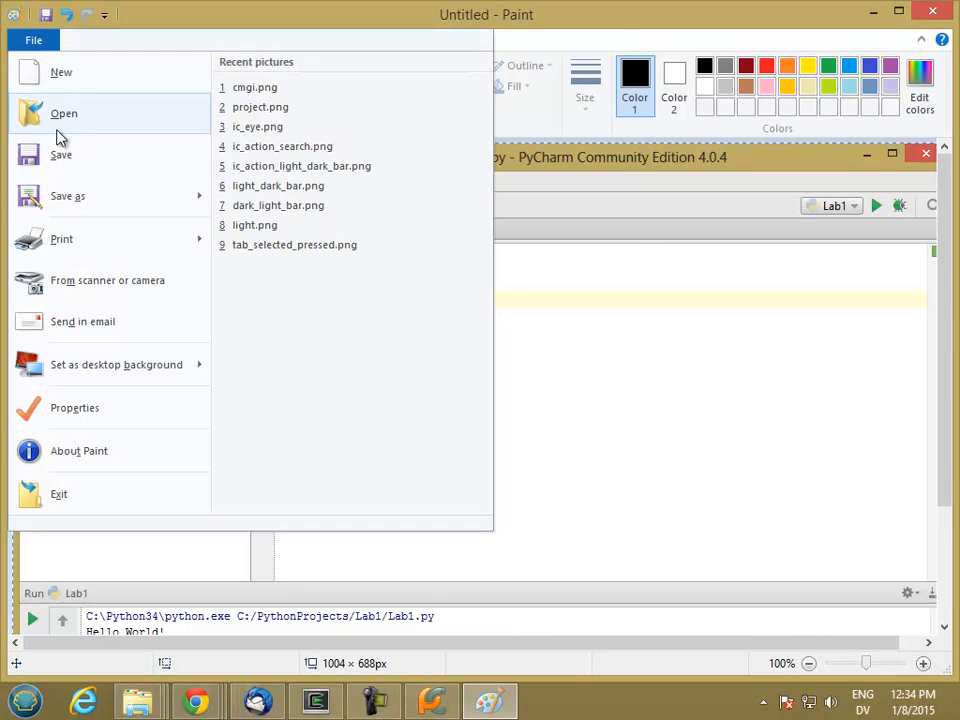
{"action": "left_click", "coordinate": [68, 196]}
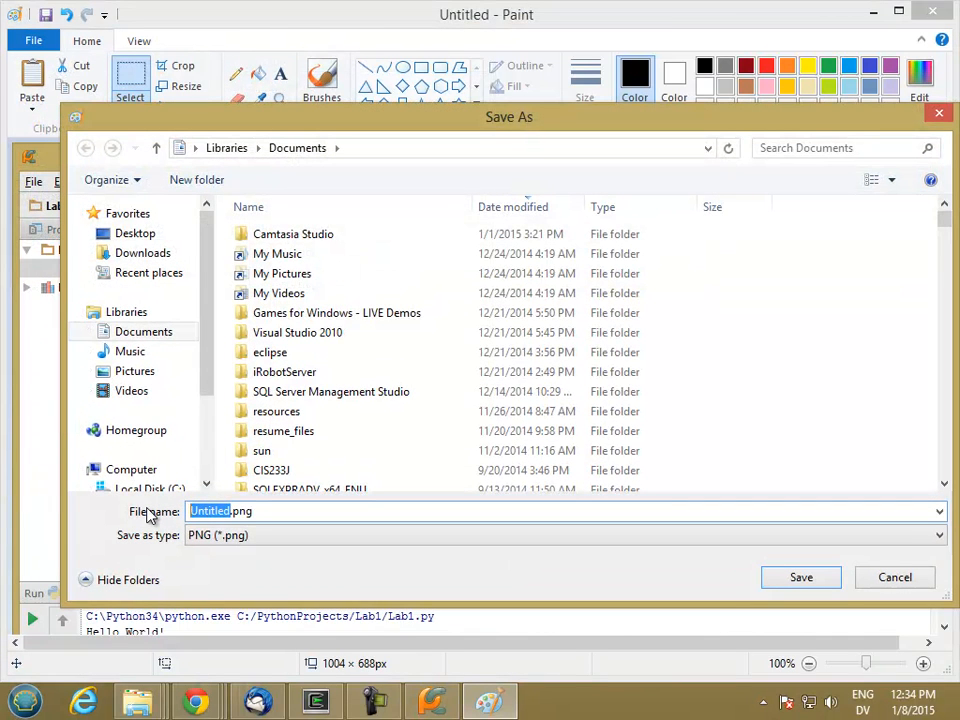
{"action": "type", "text": "Lab1.png"}
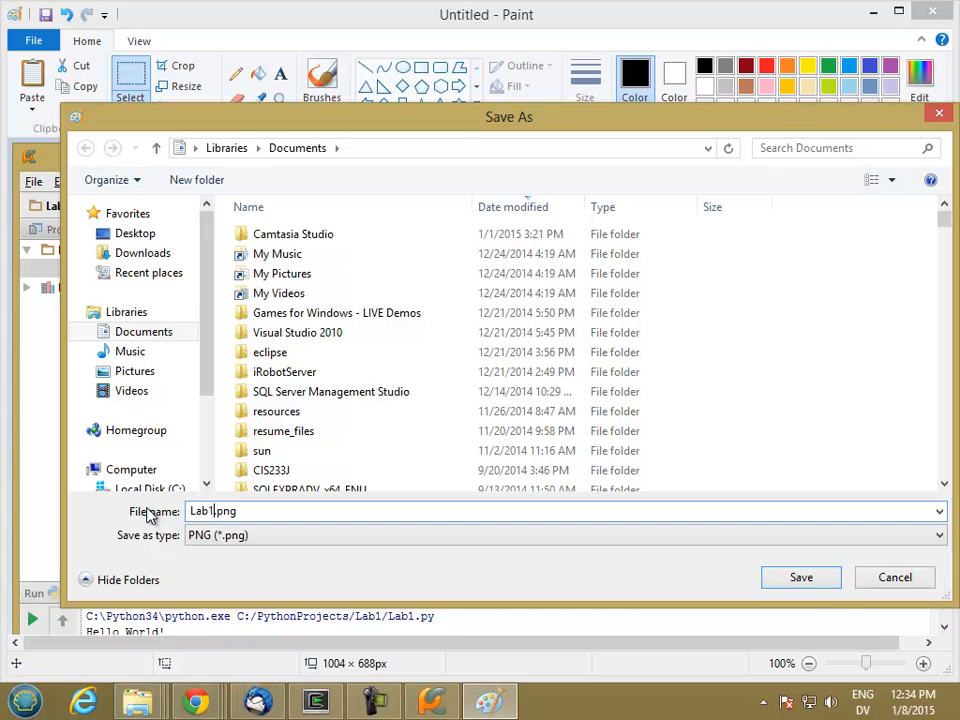
{"action": "left_click", "coordinate": [800, 576]}
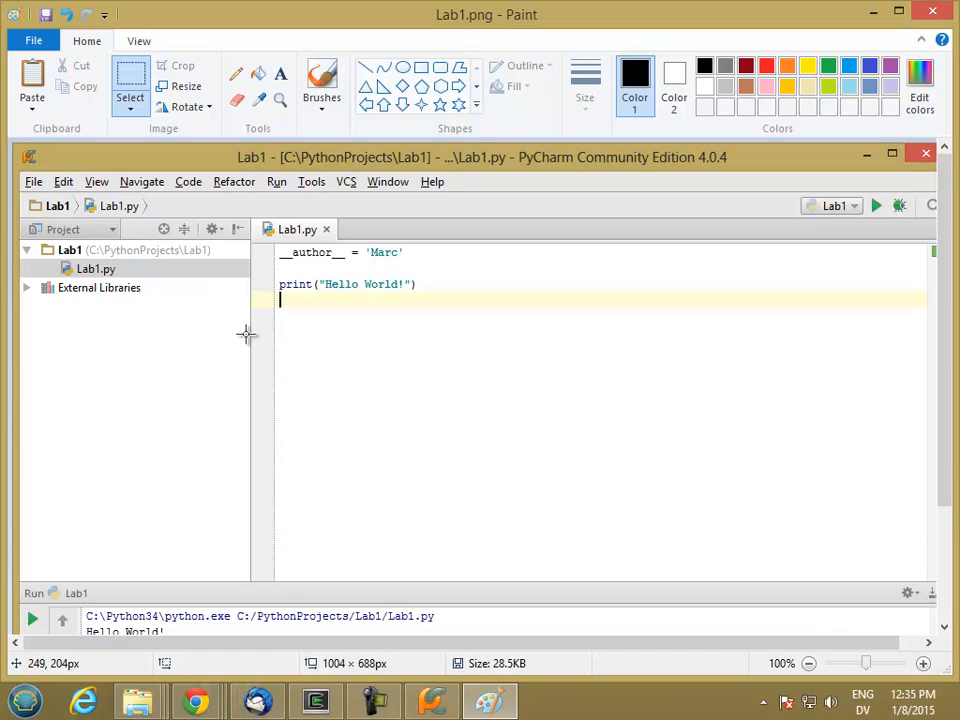
{"action": "mouse_move", "coordinate": [196, 636]}
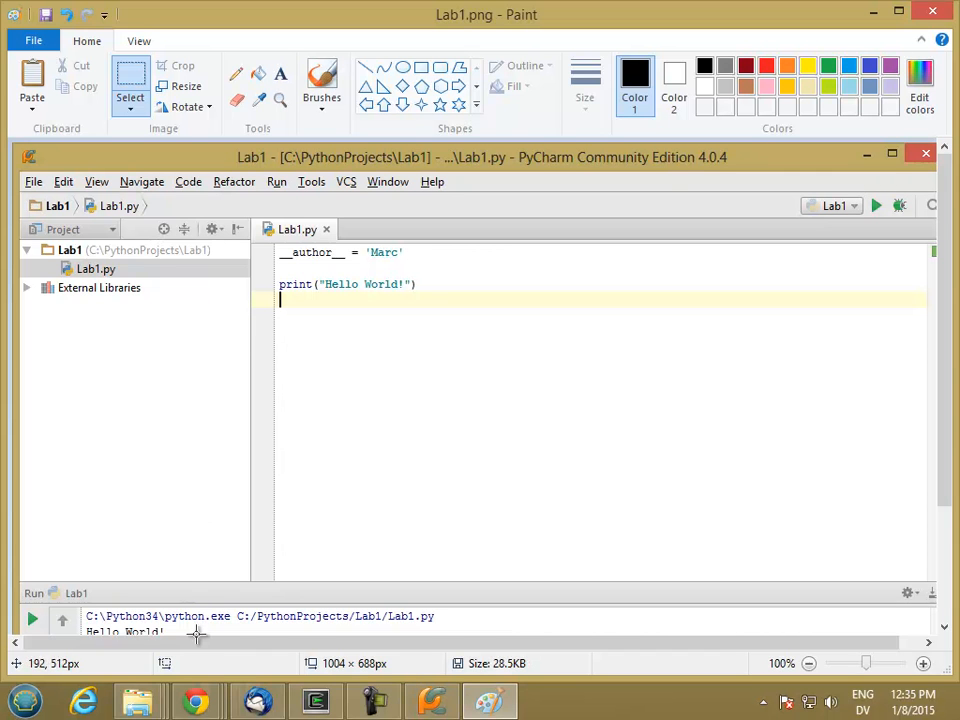
- Bring Chrome forward and go to my.pcc.edu in a new tab
{"action": "left_click", "coordinate": [196, 700]}
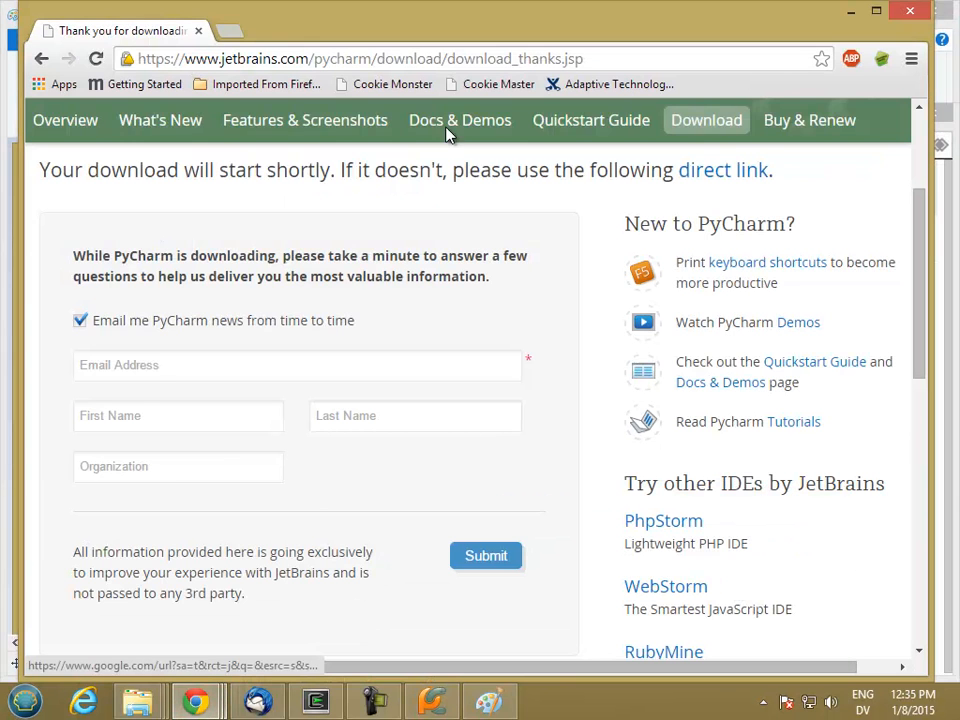
{"action": "left_click", "coordinate": [404, 30]}
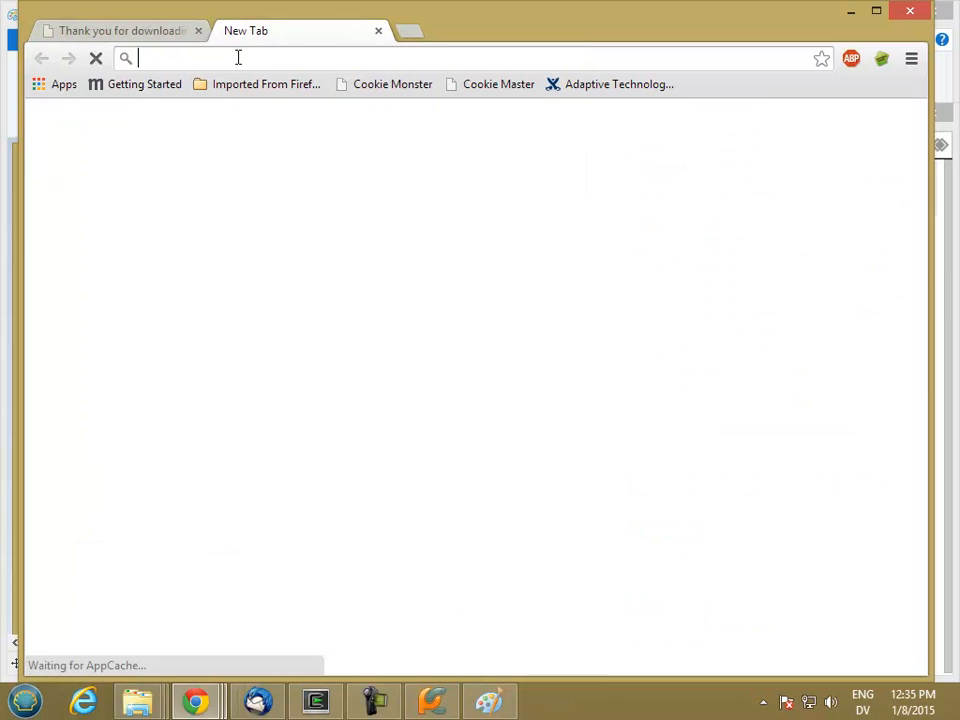
{"action": "type", "text": "my.pcc.edu/cp/home/loginf"}
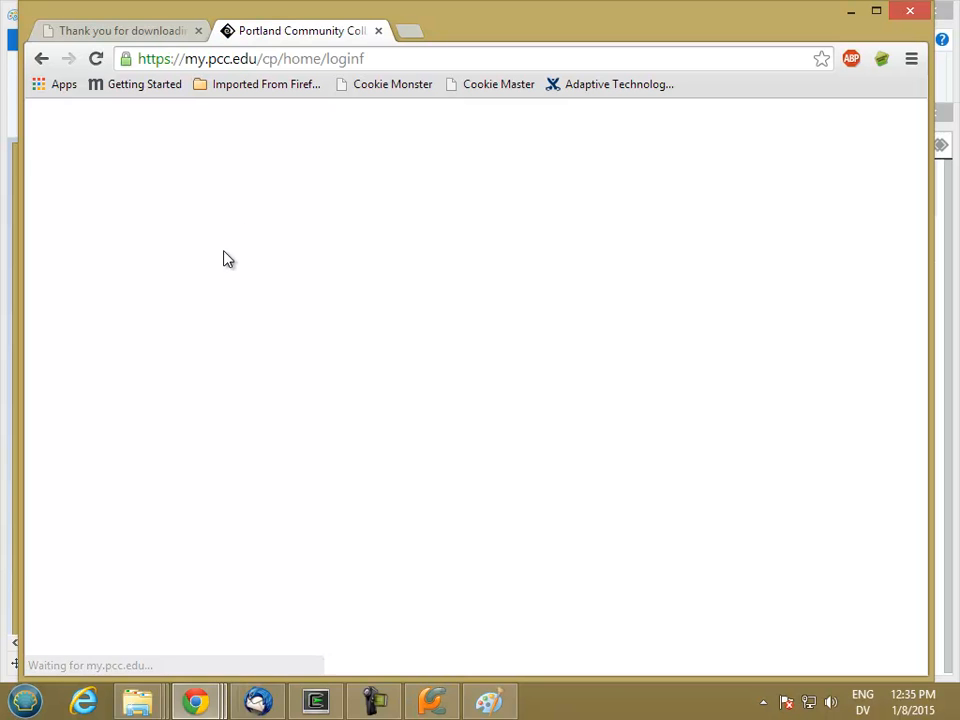
- Log in to the MyPCC portal and follow the link to the Desire2Learn site
{"action": "left_click", "coordinate": [276, 404]}
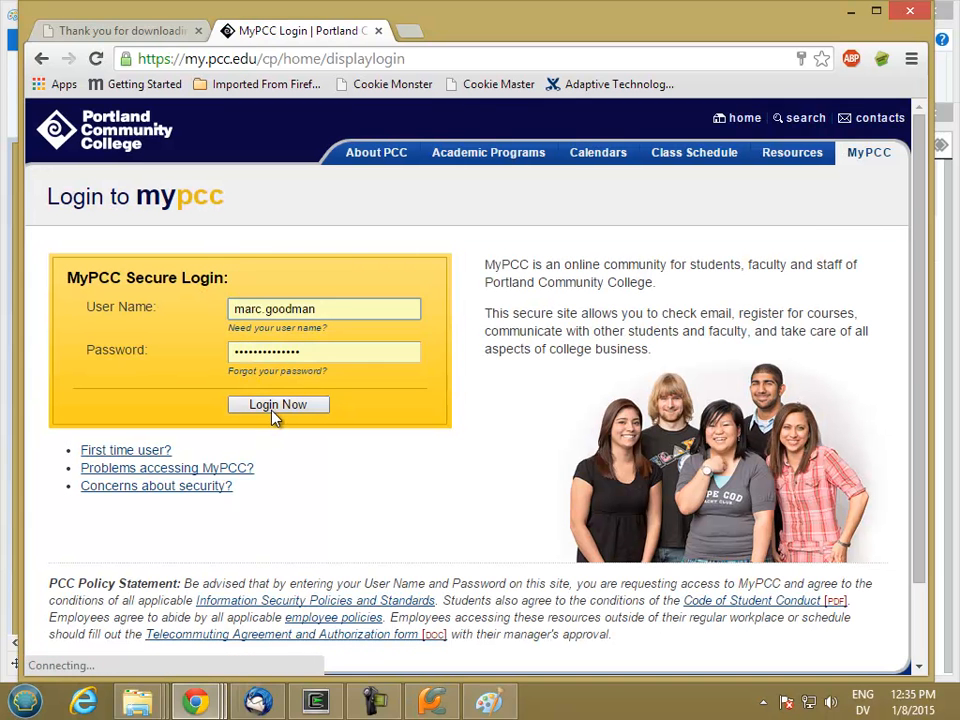
{"action": "left_click", "coordinate": [276, 404]}
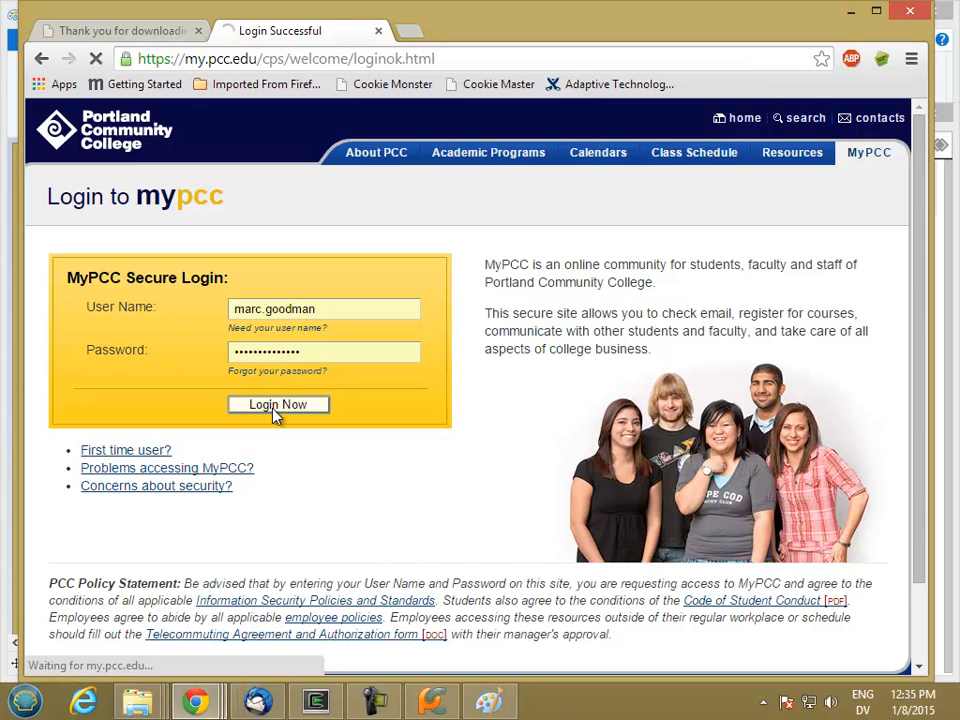
{"action": "left_click", "coordinate": [276, 404]}
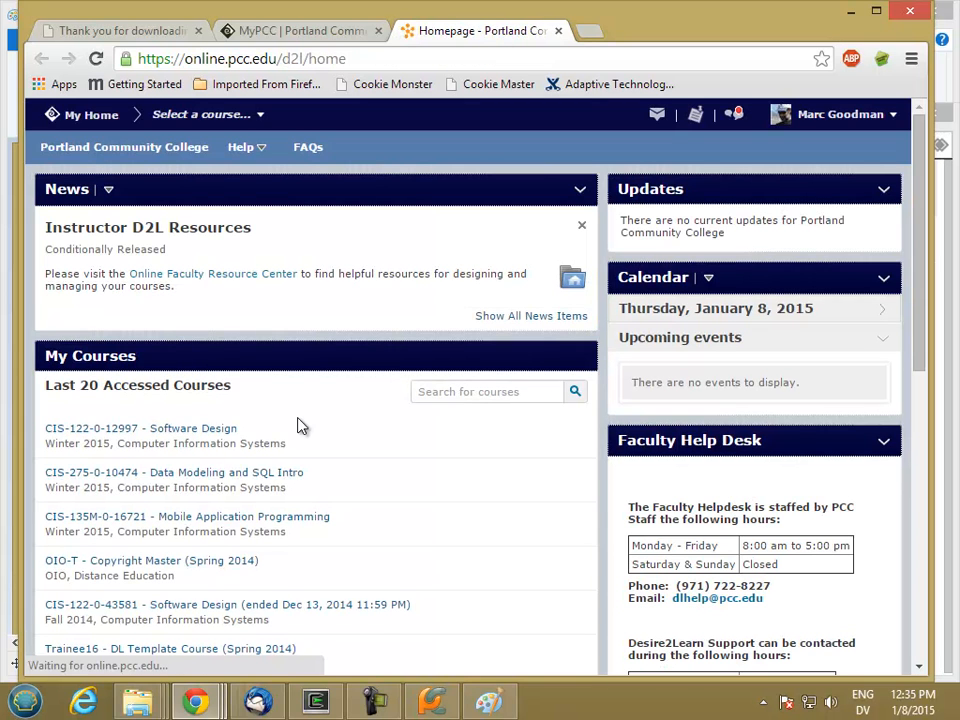
- Open the CIS-122 Software Design course, switch to the Student role, and head to Dropbox
{"action": "left_click", "coordinate": [140, 428]}
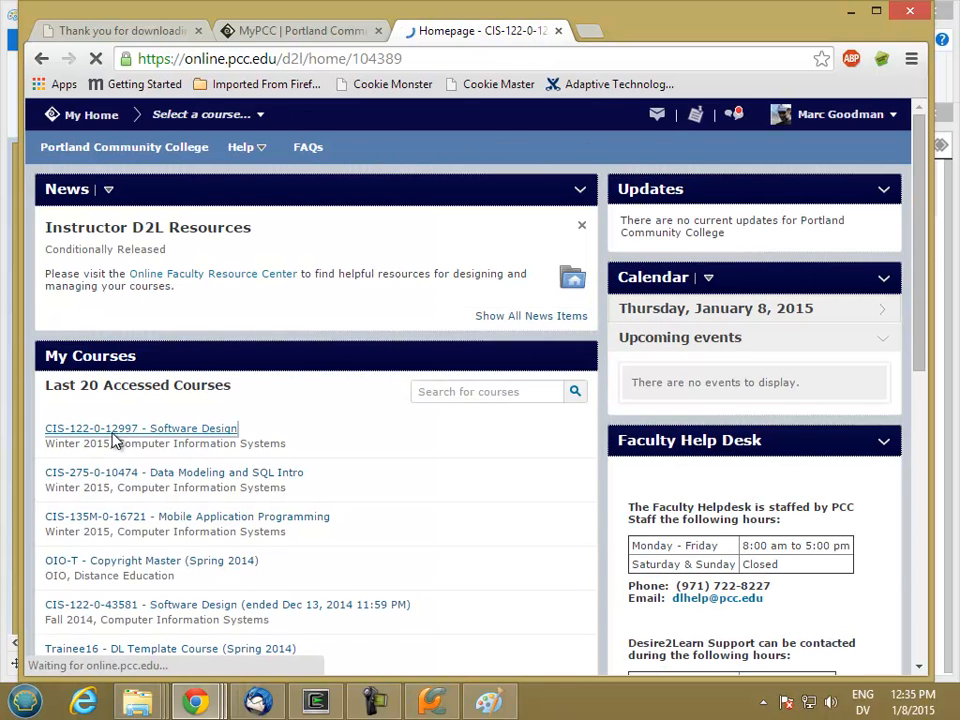
{"action": "left_click", "coordinate": [140, 428]}
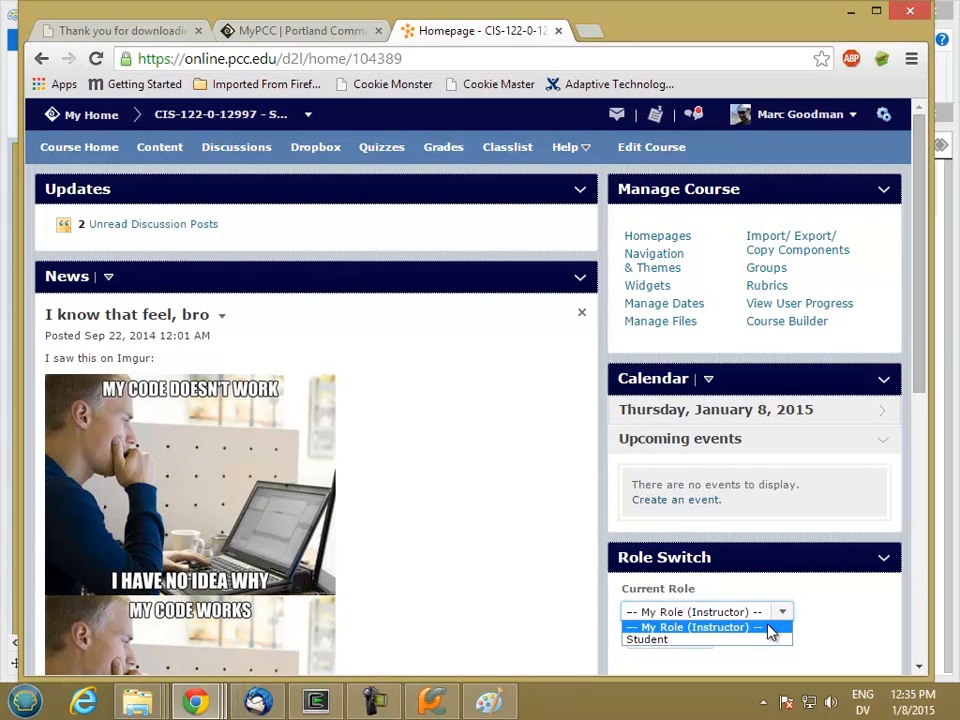
{"action": "left_click", "coordinate": [646, 640]}
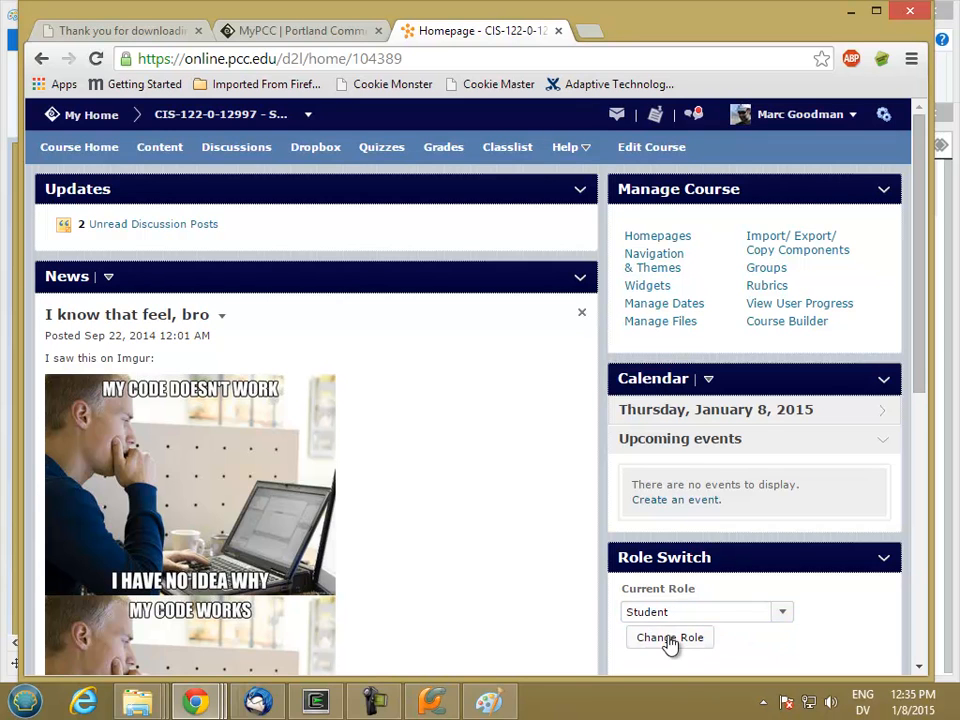
{"action": "left_click", "coordinate": [670, 636]}
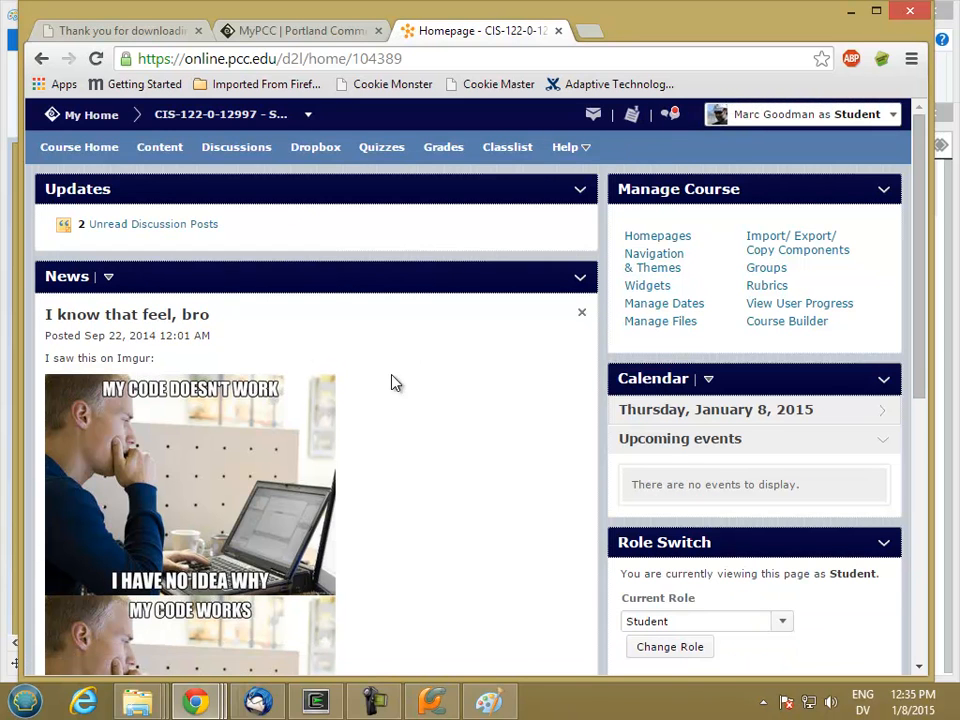
{"action": "mouse_move", "coordinate": [496, 296]}
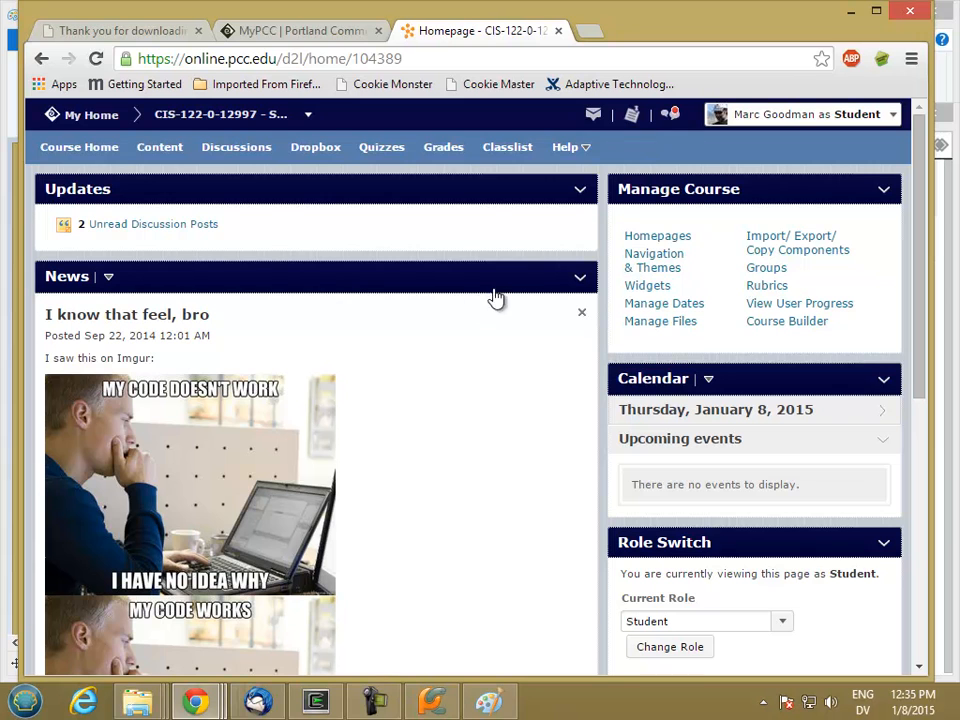
{"action": "left_click", "coordinate": [316, 148]}
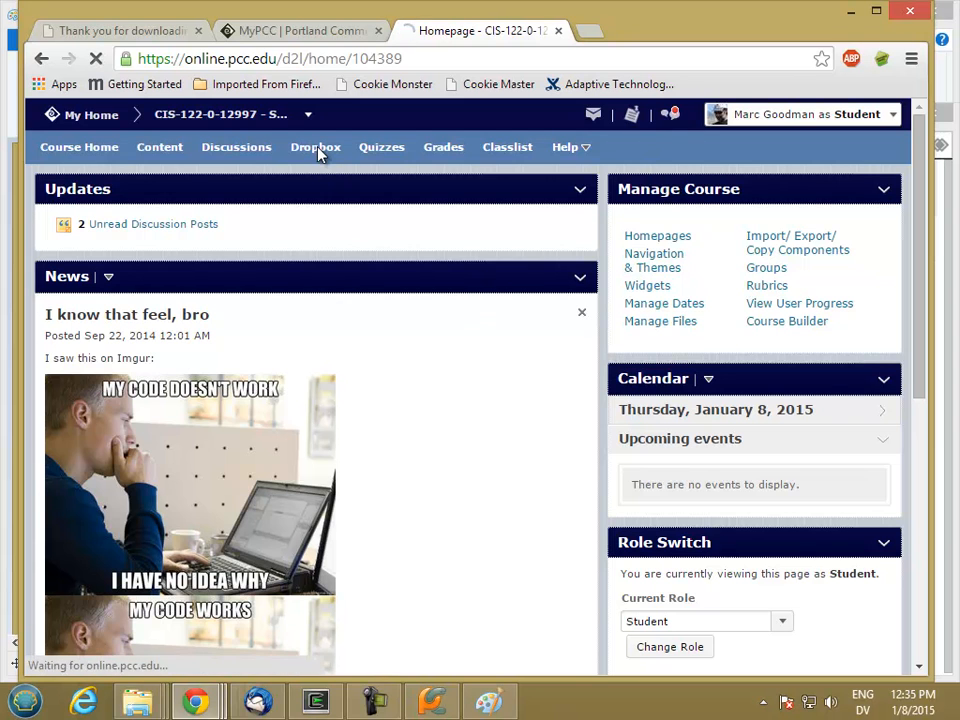
- Open the Lab 1 dropbox folder and start Add a File for the submission
{"action": "left_click", "coordinate": [316, 148]}
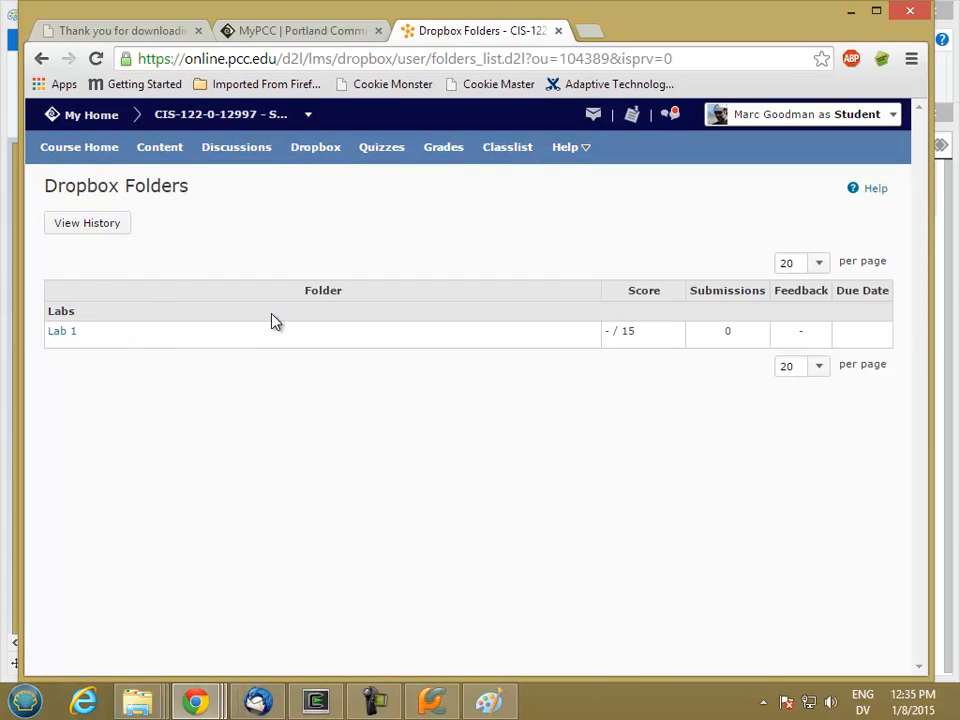
{"action": "mouse_move", "coordinate": [60, 332]}
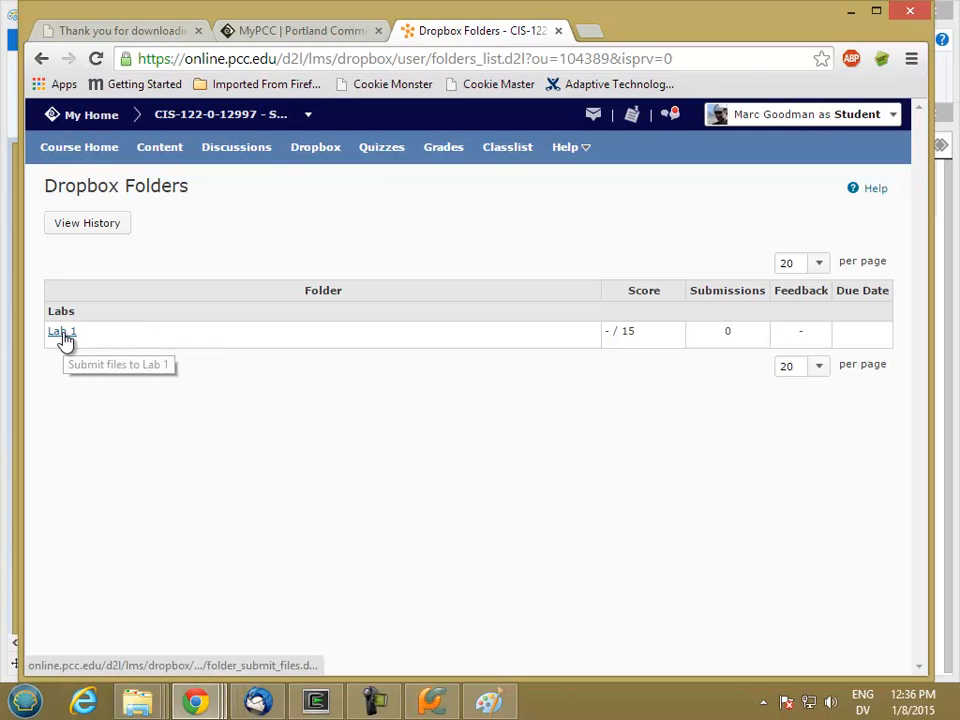
{"action": "left_click", "coordinate": [60, 332]}
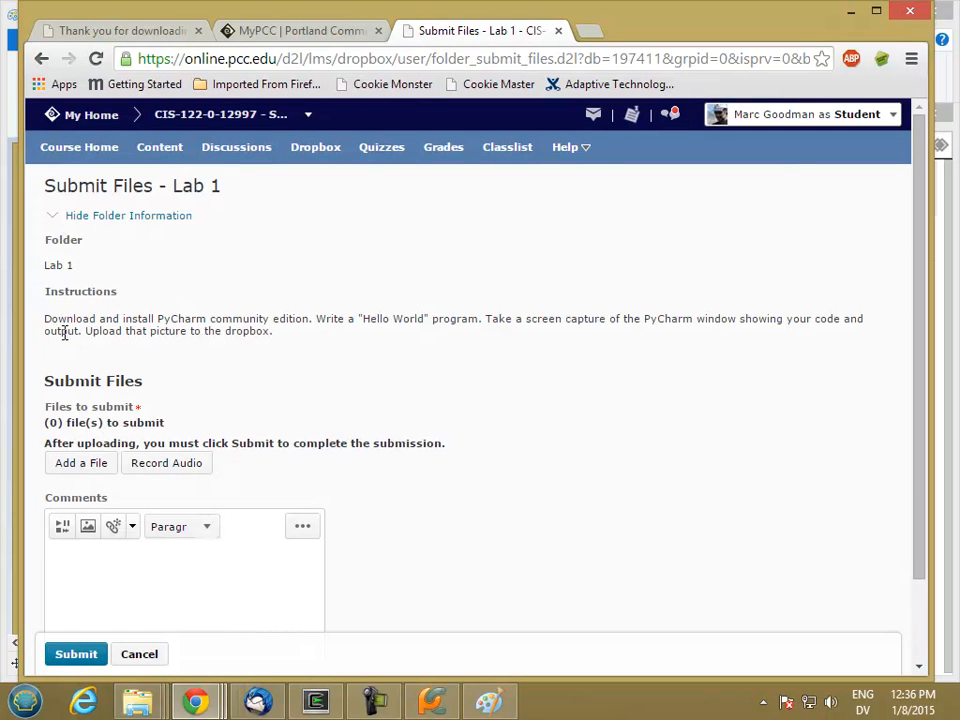
{"action": "mouse_move", "coordinate": [112, 430]}
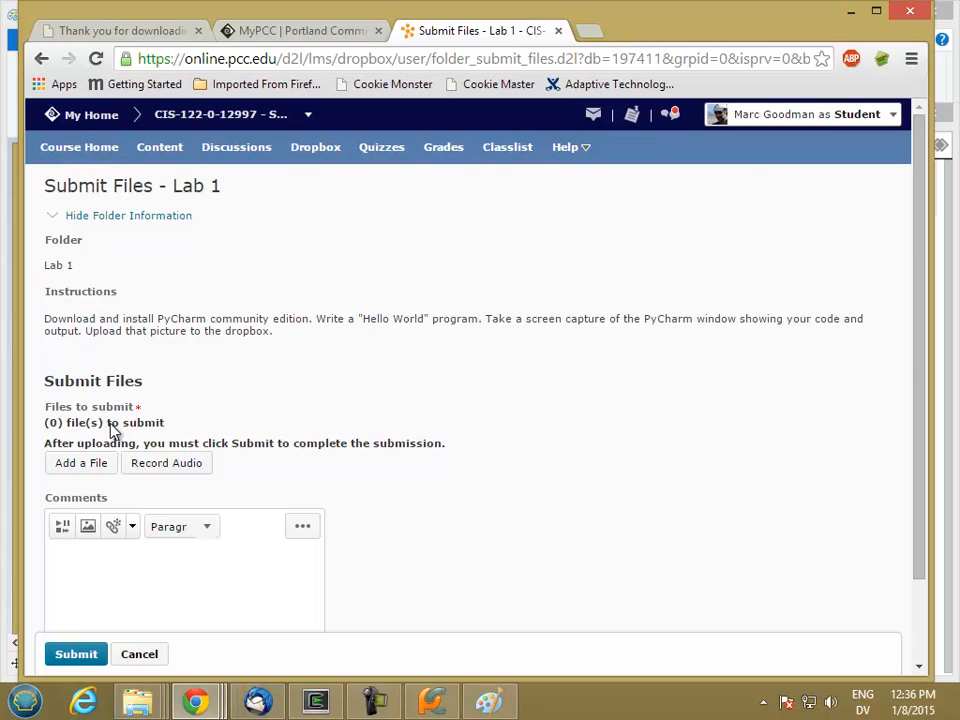
{"action": "left_click", "coordinate": [80, 462]}
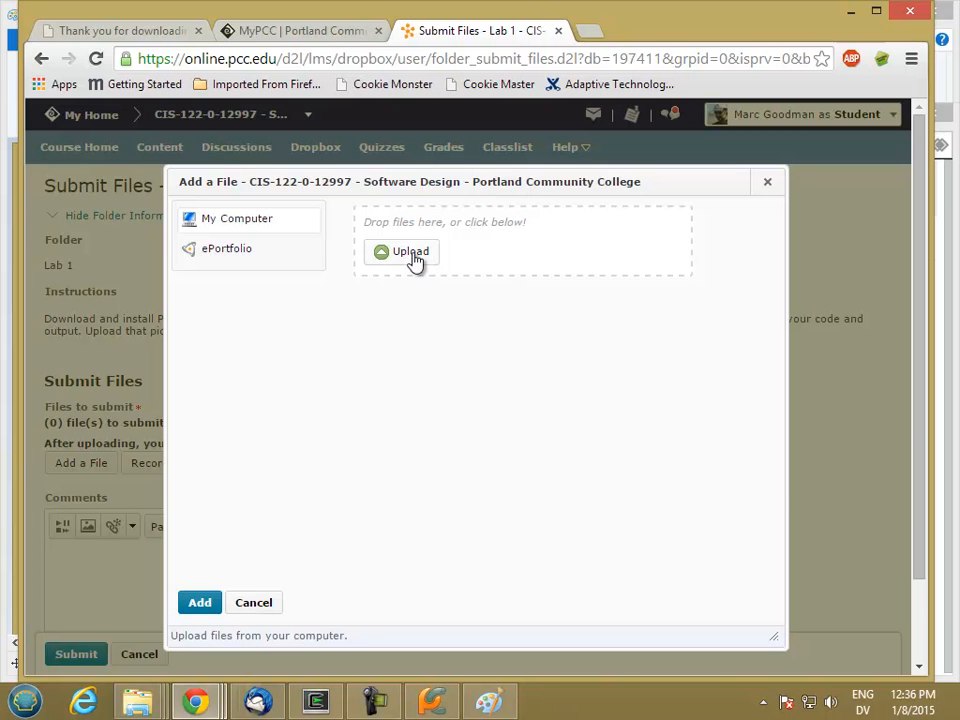
- Upload Lab1.png from Documents, attach it to the Lab 1 submission and submit it
{"action": "left_click", "coordinate": [400, 252]}
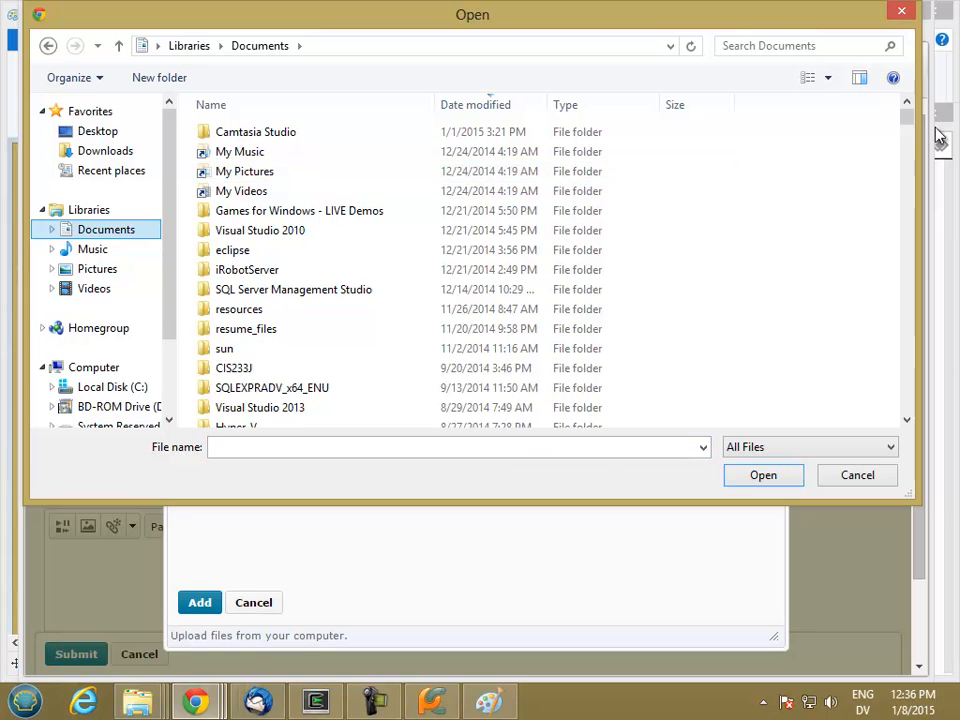
{"action": "scroll", "scroll_direction": "down", "scroll_amount": 3}
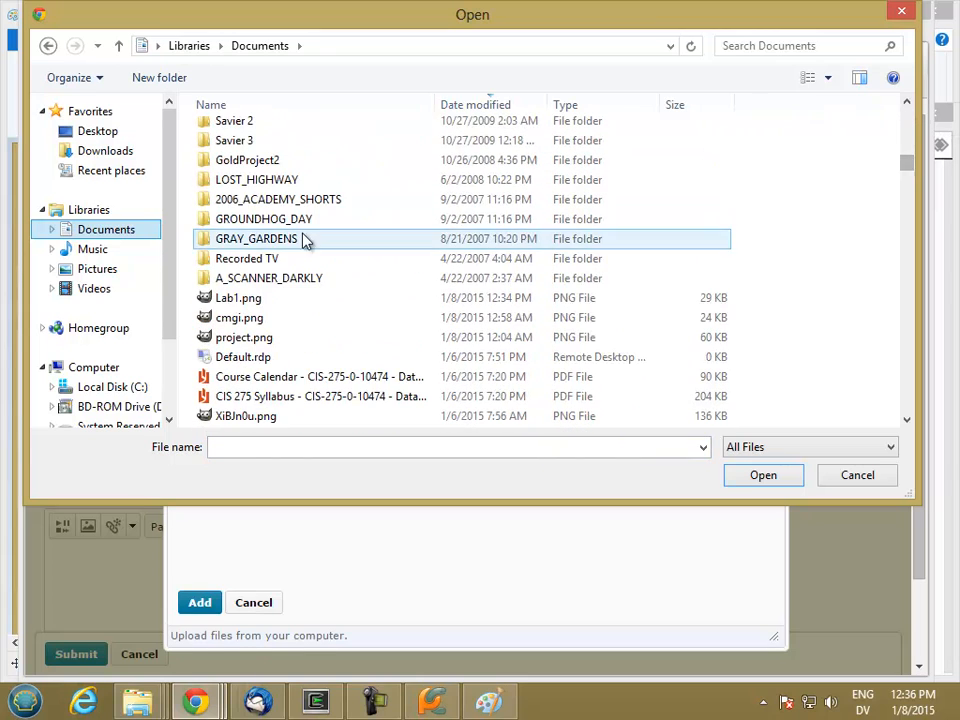
{"action": "left_click", "coordinate": [856, 476]}
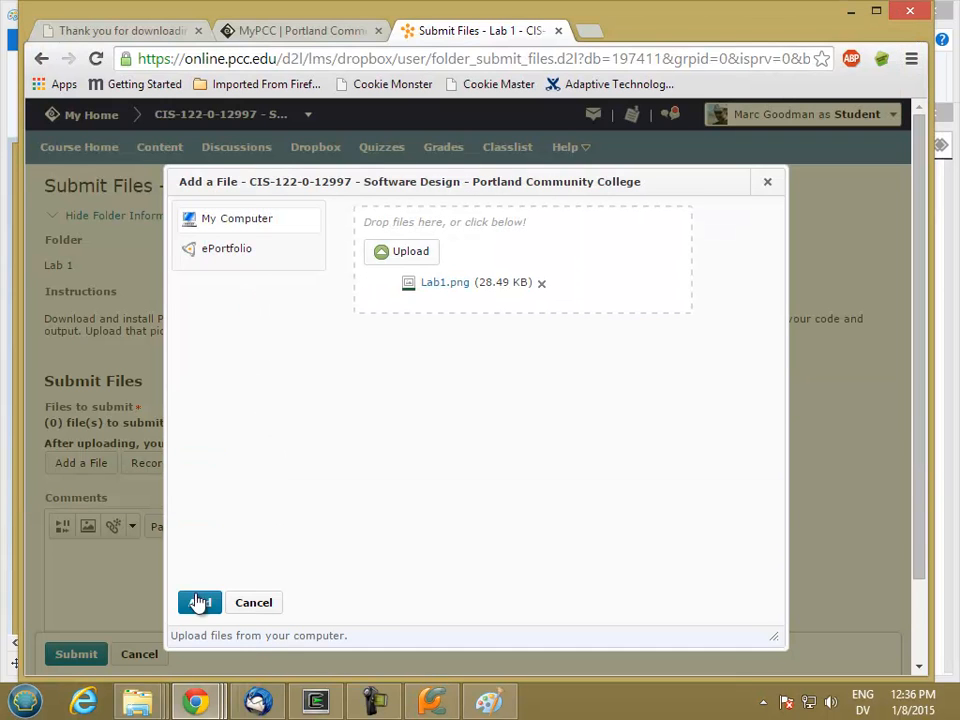
{"action": "left_click", "coordinate": [198, 602]}
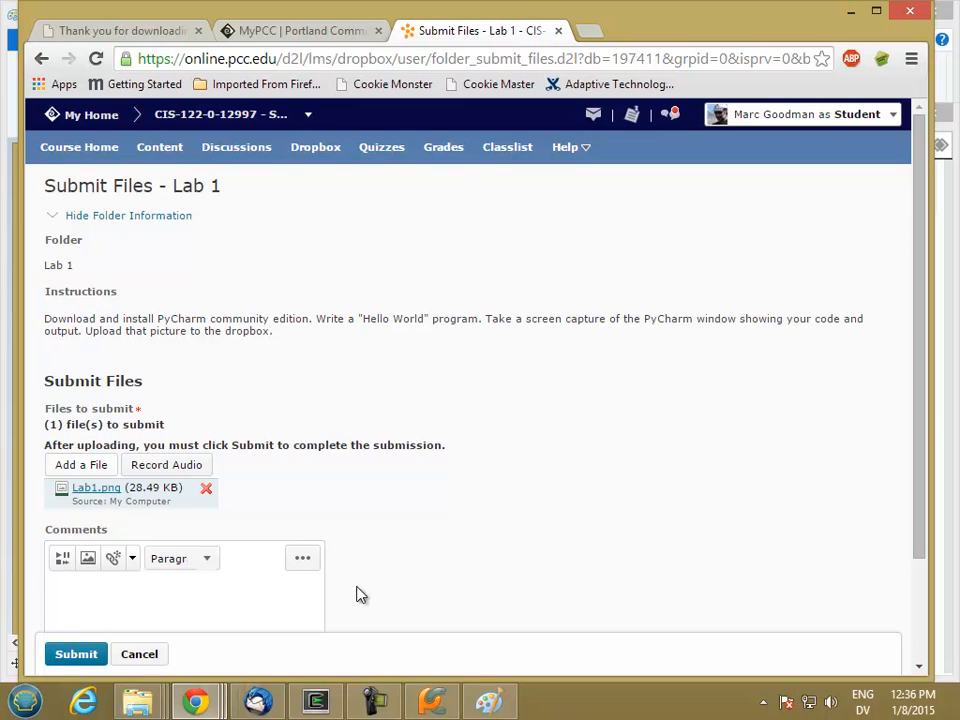
{"action": "scroll", "scroll_direction": "down", "scroll_amount": 3}
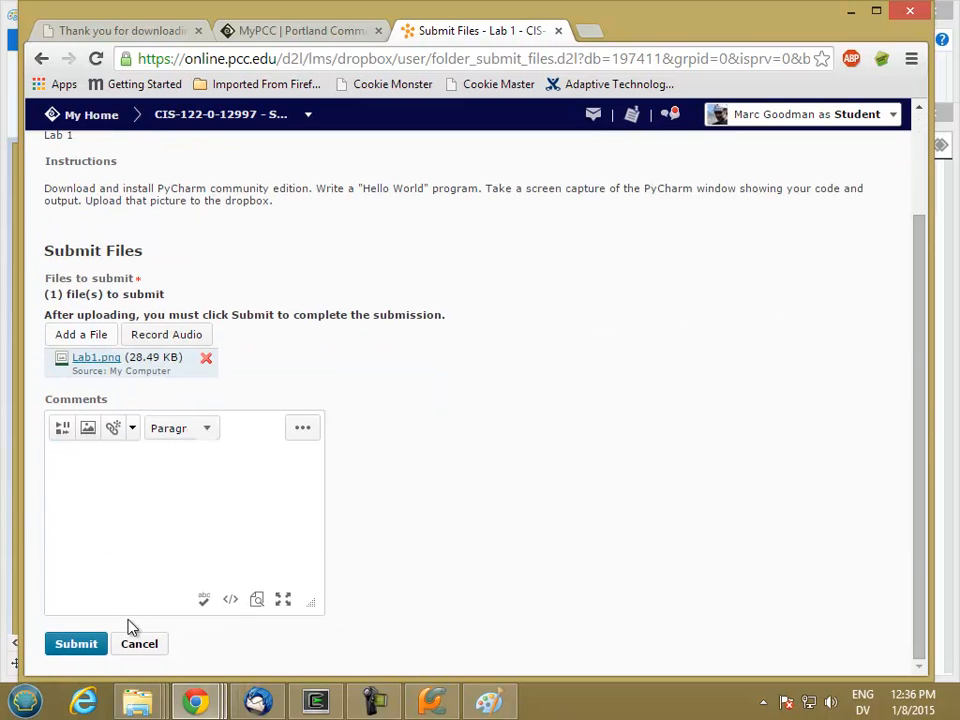
{"action": "left_click", "coordinate": [76, 644]}
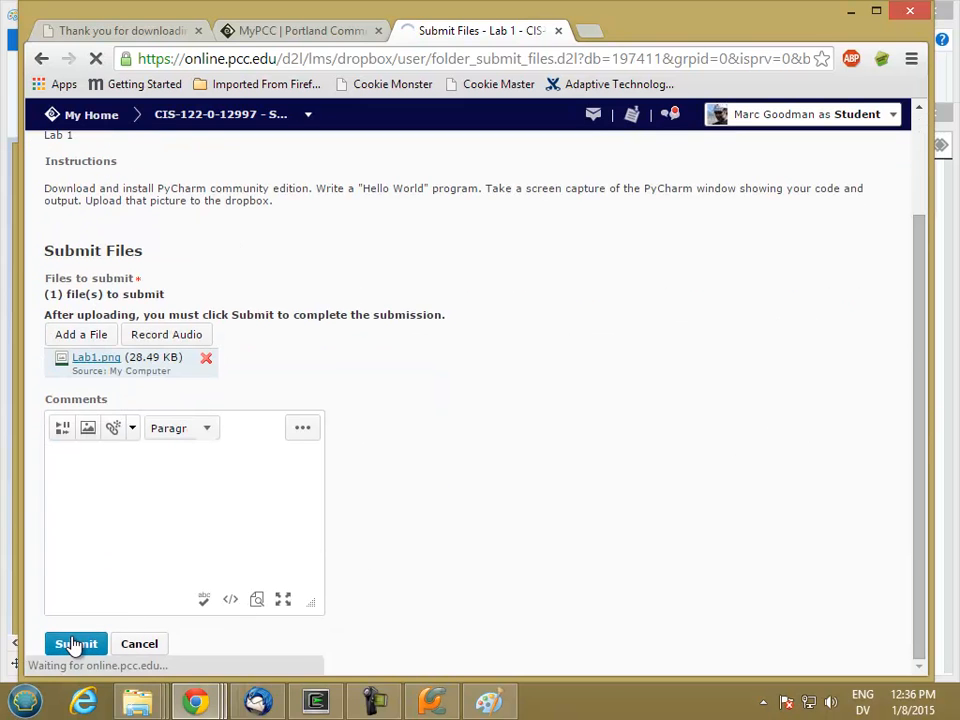
- Complete the submission so the File Upload Results page confirms Lab1.png was submitted
{"action": "left_click", "coordinate": [76, 644]}
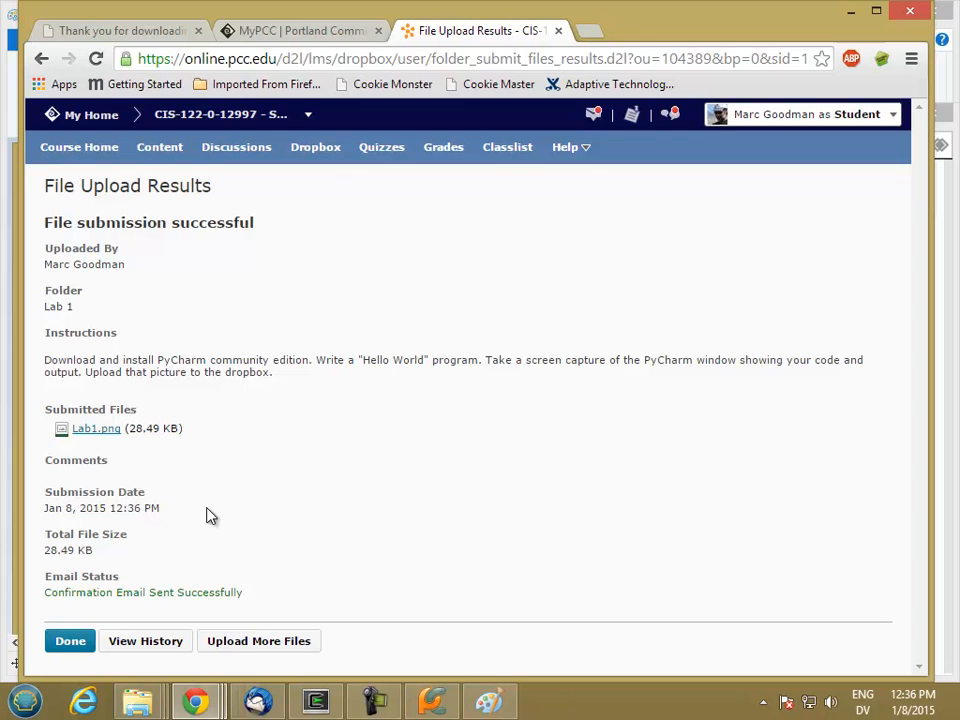
{"action": "mouse_move", "coordinate": [330, 388]}
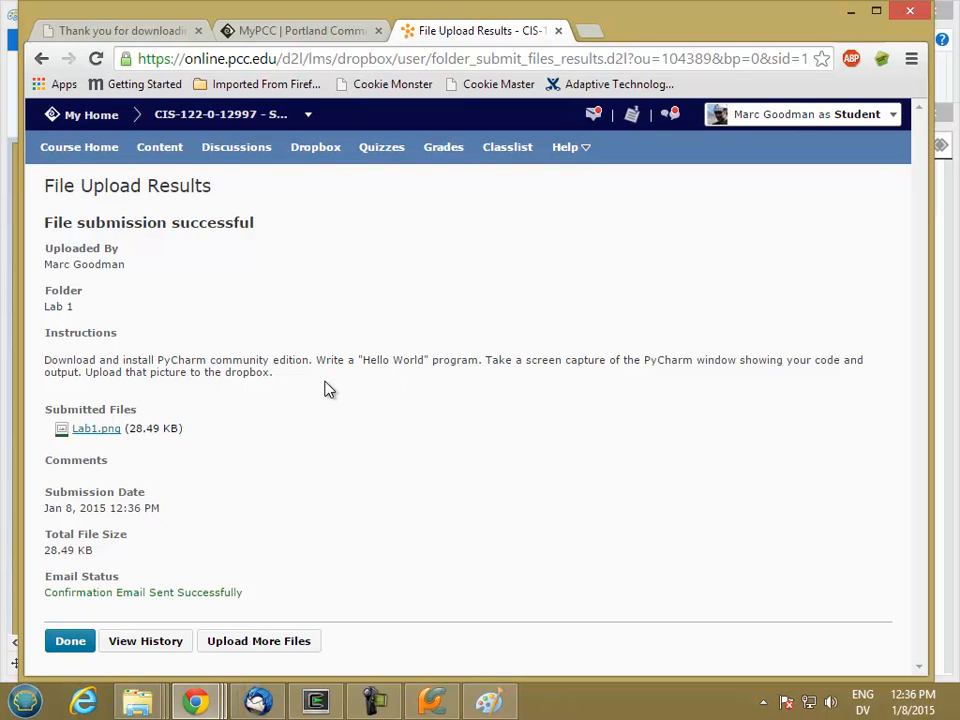